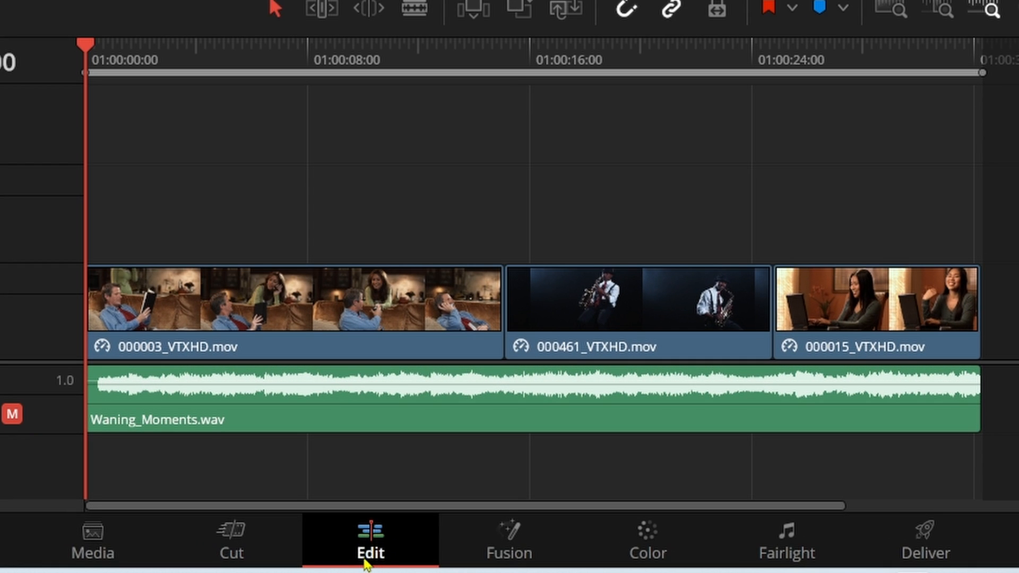
mouse_move(372, 557)
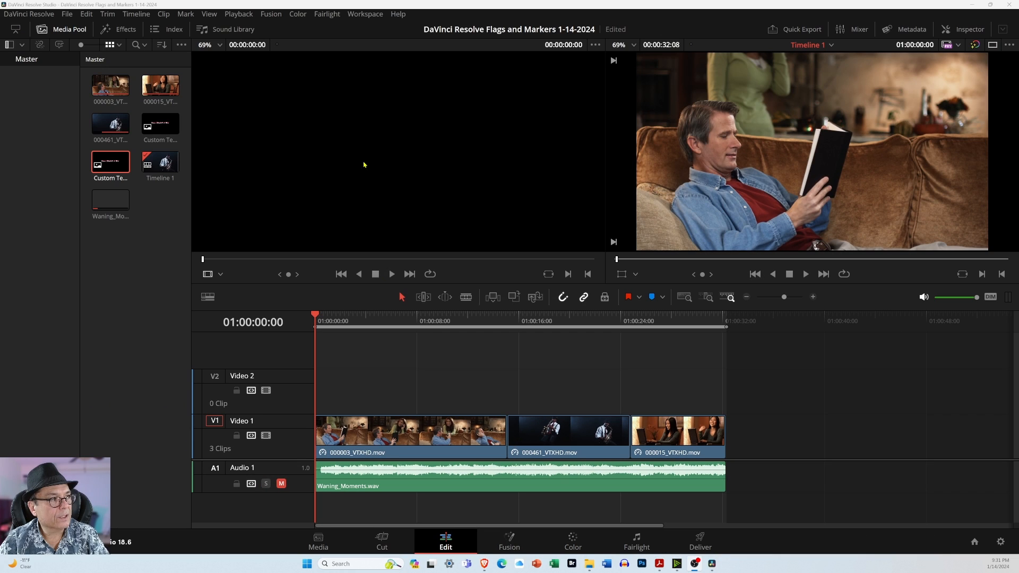
- Reset the Edit page UI layout to default via the Workspace menu
click(364, 14)
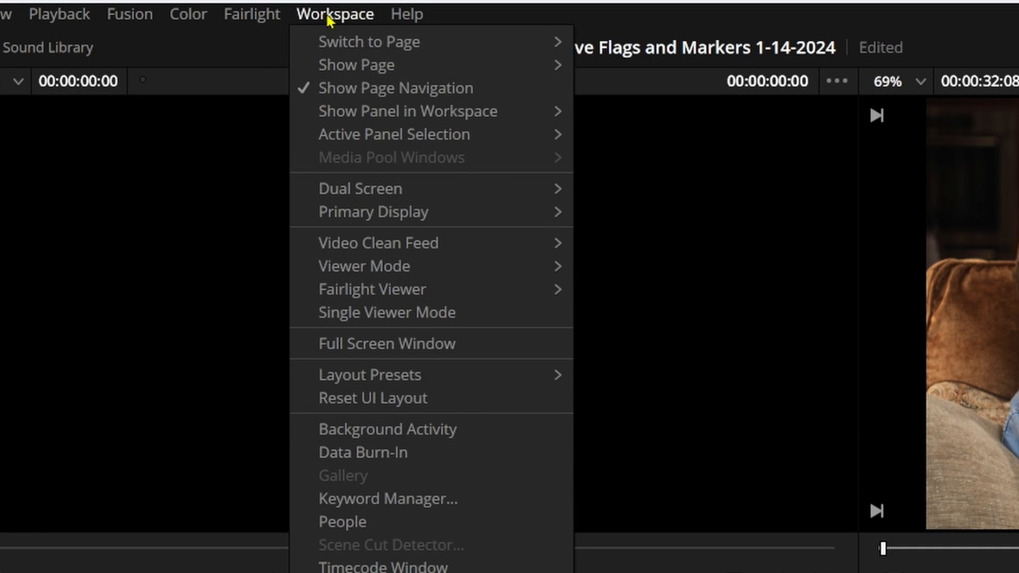
mouse_move(372, 398)
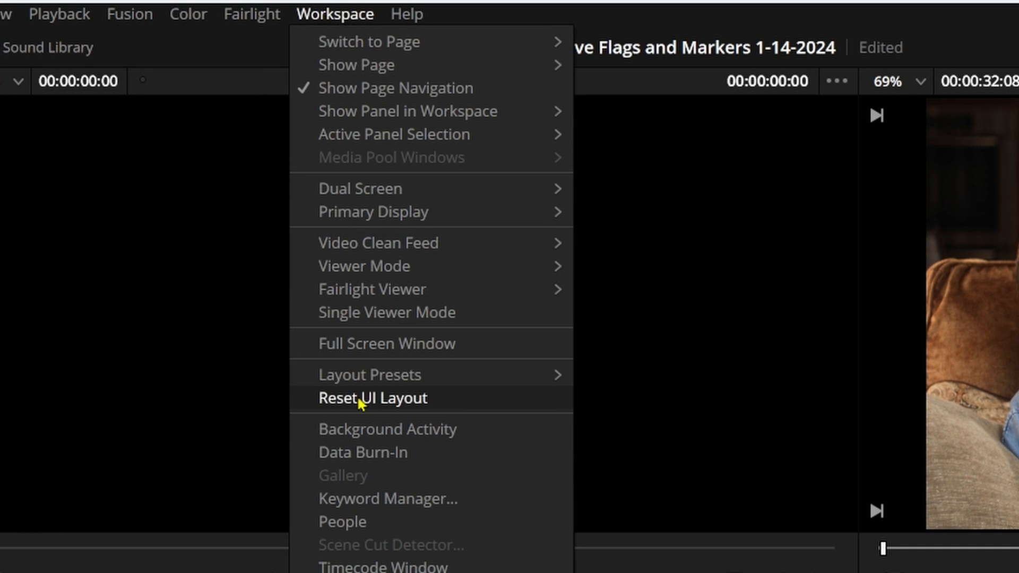
click(372, 398)
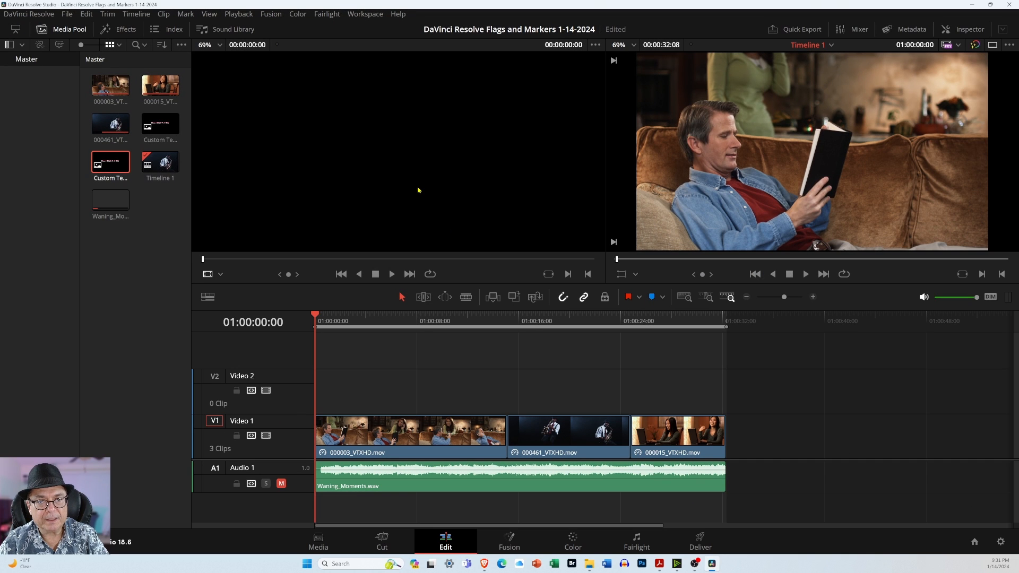
mouse_move(353, 188)
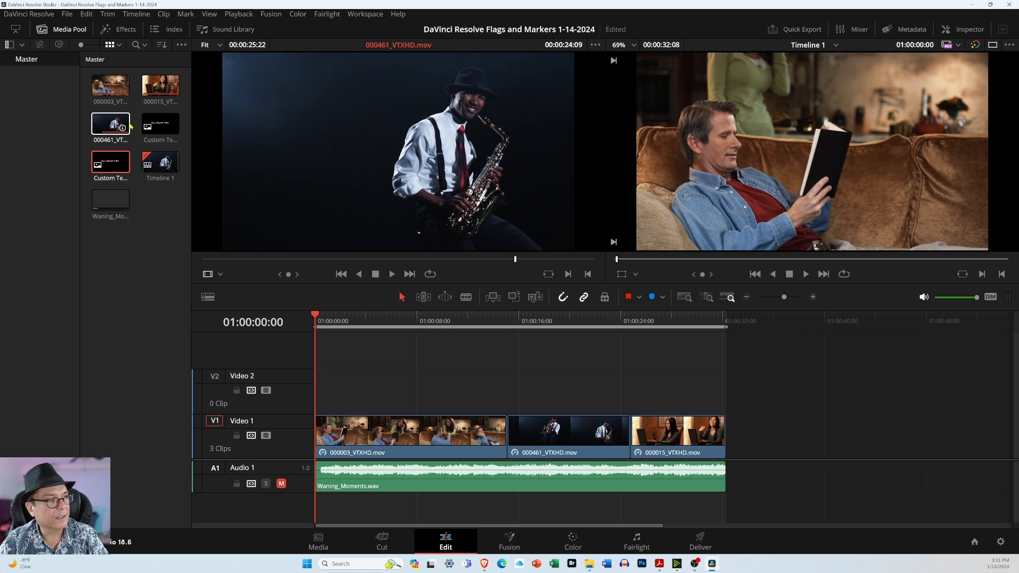
double_click(109, 161)
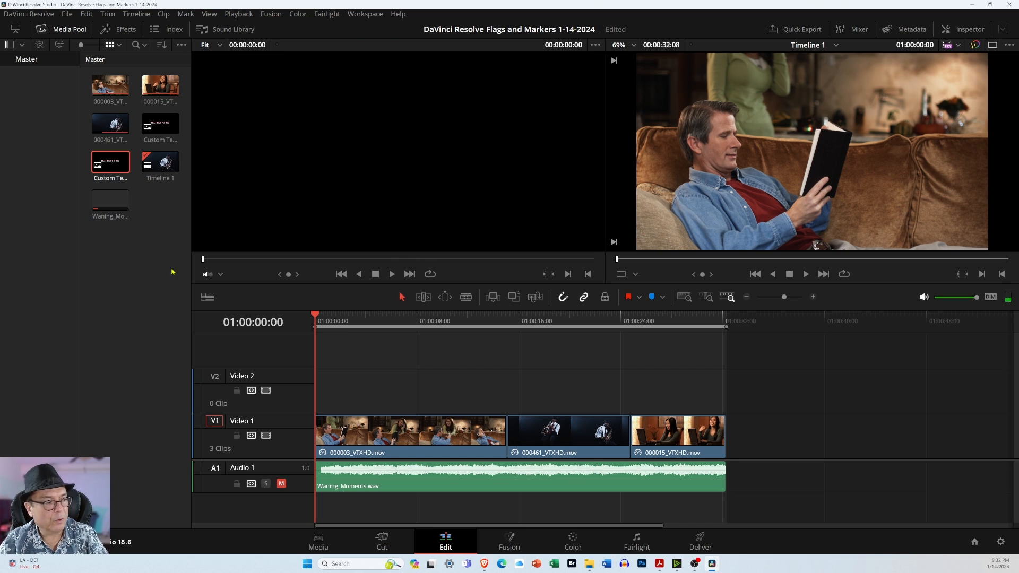
double_click(110, 199)
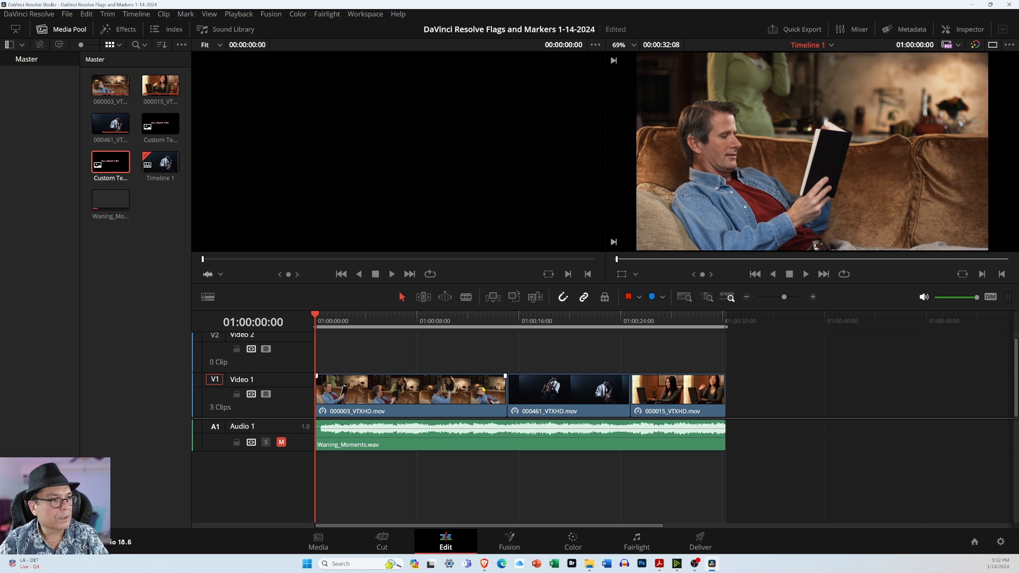
mouse_move(647, 265)
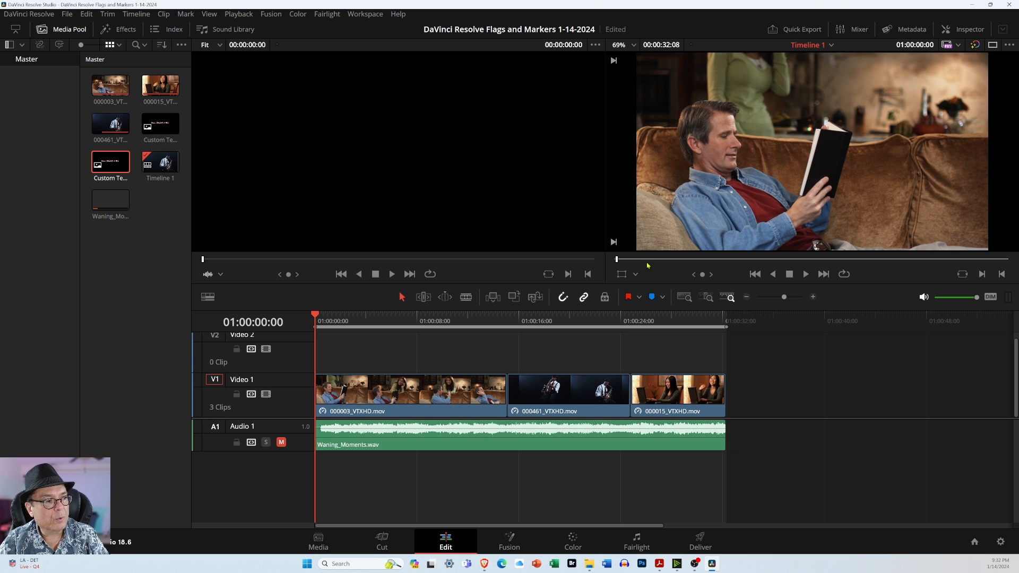
mouse_move(570, 110)
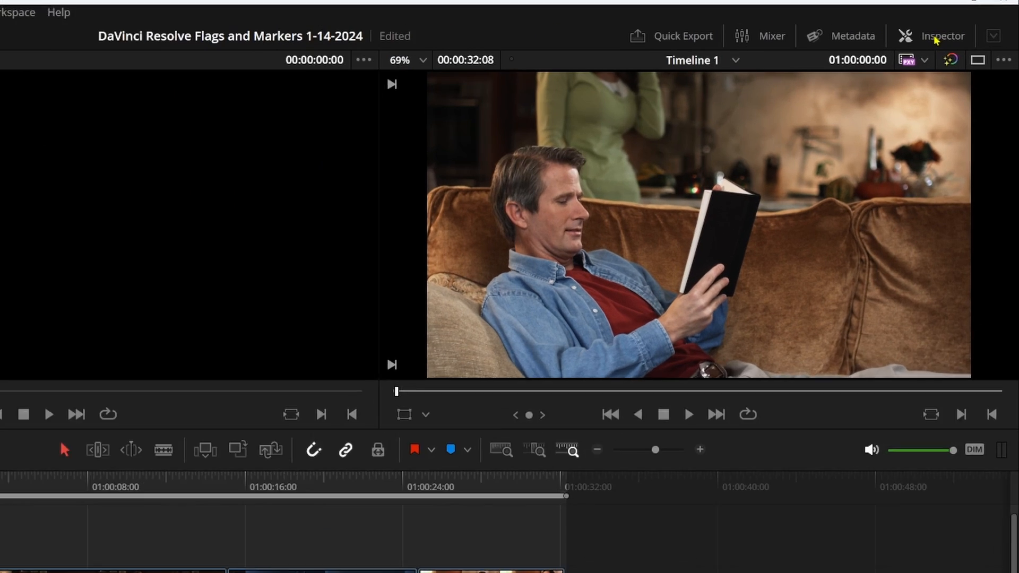
- Show the Inspector panel with the first clip's video settings
click(942, 37)
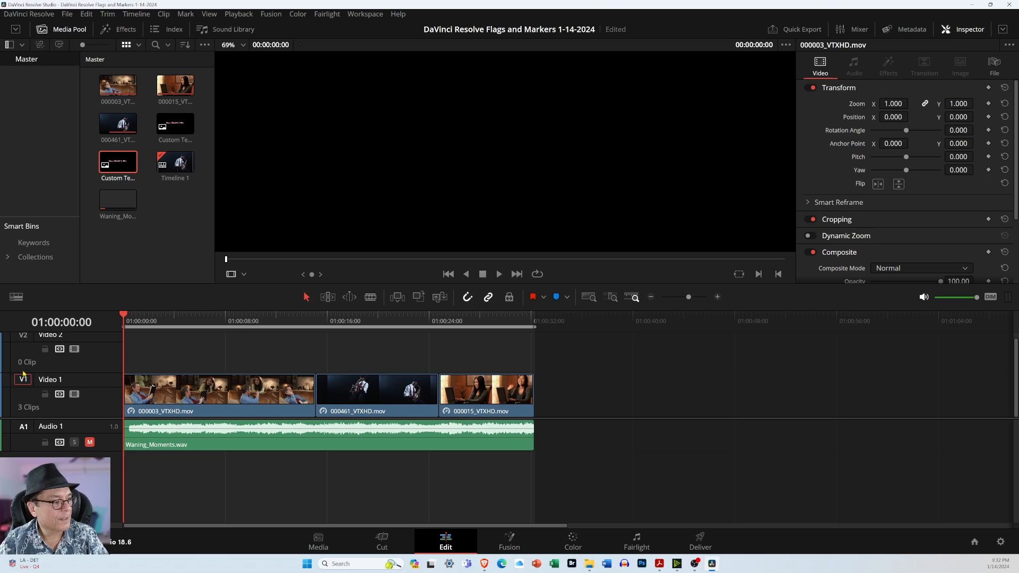
mouse_move(333, 370)
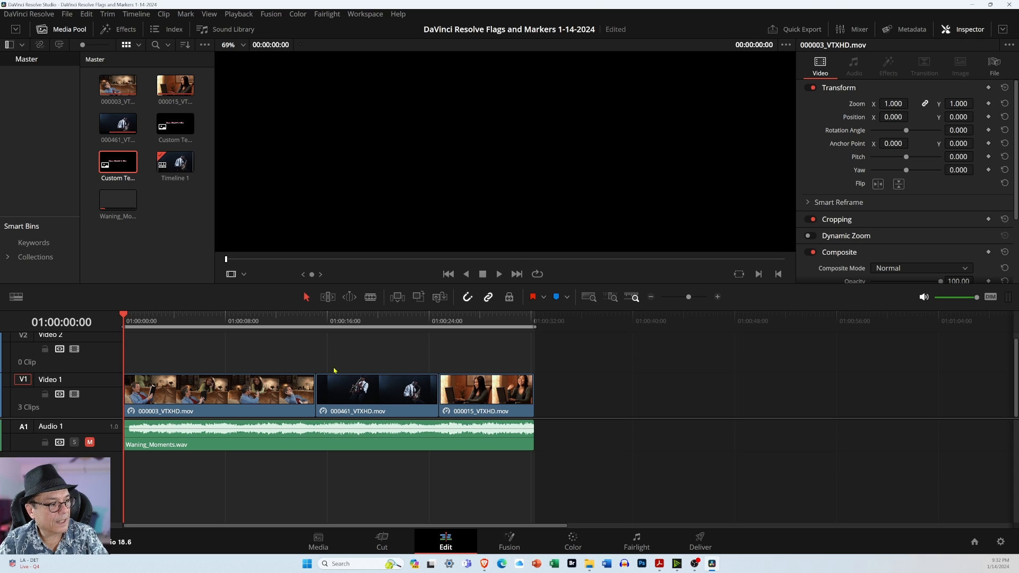
mouse_move(733, 363)
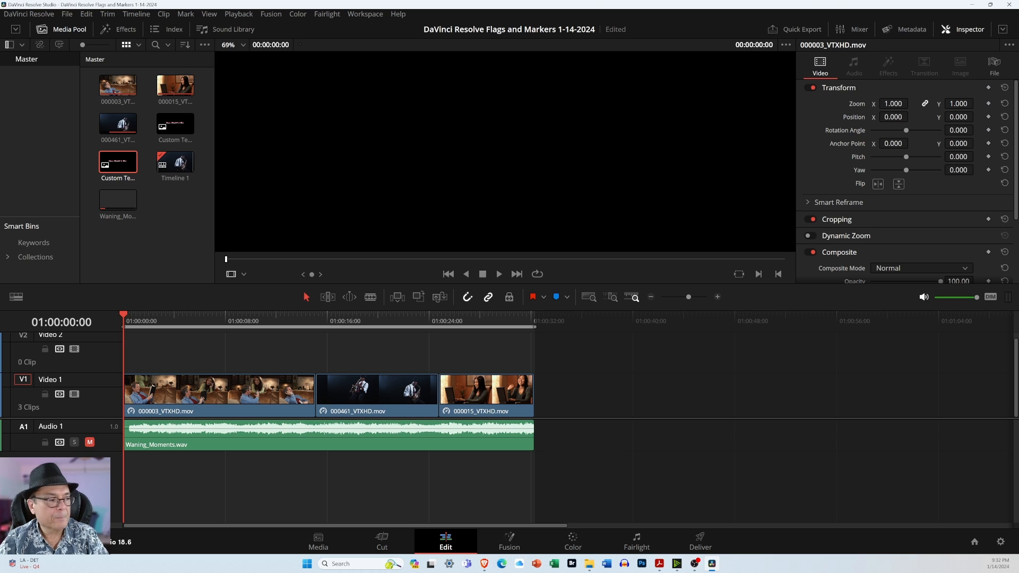
mouse_move(505, 318)
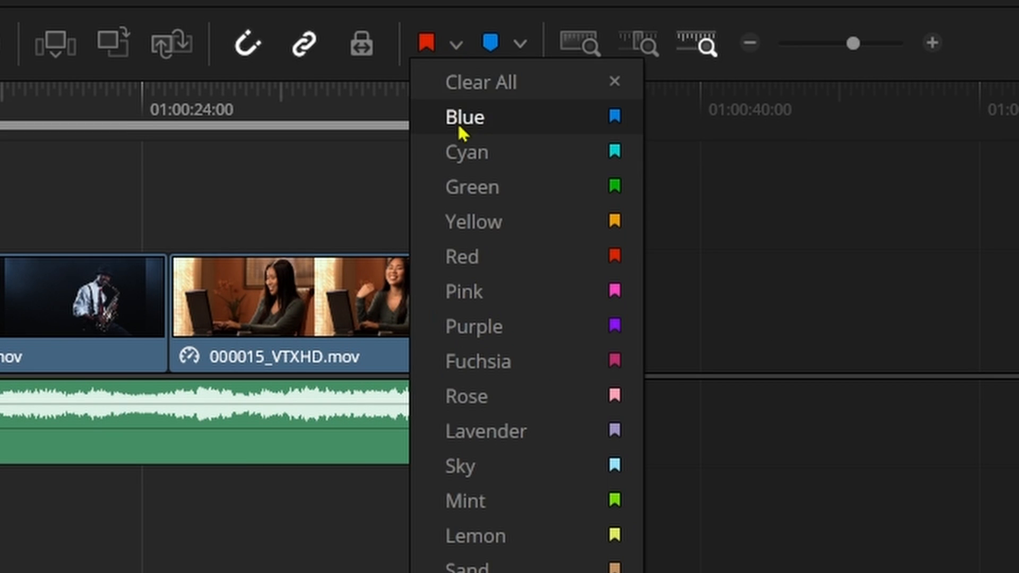
mouse_move(535, 88)
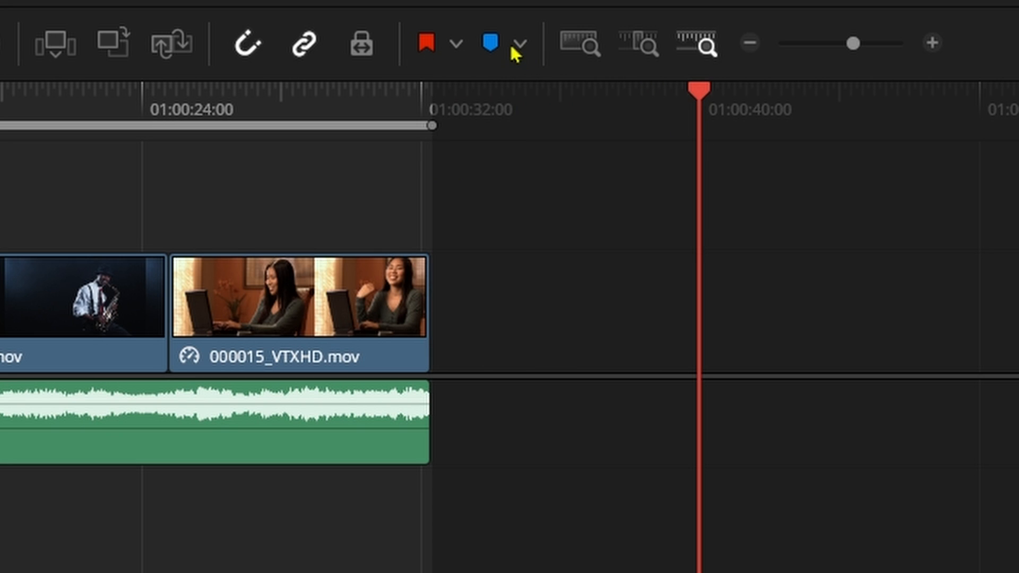
- Check the marker colour list, currently set to Blue
click(519, 44)
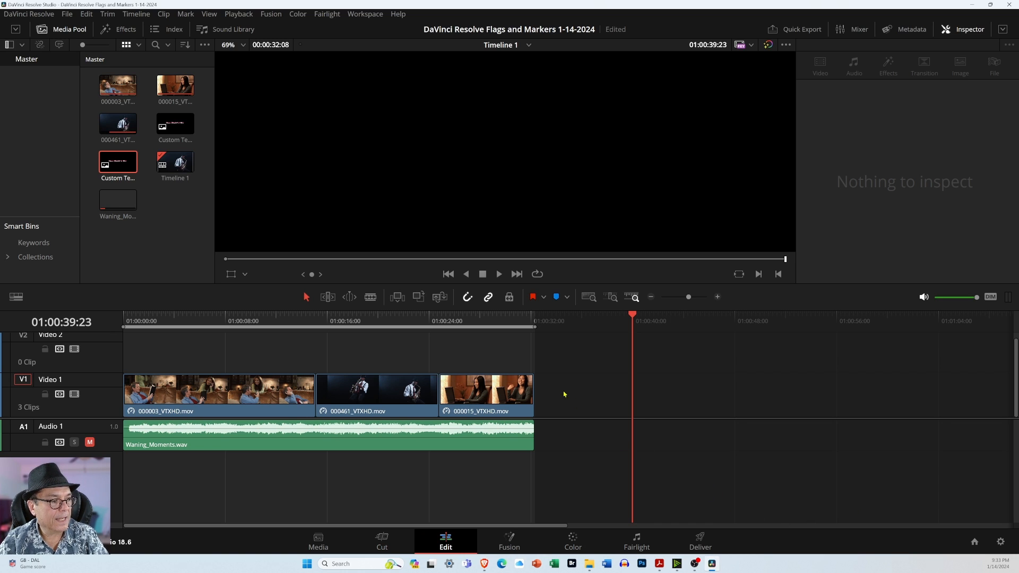
- Select clips 000015 and 000003 in turn, then the Waning_Moments.wav music clip
click(485, 393)
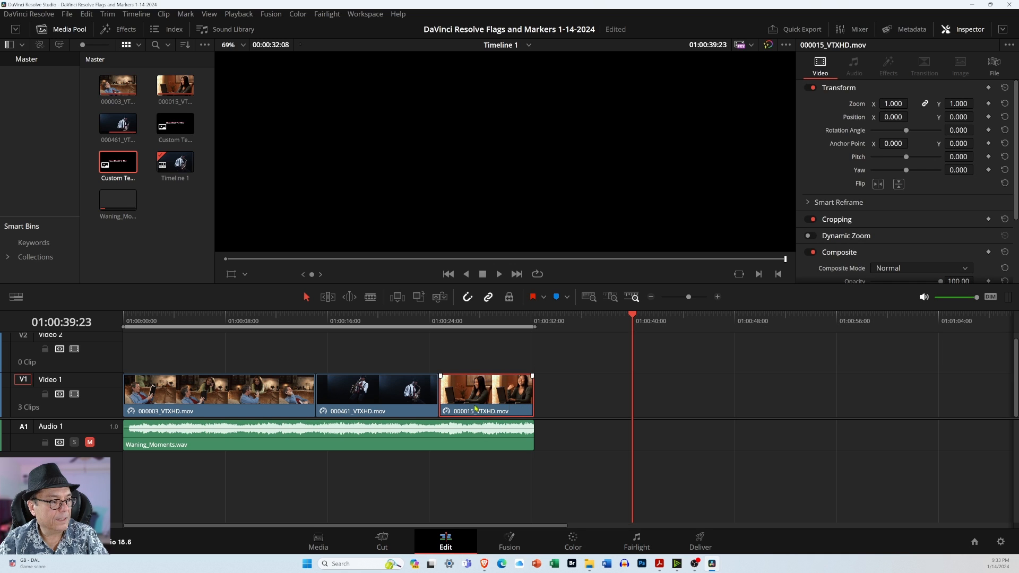
click(218, 389)
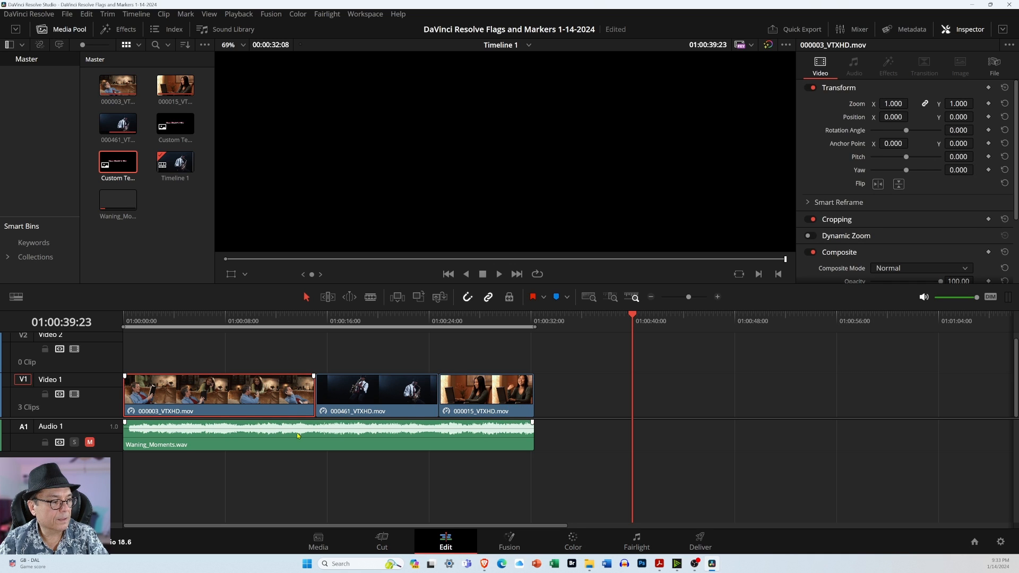
click(296, 435)
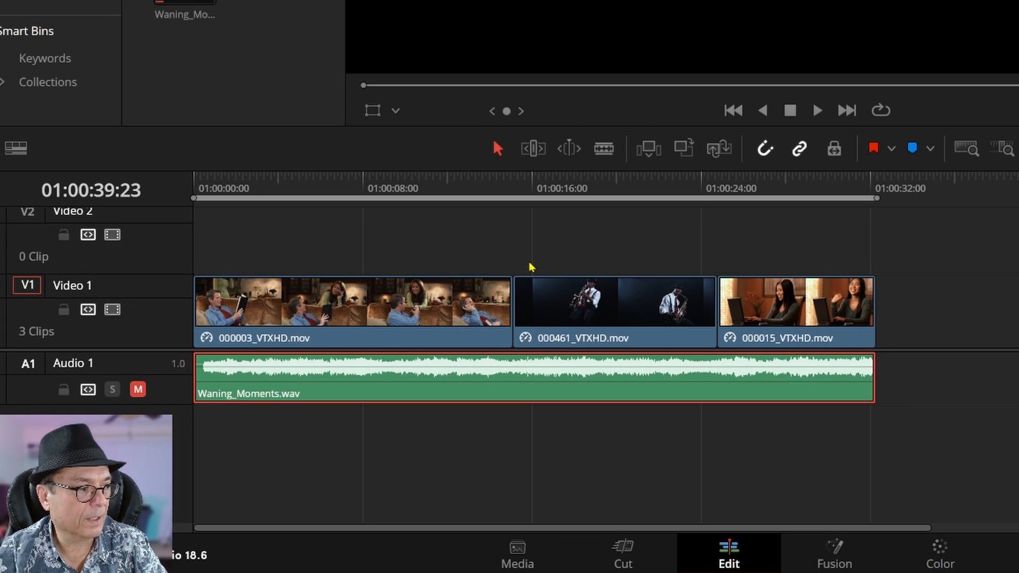
mouse_move(835, 185)
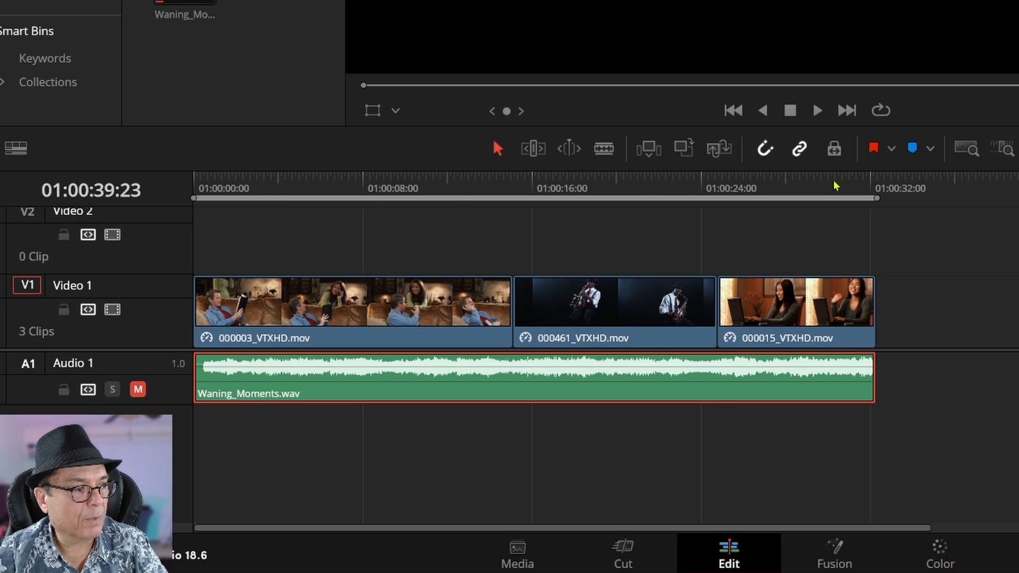
mouse_move(720, 197)
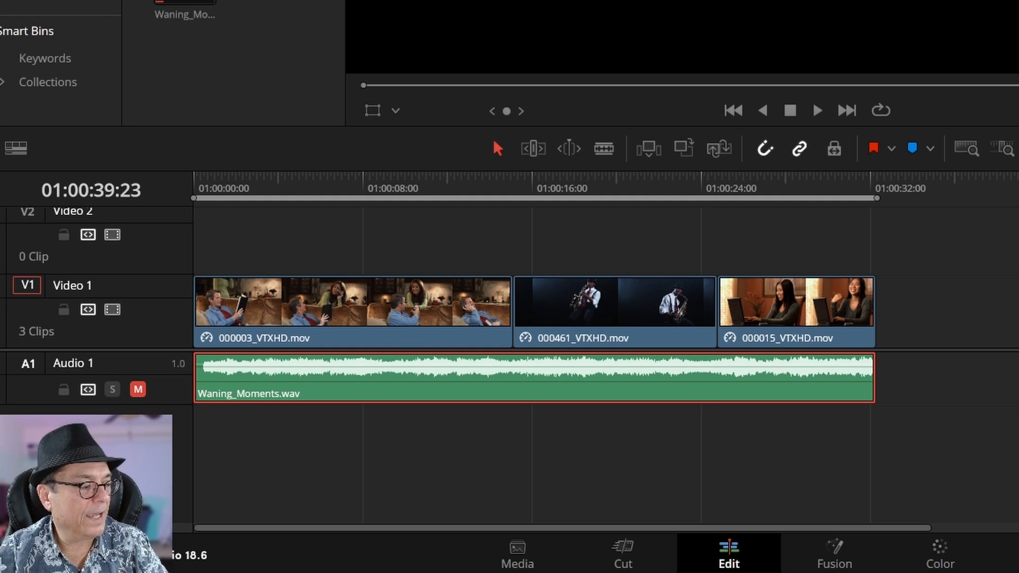
- Give the first clip 000003_VTXHD.mov a yellow flag
click(352, 311)
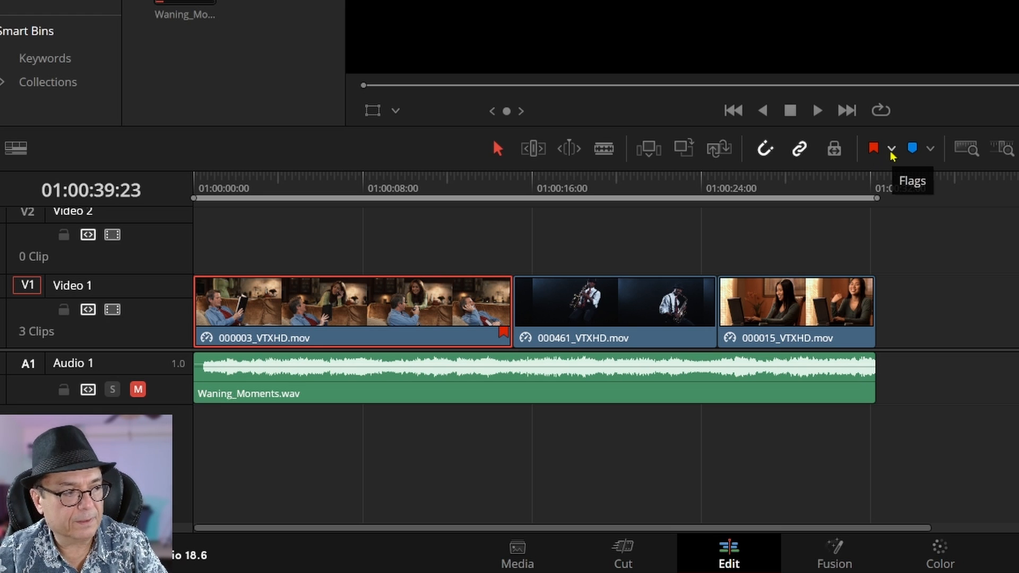
click(891, 148)
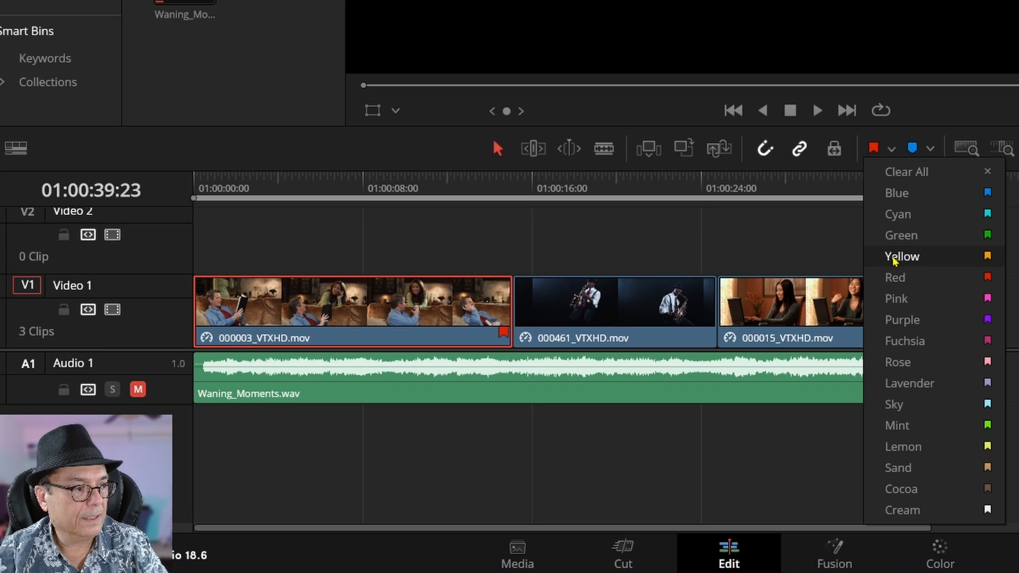
mouse_move(898, 259)
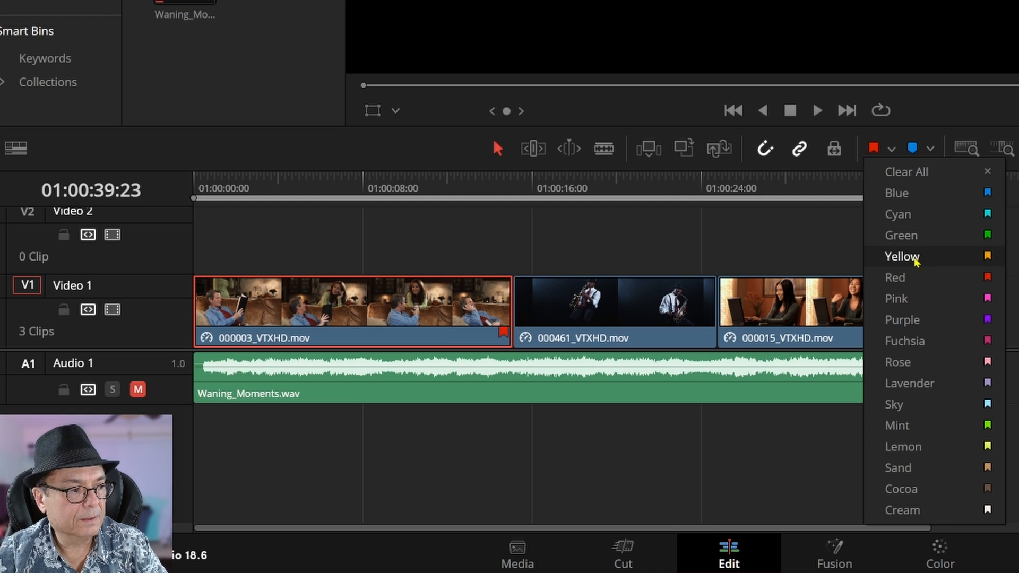
click(903, 256)
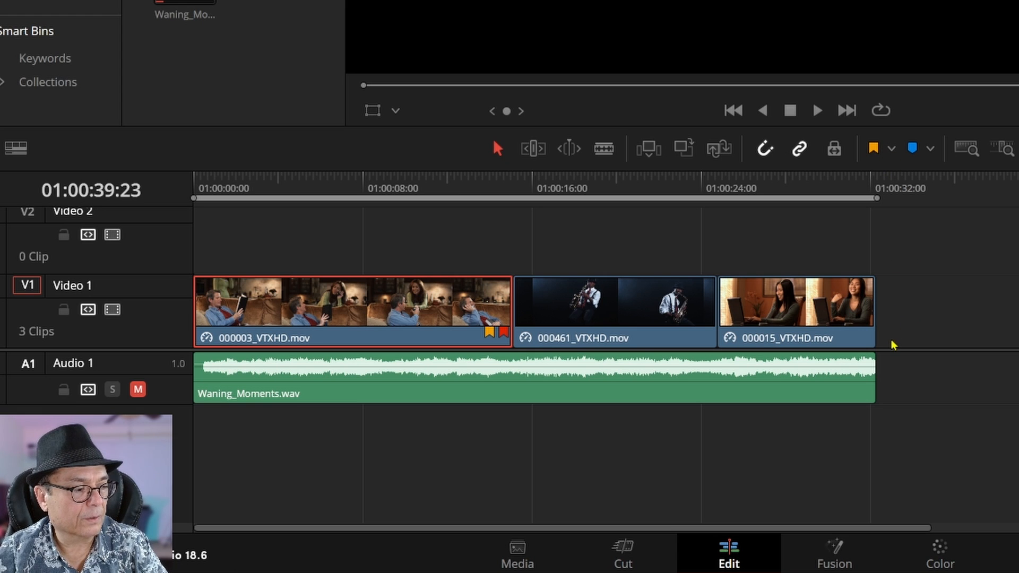
mouse_move(750, 238)
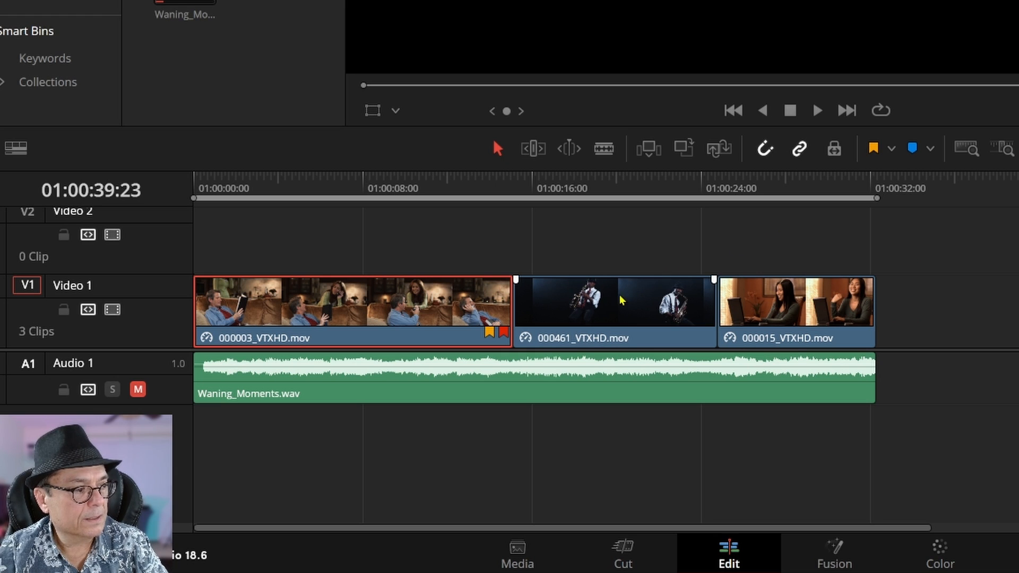
- Give the saxophone clip 000461_VTXHD.mov a purple flag
click(614, 301)
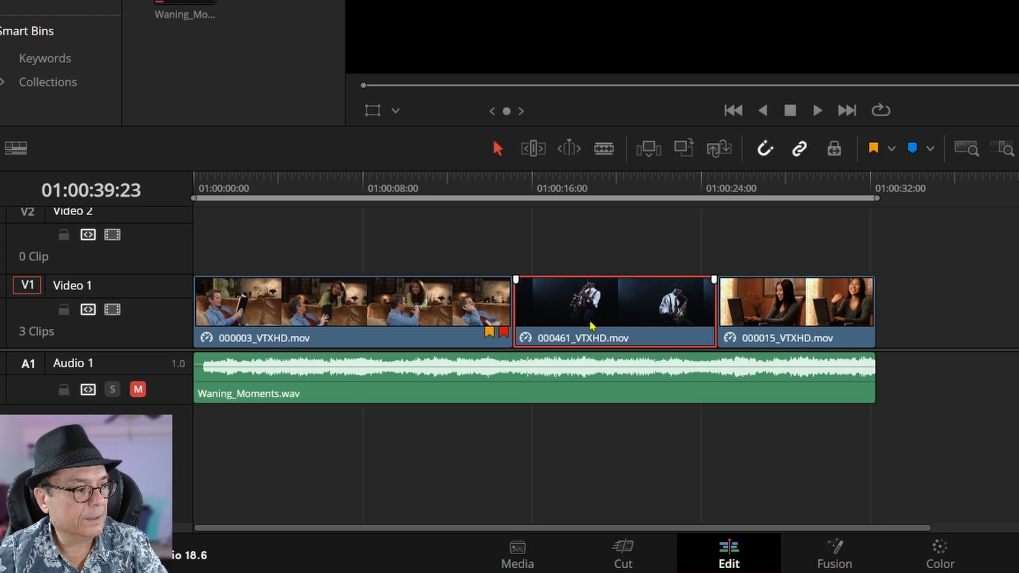
click(894, 148)
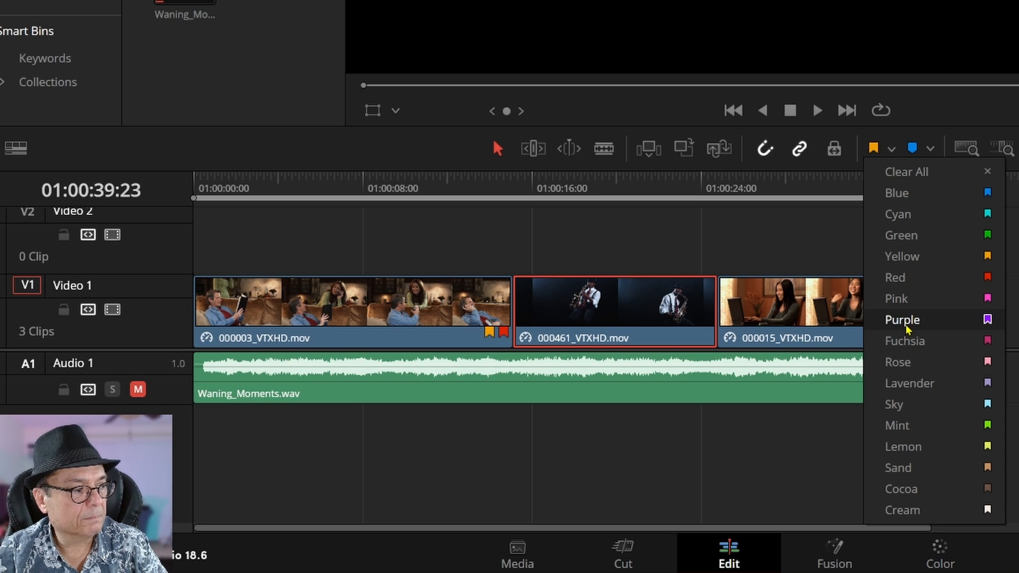
click(902, 320)
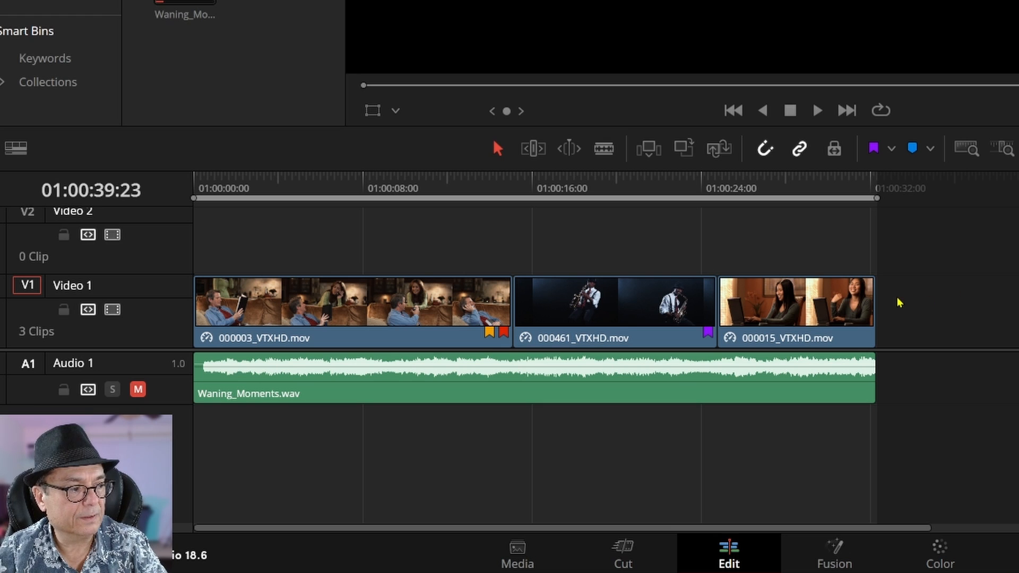
- Clear the saxophone clip's purple flag and check the other clips' flags
click(795, 311)
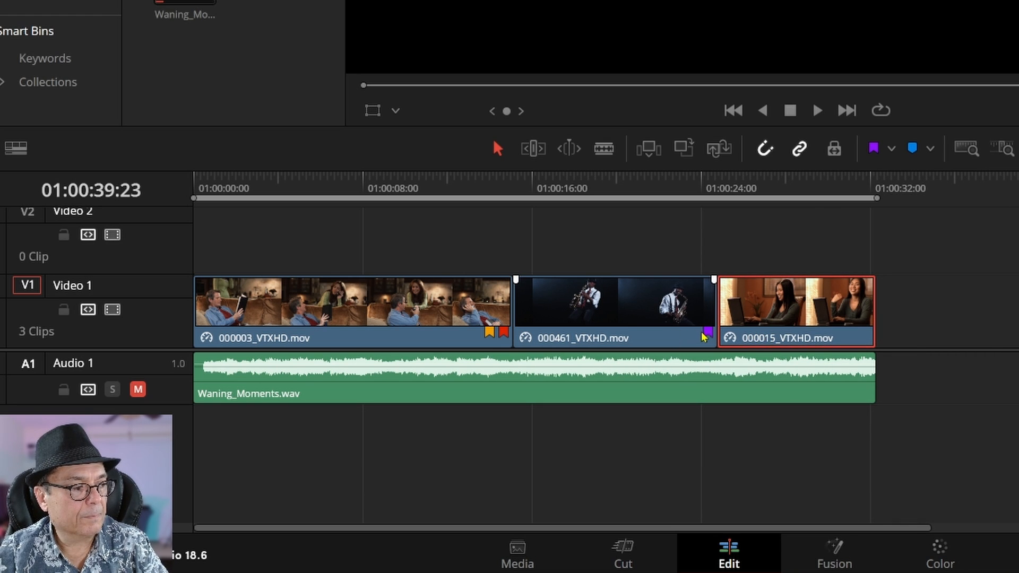
click(613, 303)
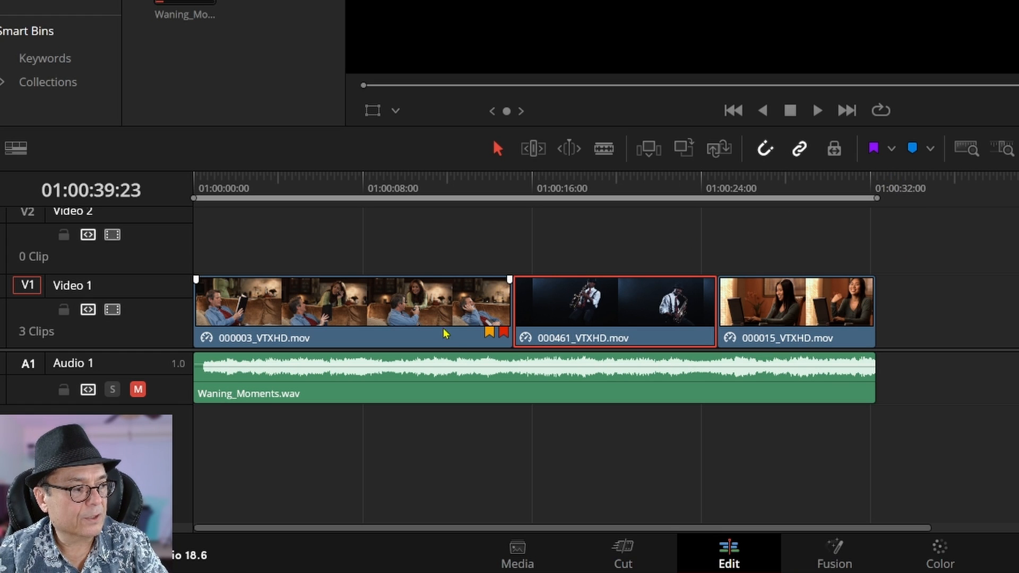
mouse_move(467, 334)
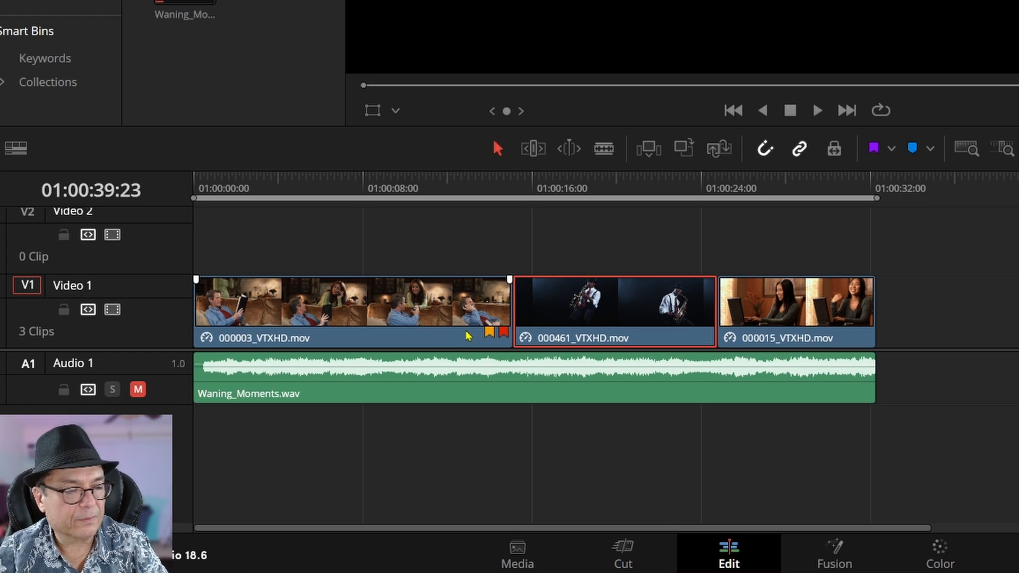
click(351, 311)
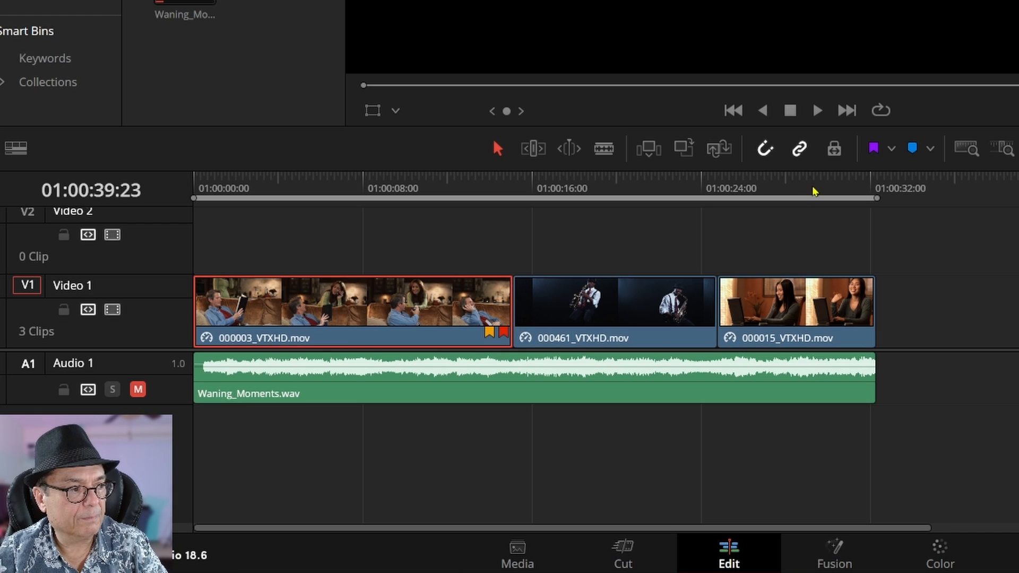
click(873, 148)
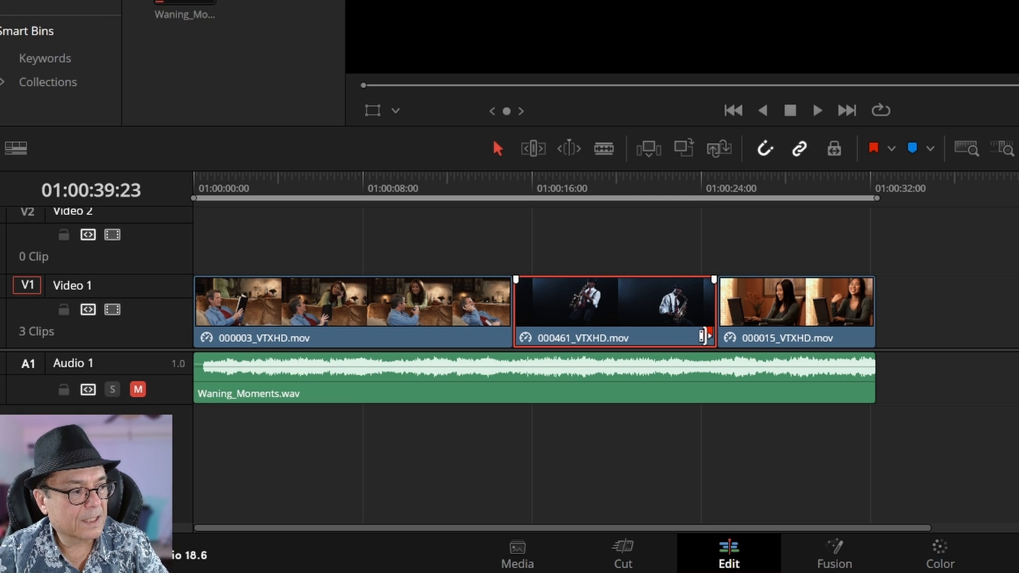
- Add the note 'My First Flag' to the saxophone clip's red flag in the Flags dialog
click(706, 333)
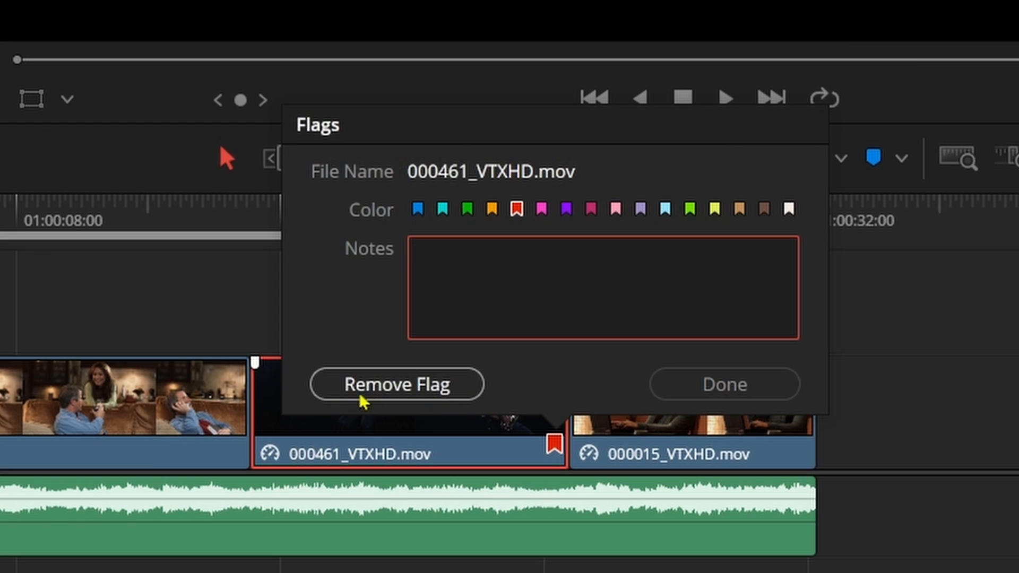
click(601, 287)
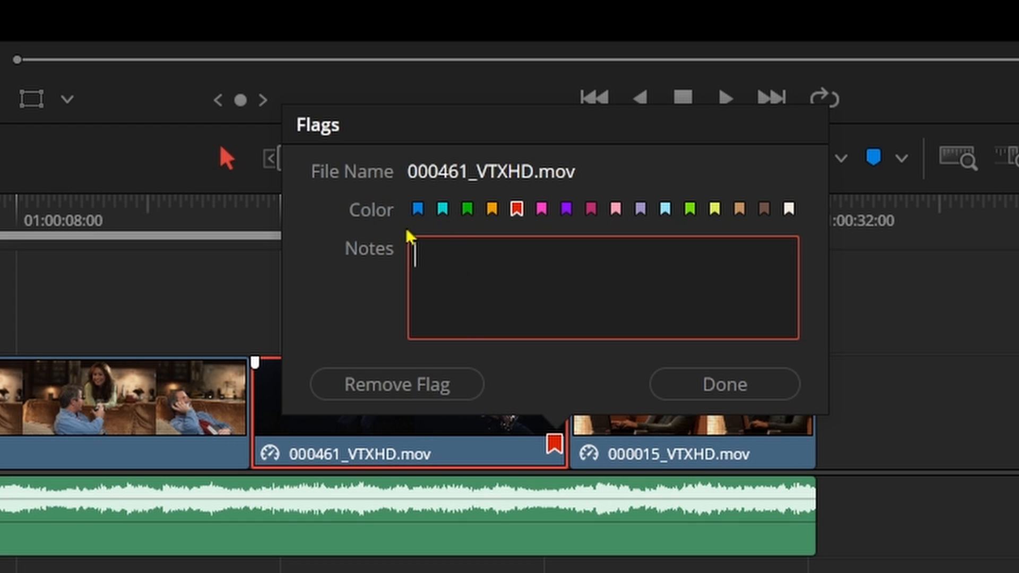
mouse_move(750, 223)
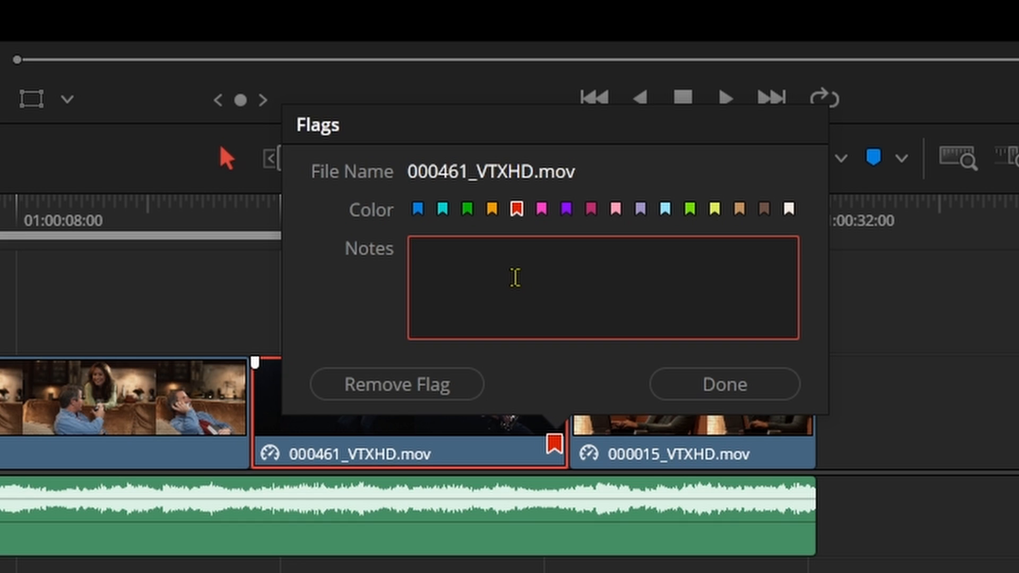
text(My Firs)
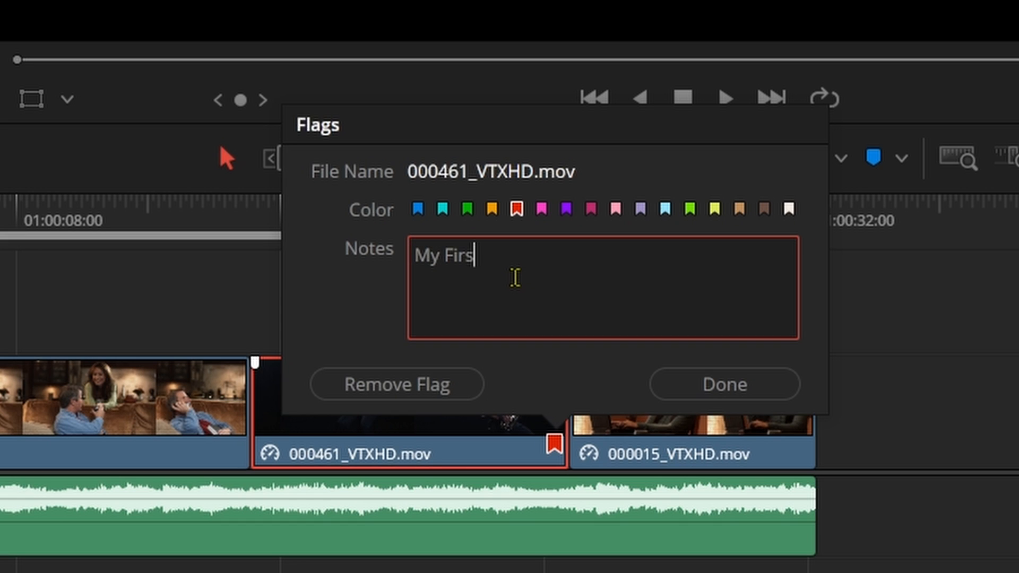
text(t Flag)
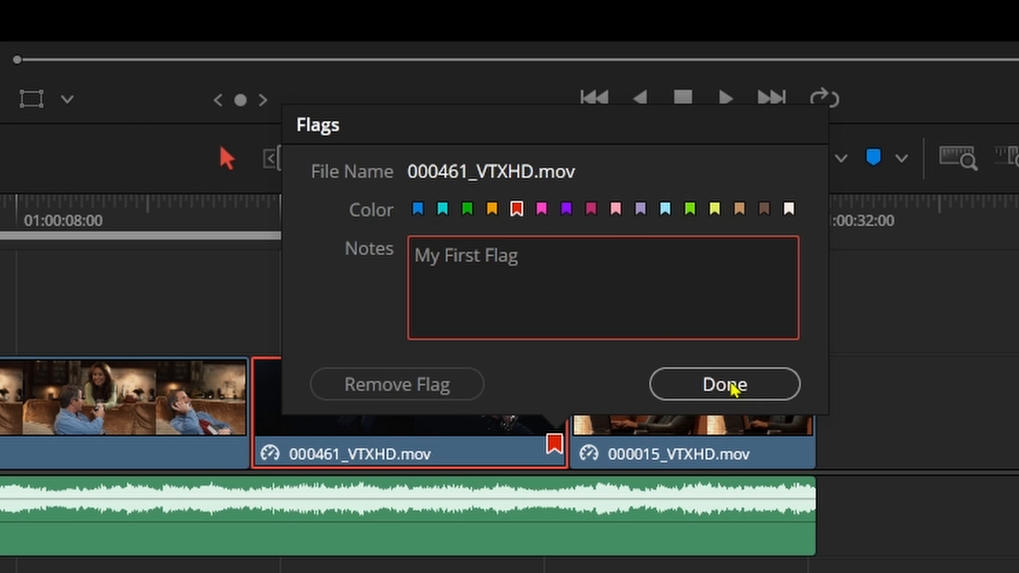
click(723, 383)
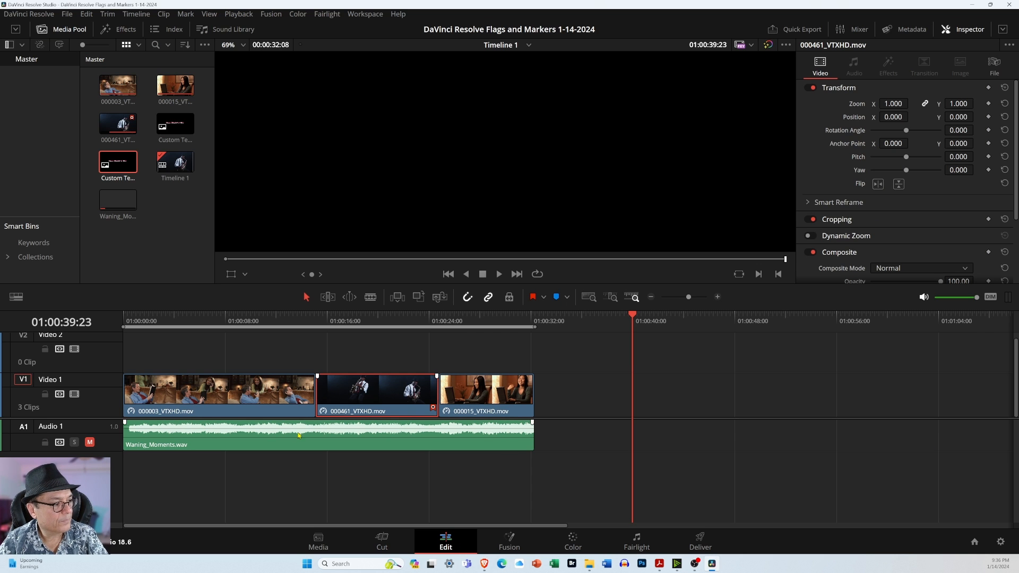
- Flag clip 000003 cyan, blade it in two and drag a piece toward Video 2
click(209, 393)
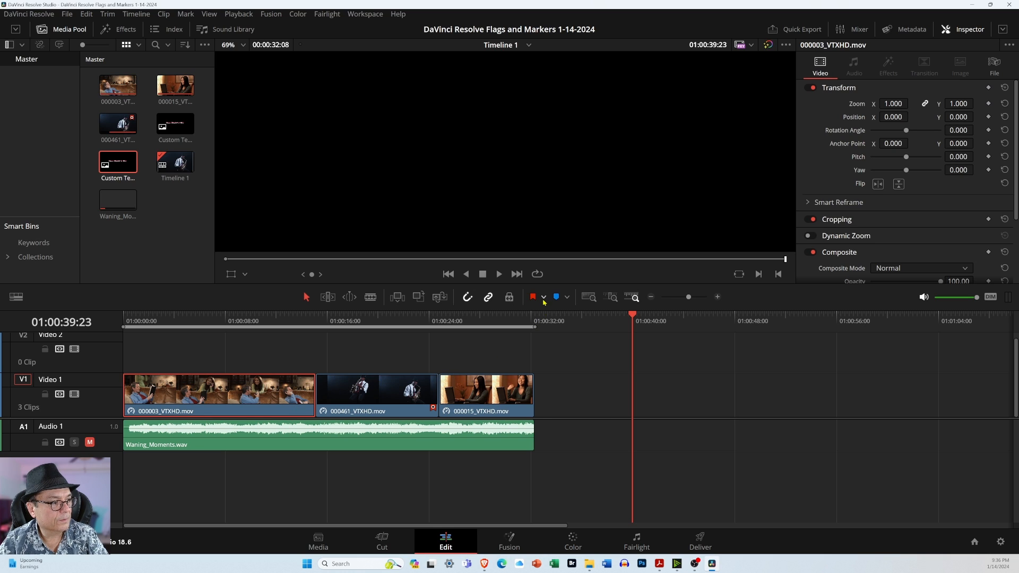
click(532, 297)
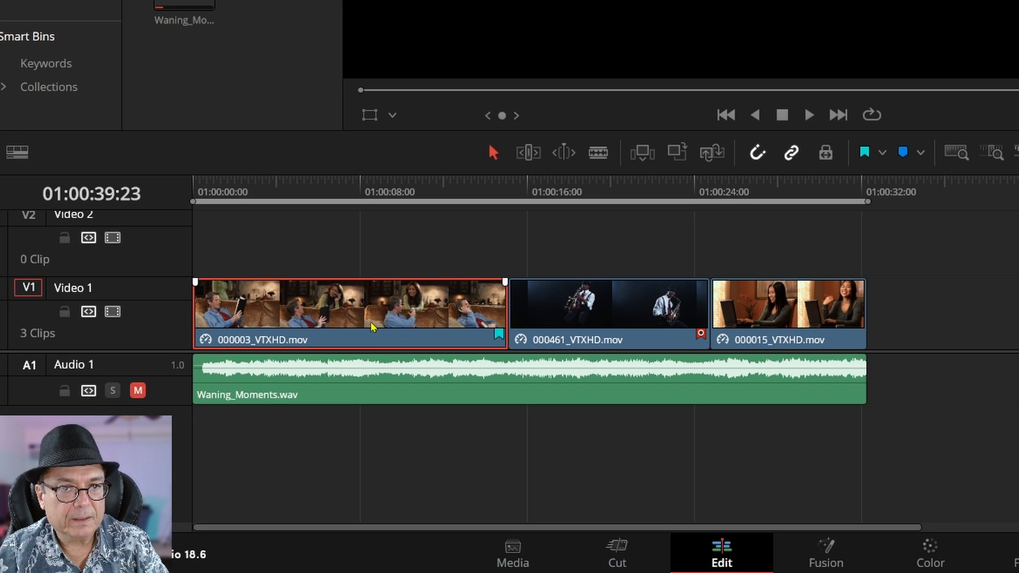
mouse_move(376, 329)
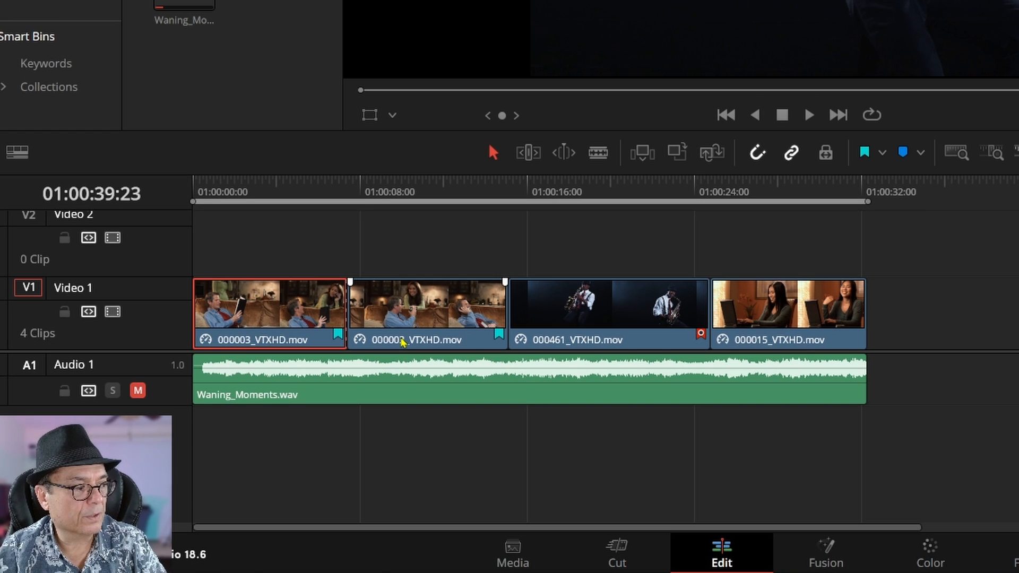
click(426, 312)
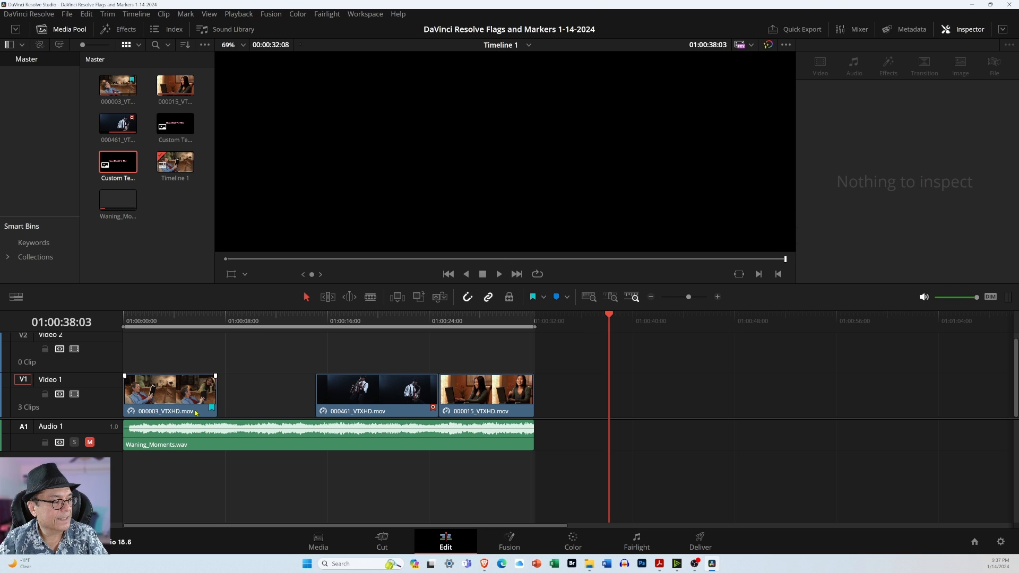
drag(169, 389, 680, 354)
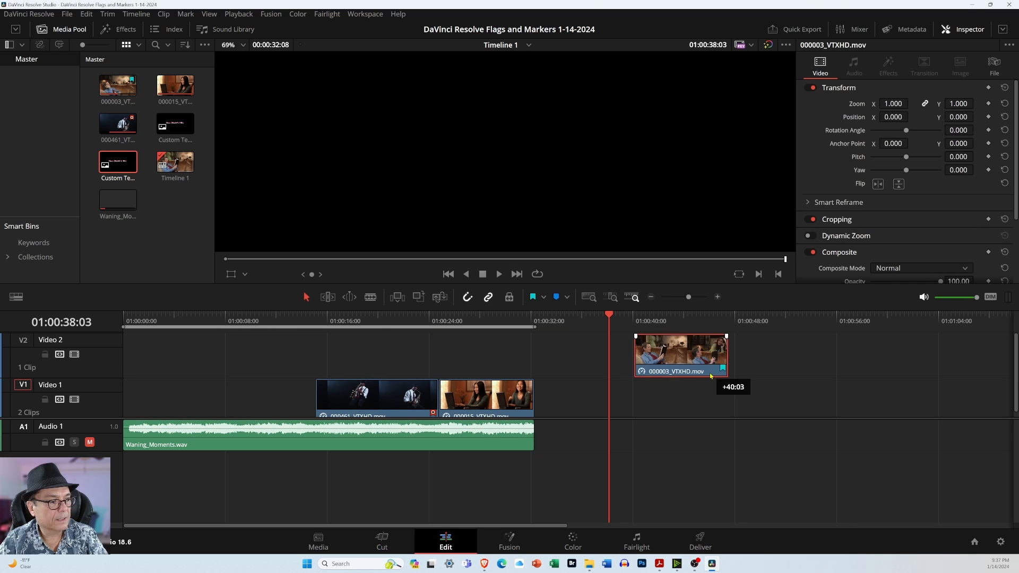
- Move flagged 000003 pieces past the timeline's end and up onto Video 2
drag(679, 354, 676, 396)
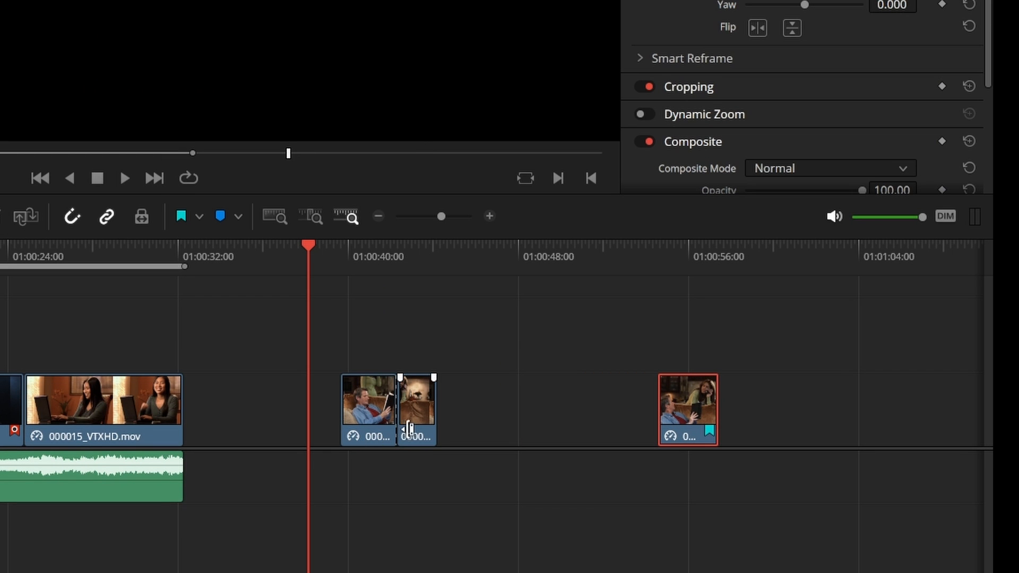
drag(416, 410, 584, 410)
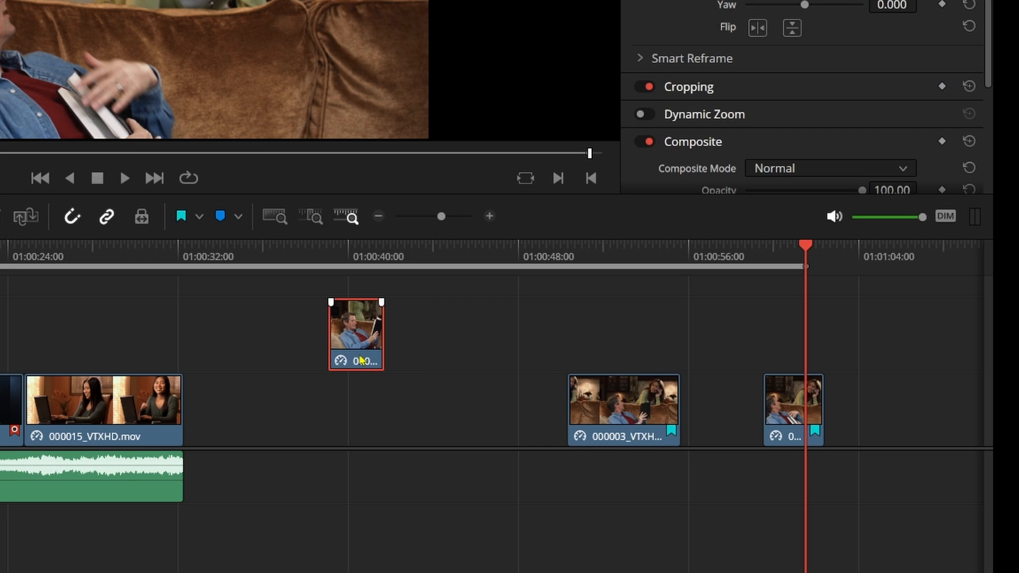
drag(382, 331, 646, 331)
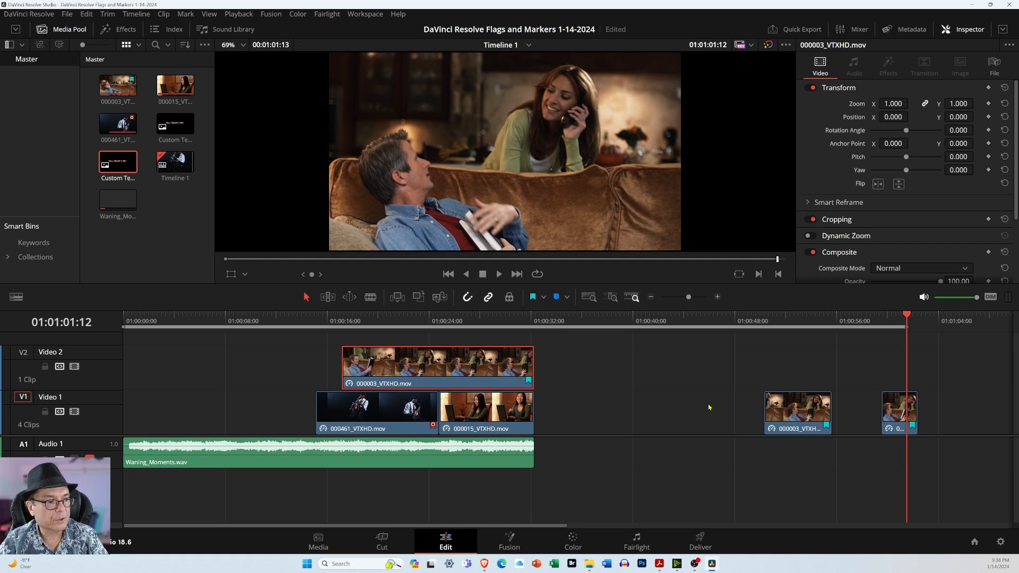
- Bring the flagged pieces back so 000003 sits at the head of Video 1 again
drag(798, 411, 725, 367)
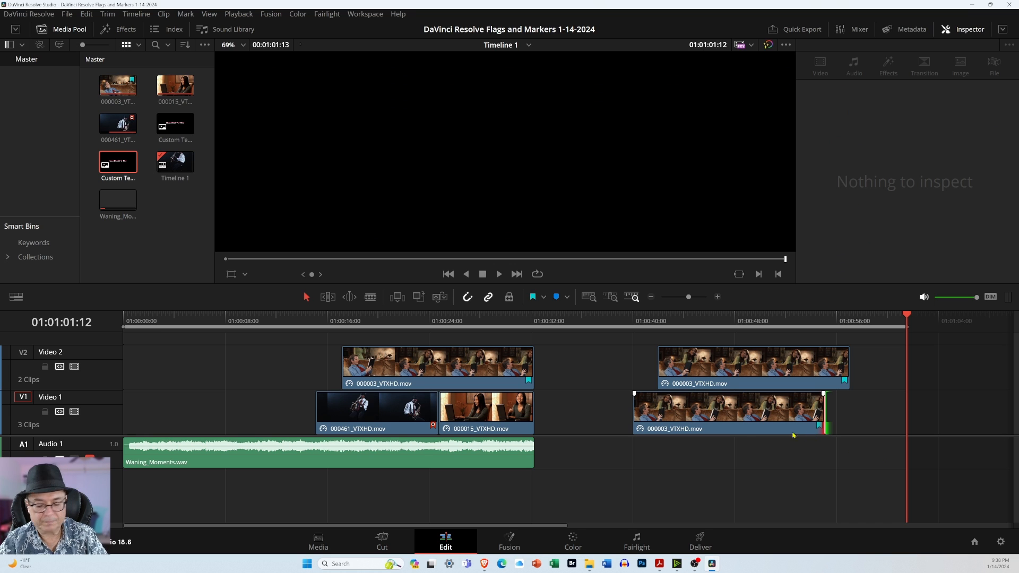
click(728, 412)
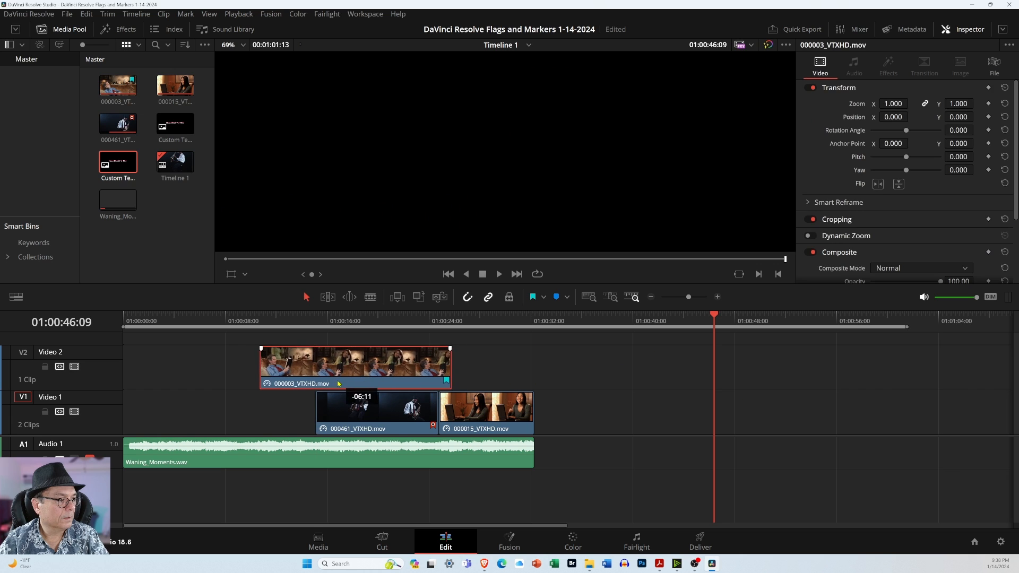
drag(354, 364, 217, 413)
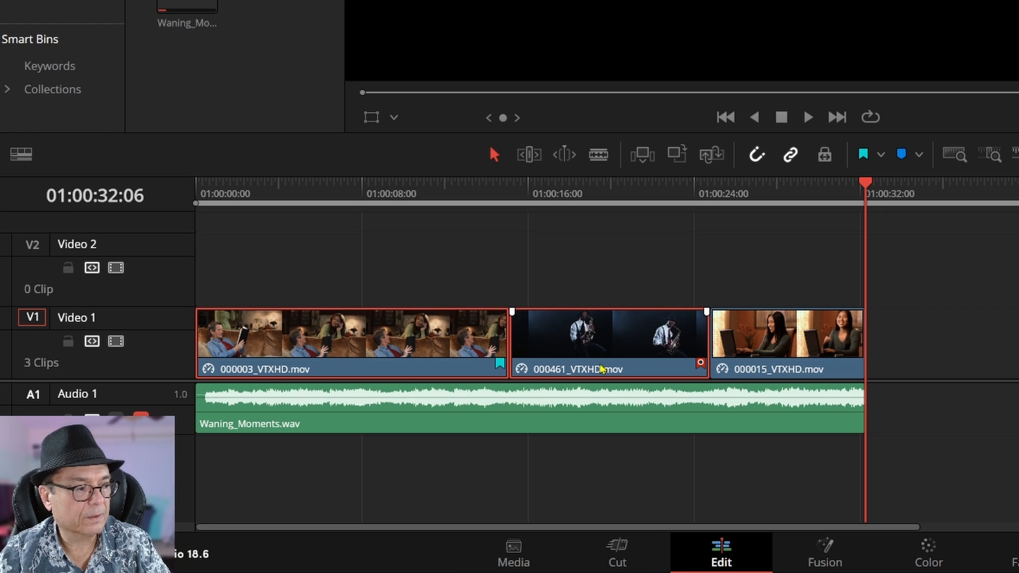
mouse_move(677, 351)
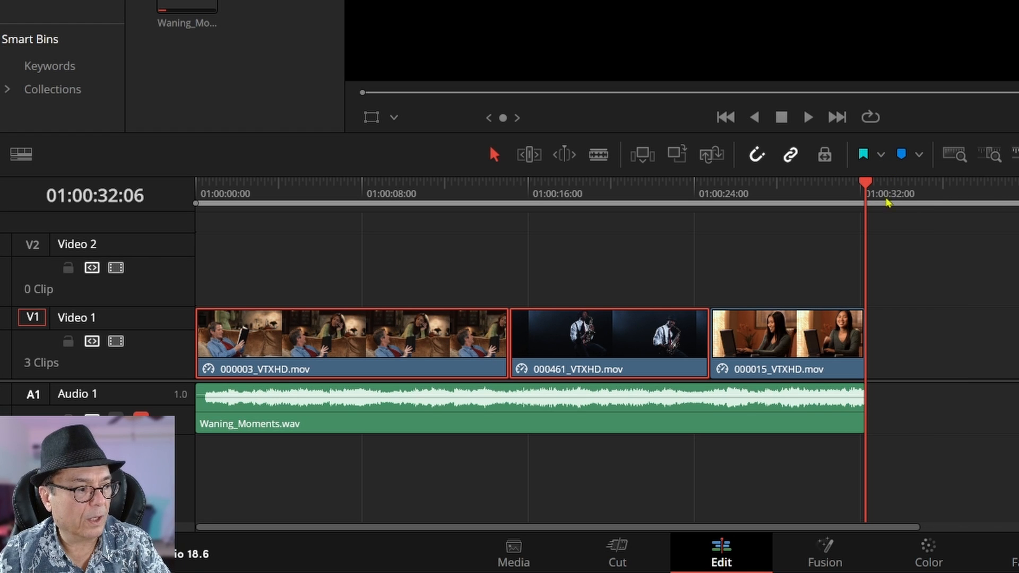
mouse_move(922, 314)
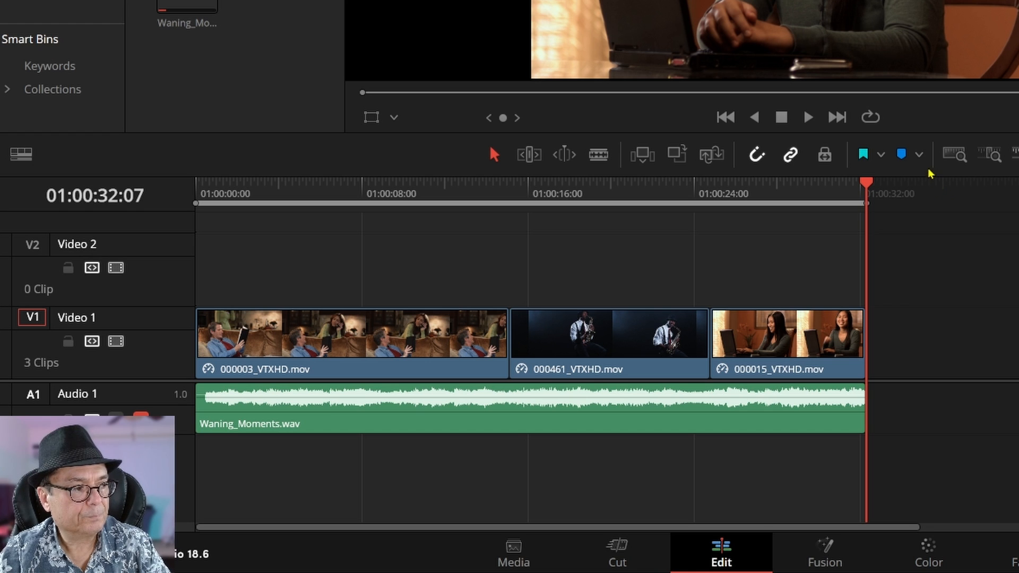
- Clear all markers and flags from the timeline's clips and music track
click(824, 185)
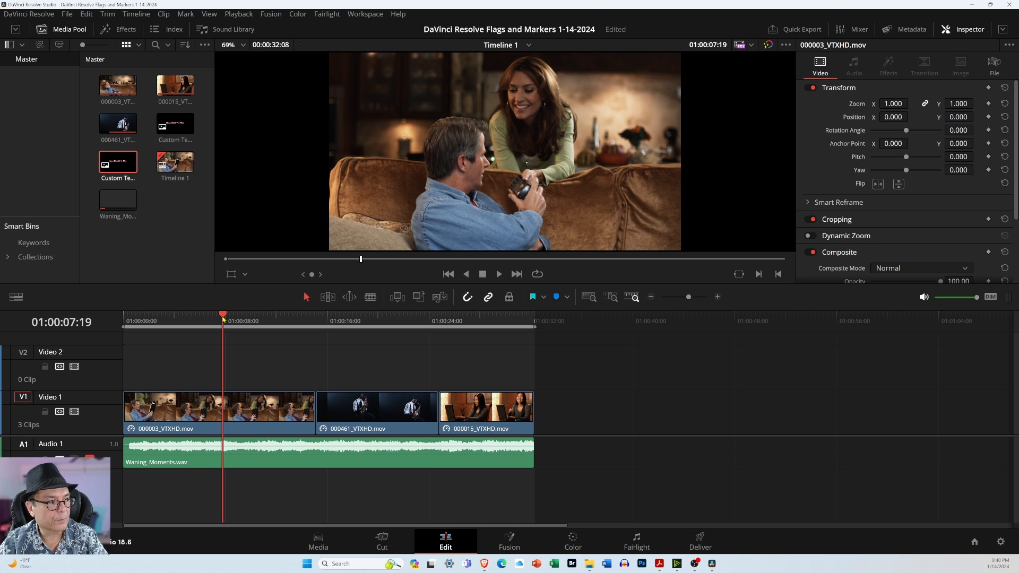
mouse_move(385, 309)
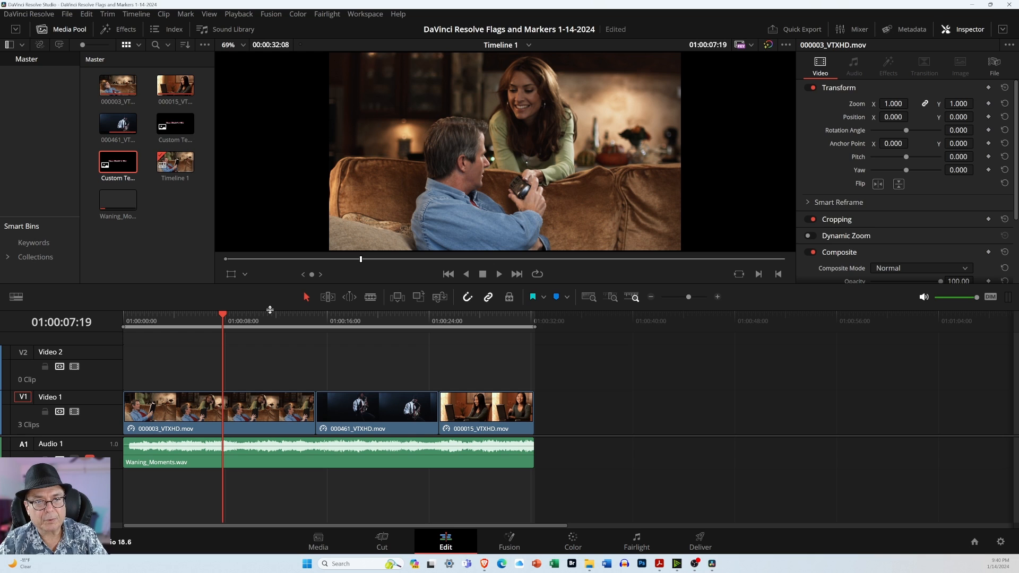
mouse_move(217, 317)
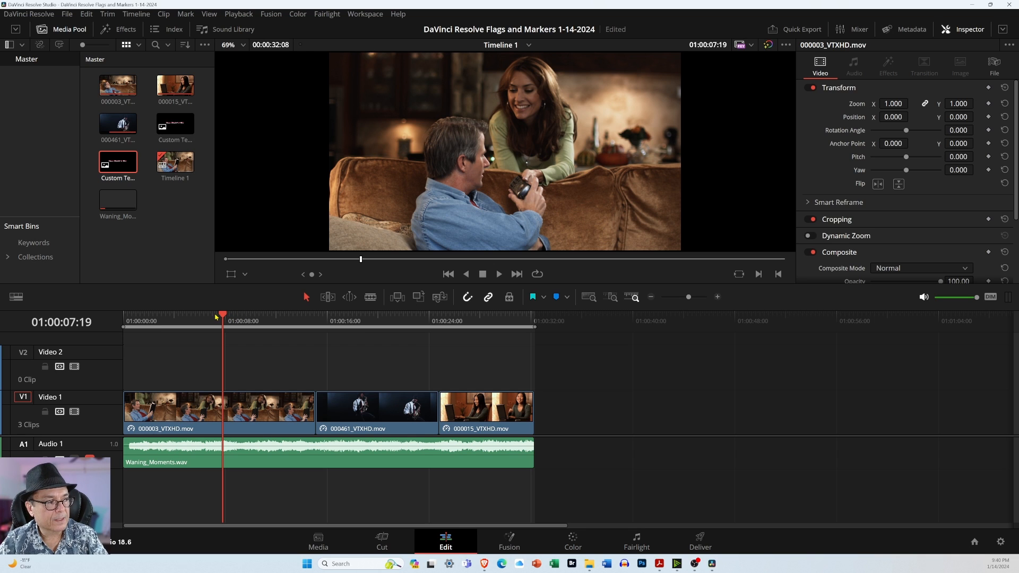
mouse_move(398, 318)
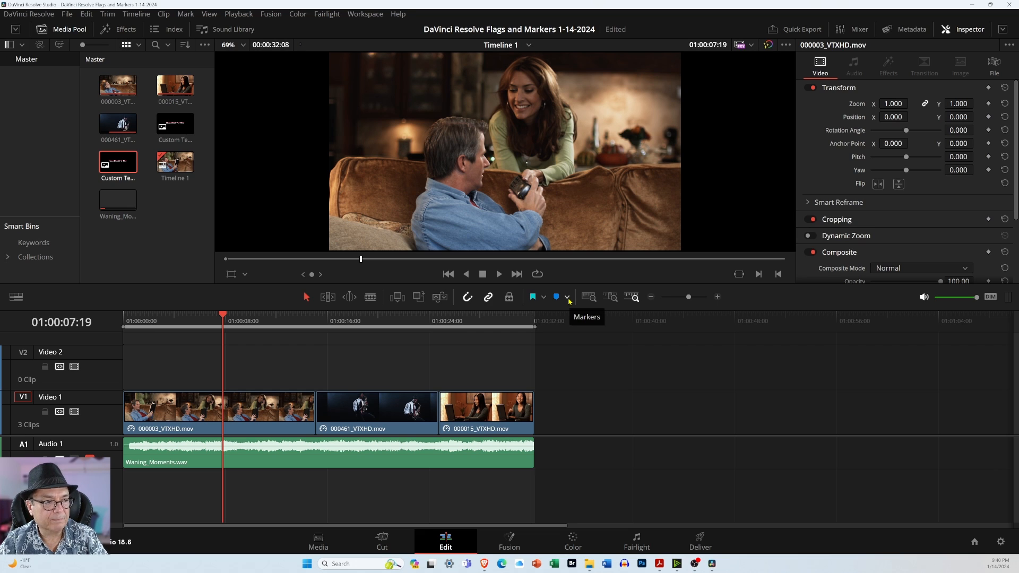
- Add Marker 1 at 01:00:07:19 and drag the Custom Text title onto Video 2
click(566, 297)
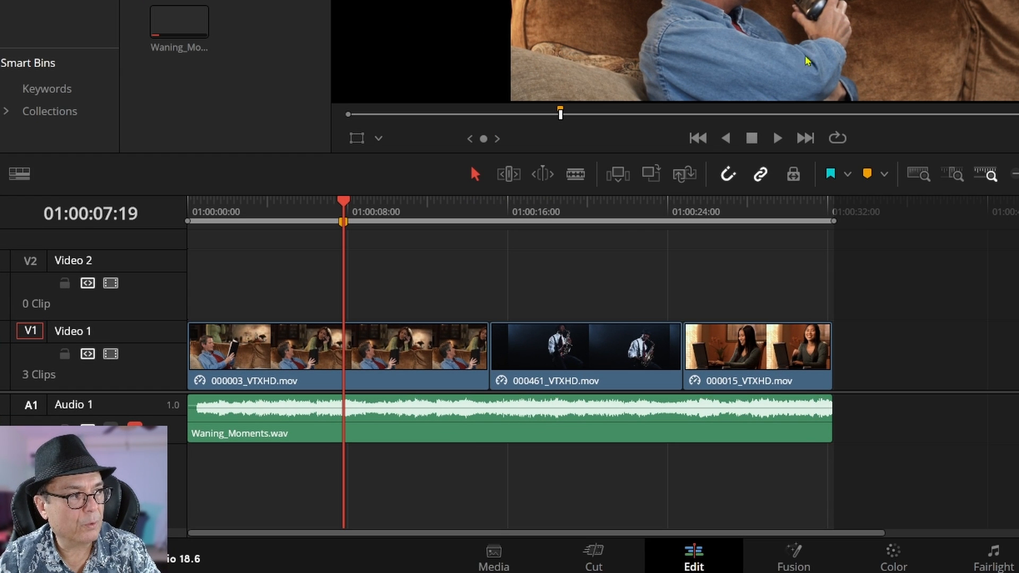
mouse_move(606, 27)
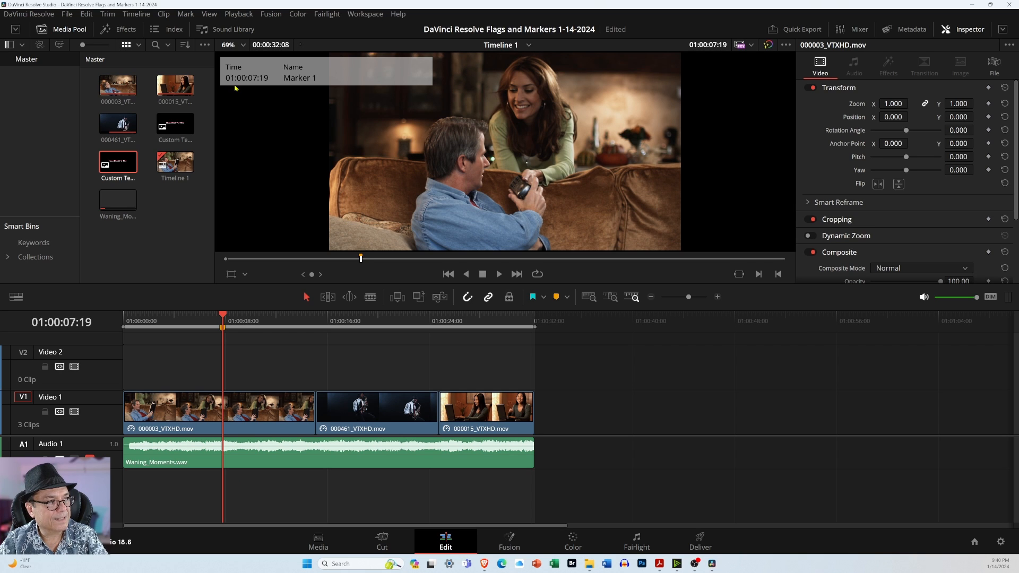
mouse_move(259, 88)
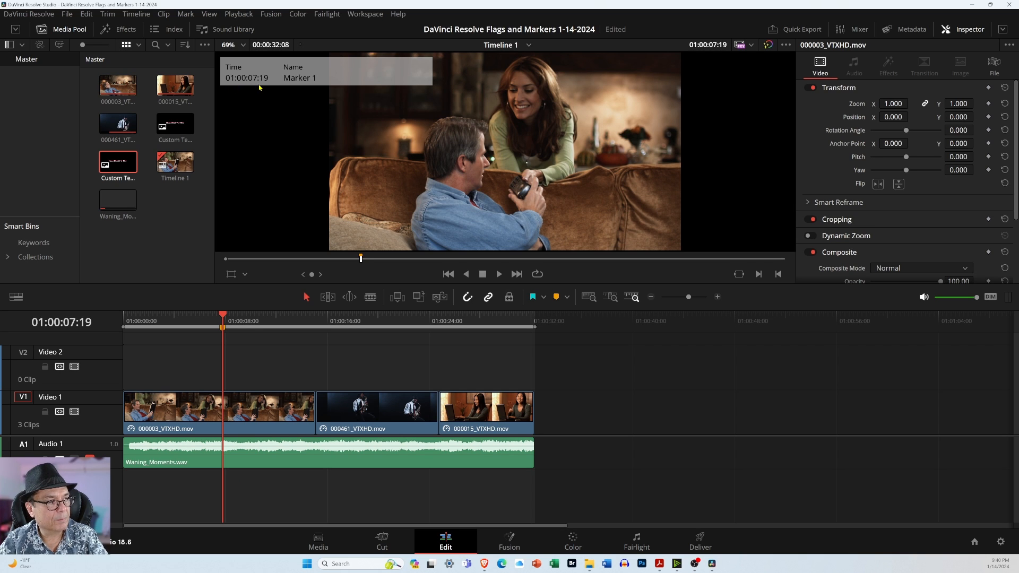
mouse_move(309, 82)
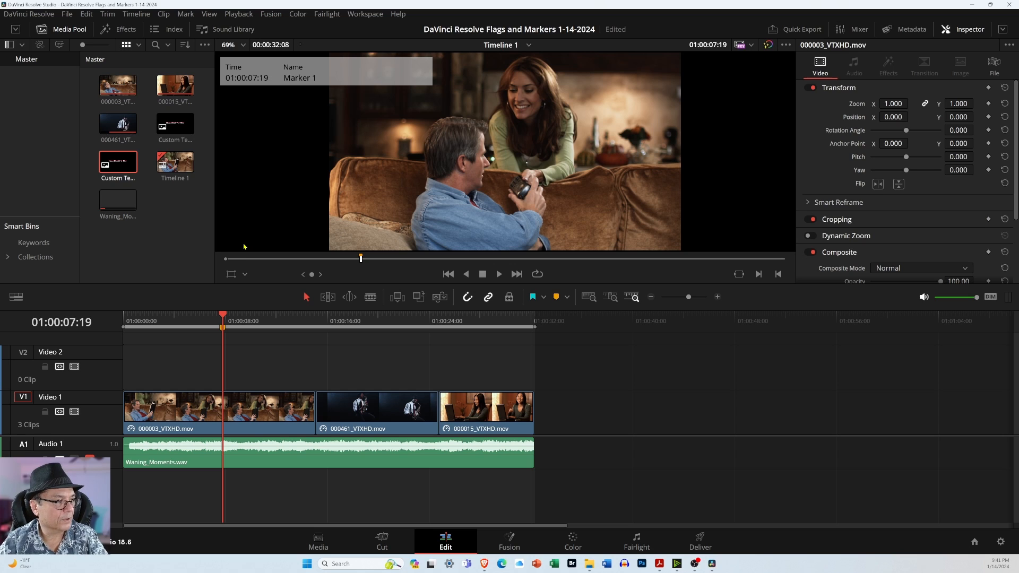
mouse_move(241, 283)
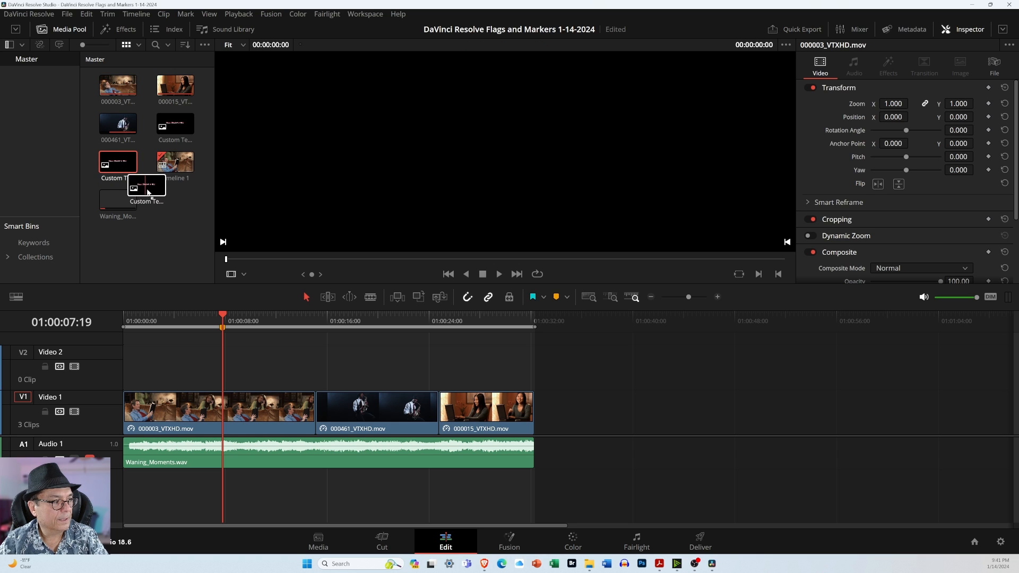
drag(147, 189, 272, 361)
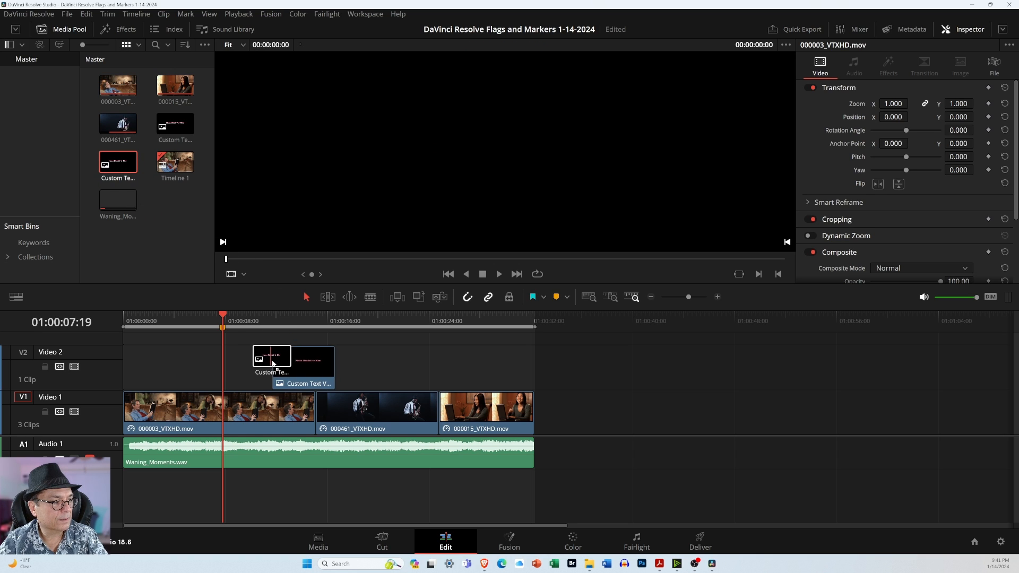
- Snap the title to Marker 1, move to 01:00:13:17, then delete the title and empty Video 2
click(254, 361)
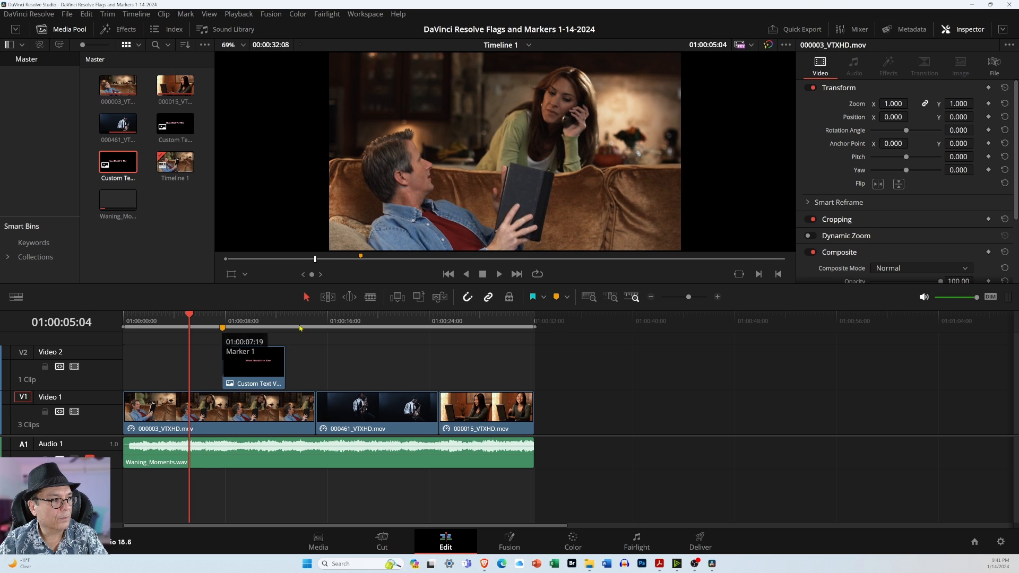
click(498, 274)
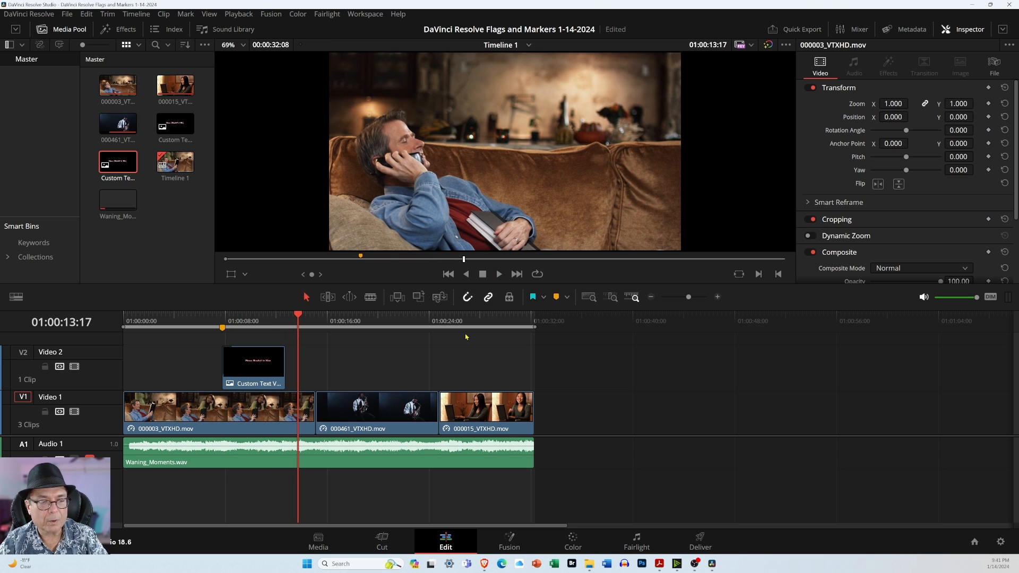
mouse_move(465, 336)
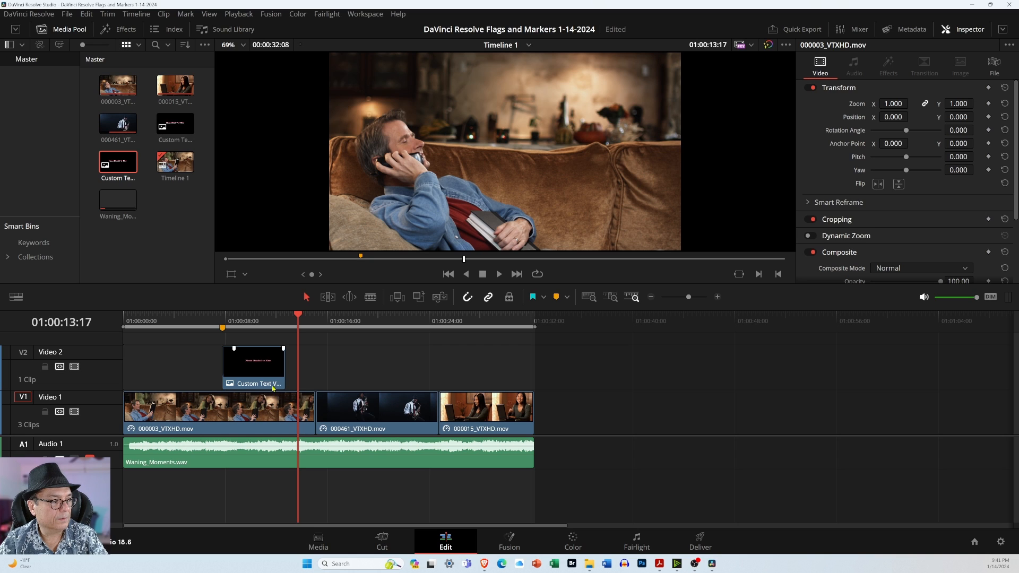
click(376, 408)
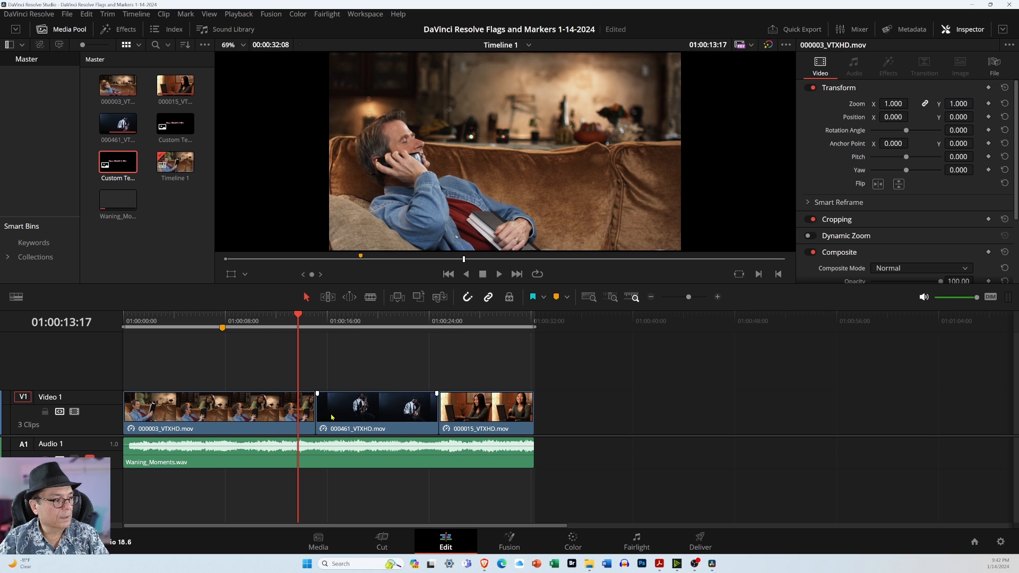
click(375, 410)
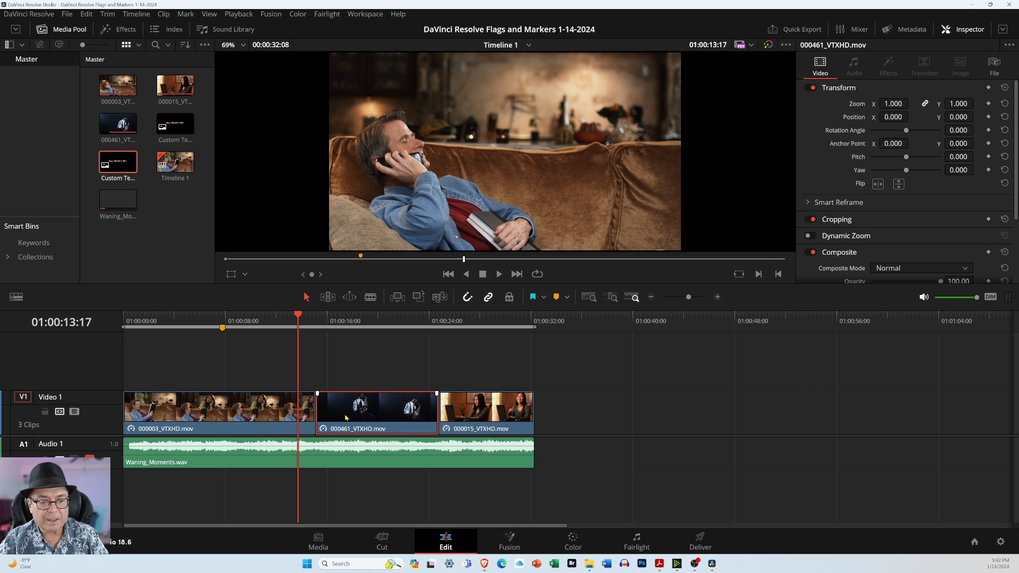
- Add a clip marker to 000461_VTXHD.mov and move Marker 1 to 01:00:08:07
click(297, 327)
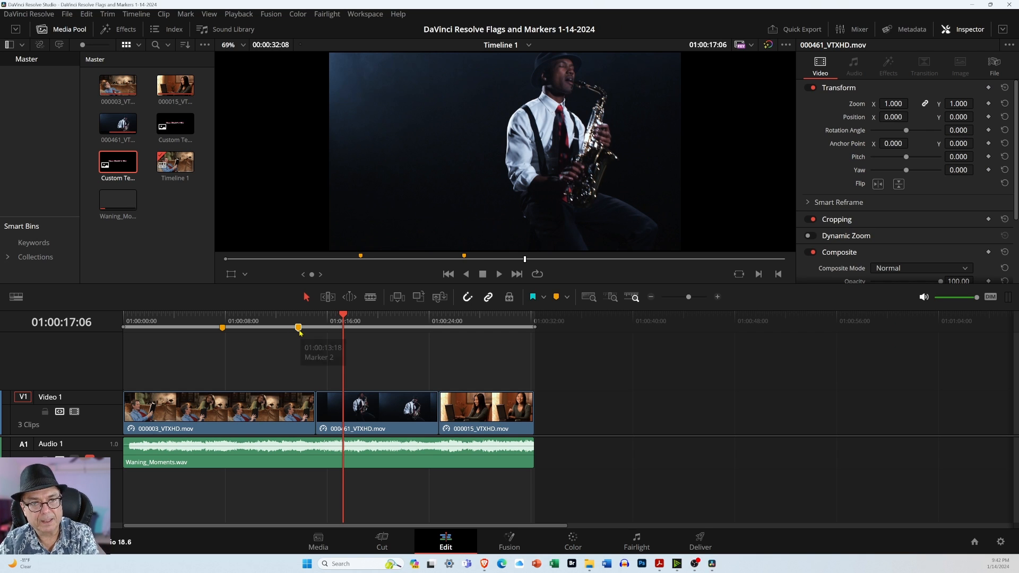
mouse_move(300, 333)
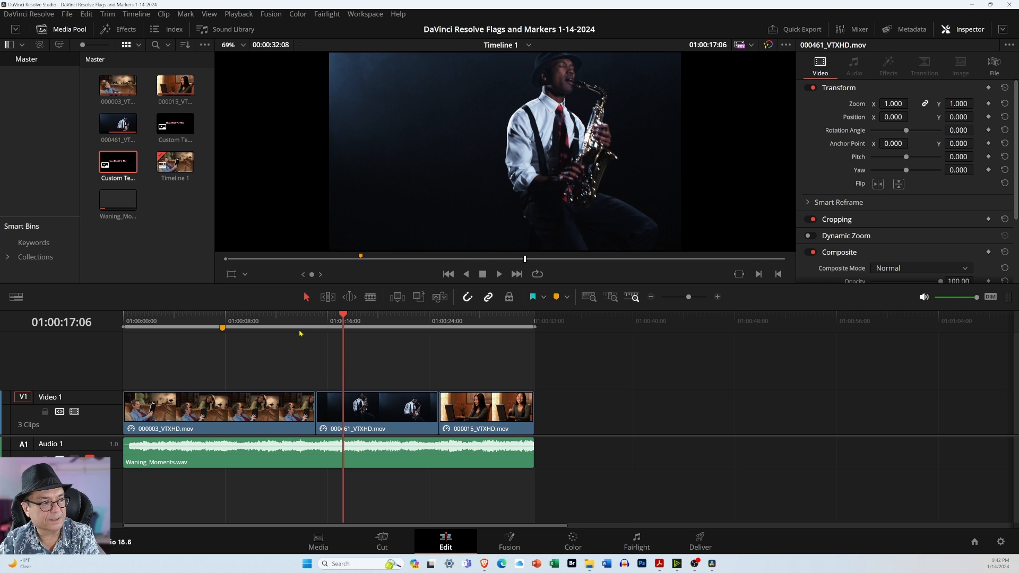
click(376, 410)
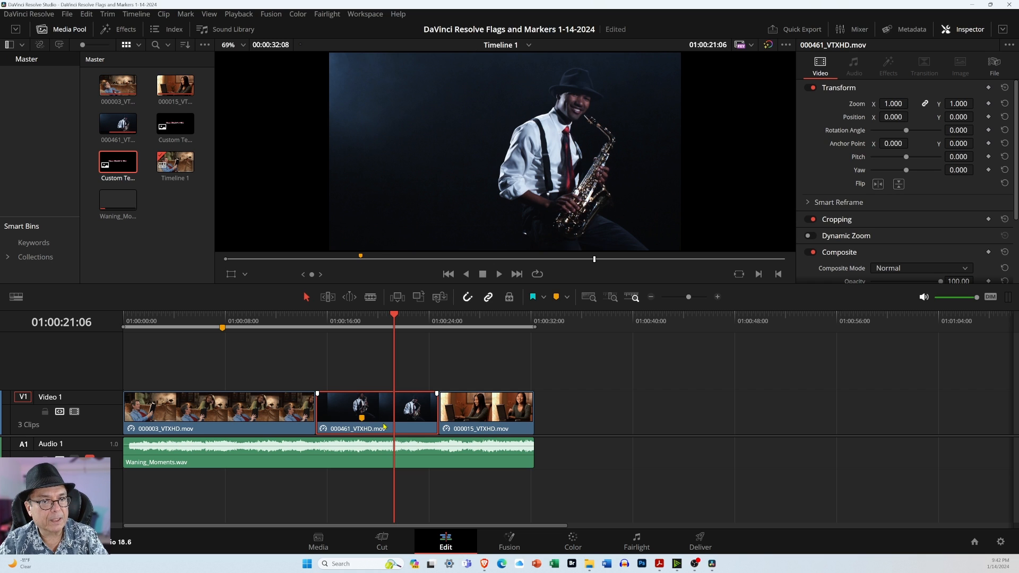
mouse_move(386, 410)
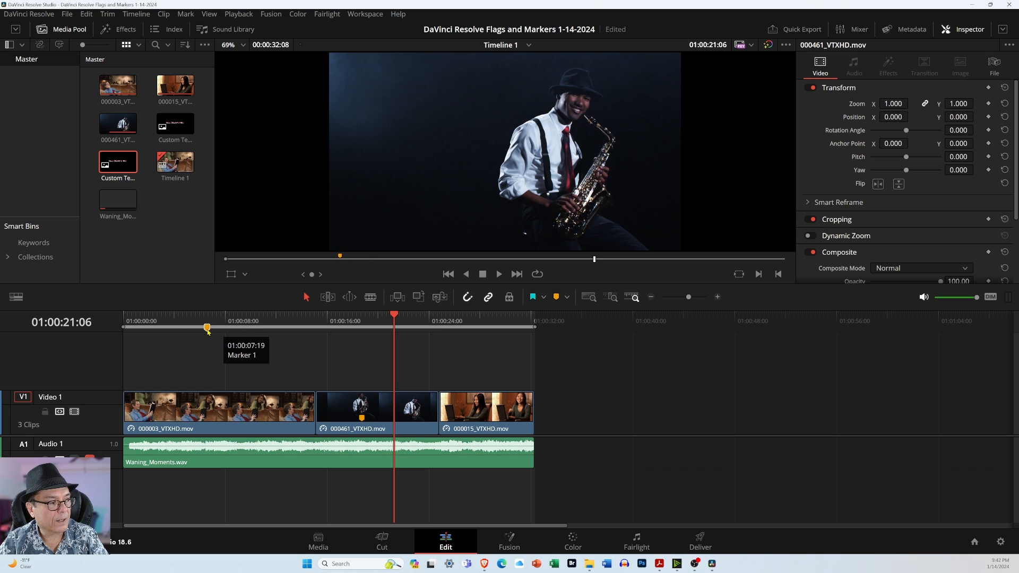
drag(207, 328, 228, 328)
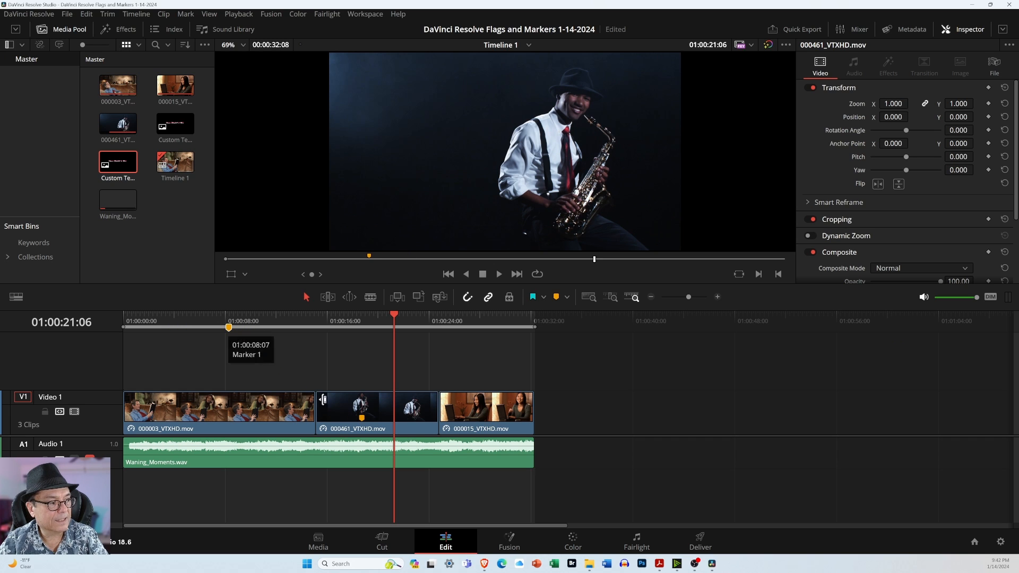
- Switch selection between the clips, ending with 000015_VTXHD.mov selected
click(357, 418)
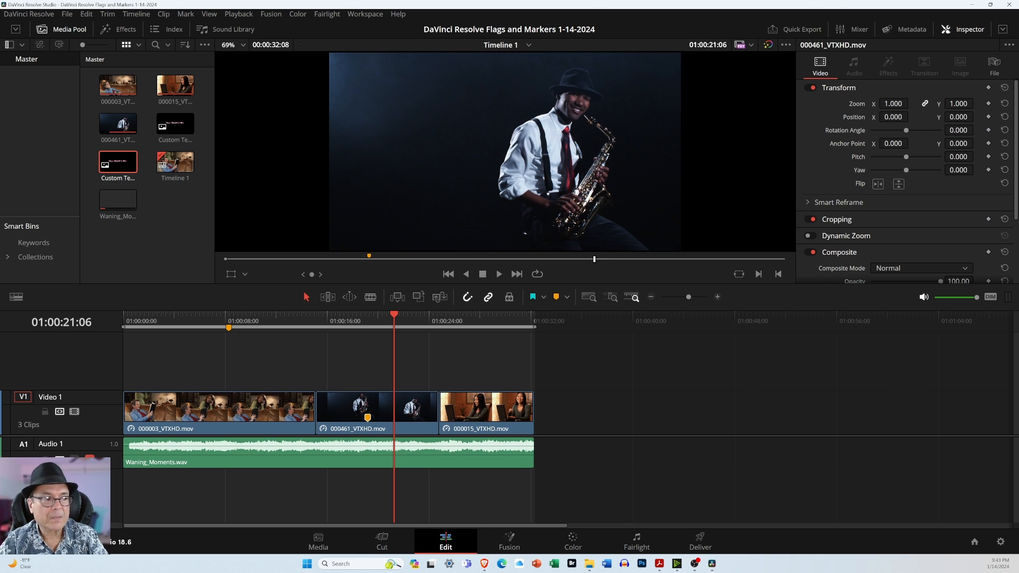
click(485, 409)
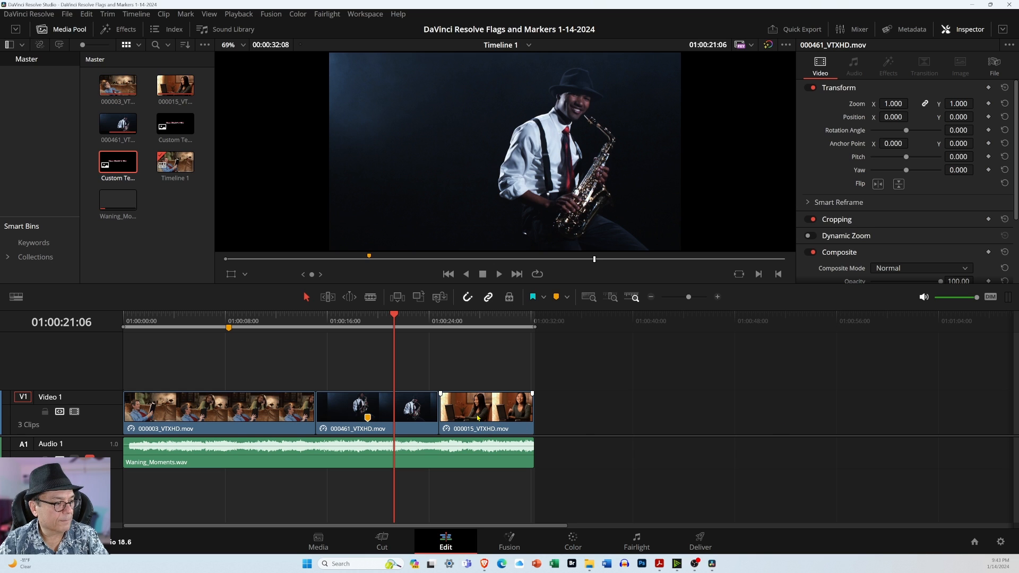
click(377, 407)
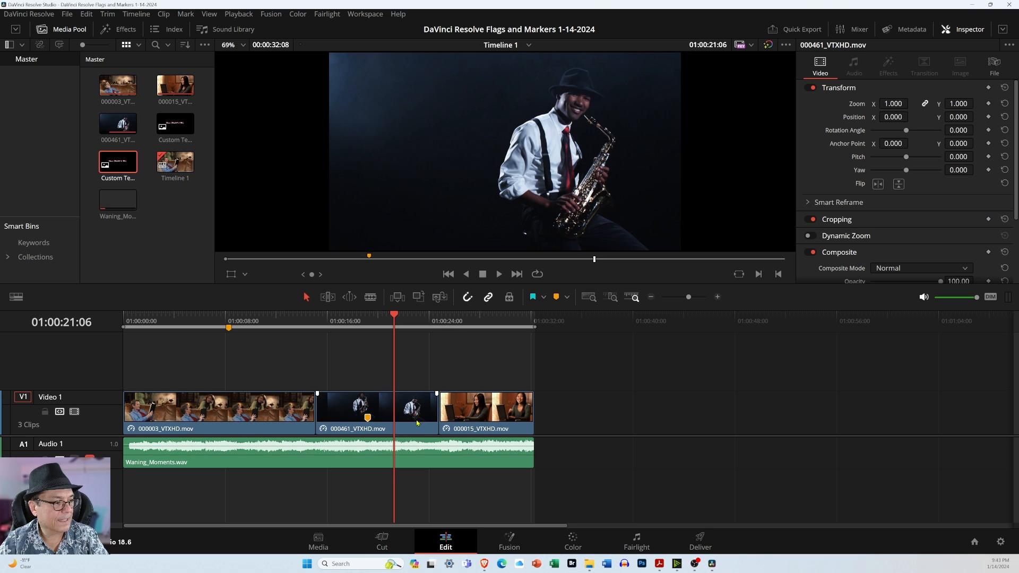
click(487, 409)
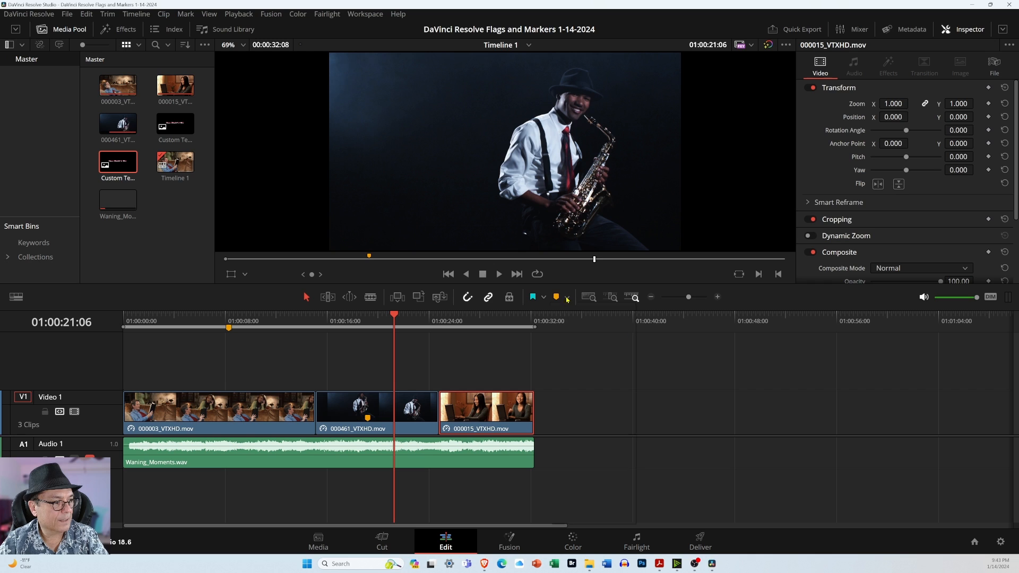
- Delete the cyan timeline marker and add a cyan clip marker to 000015_VTXHD.mov
click(567, 297)
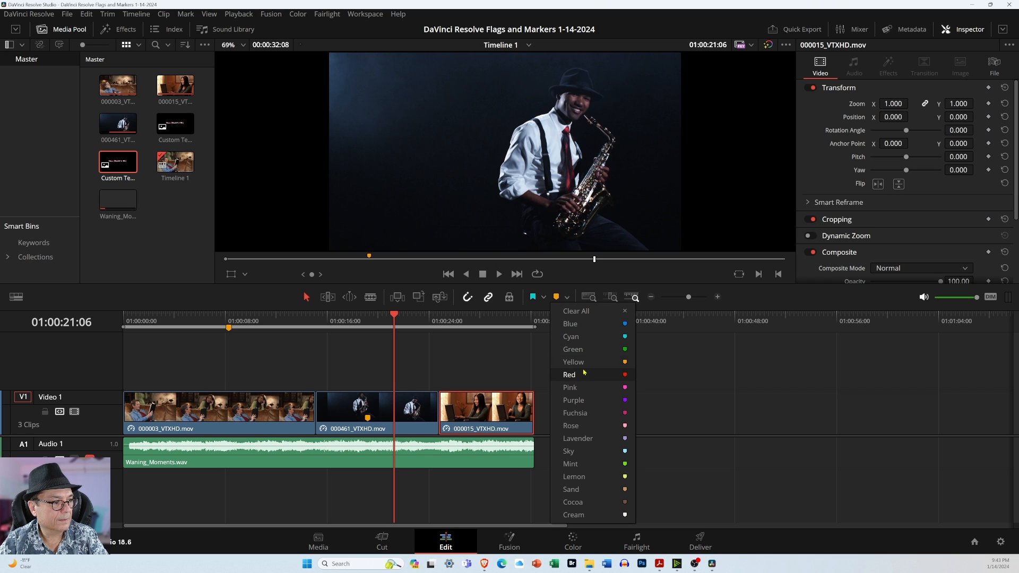
click(569, 387)
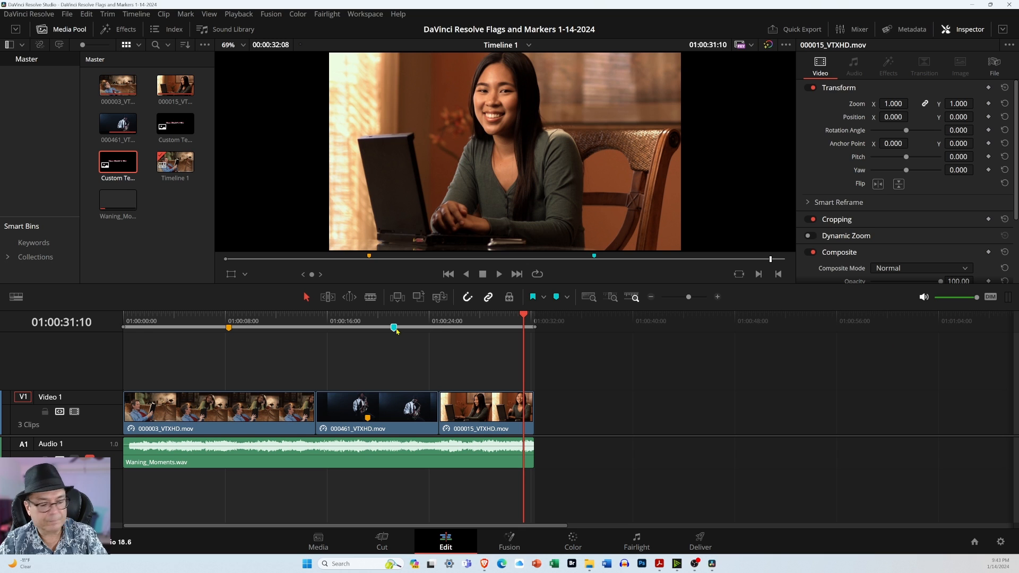
click(485, 410)
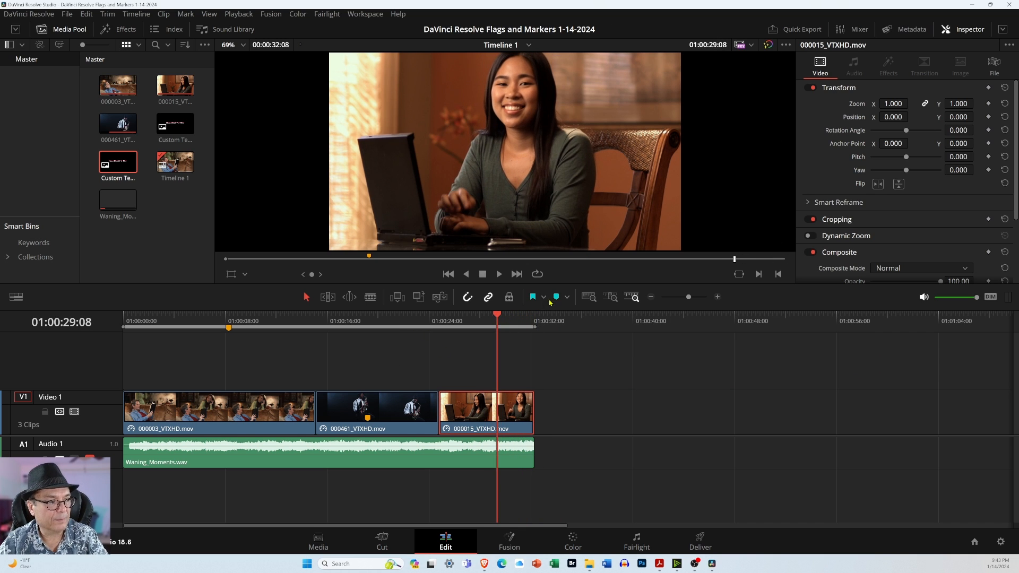
click(558, 297)
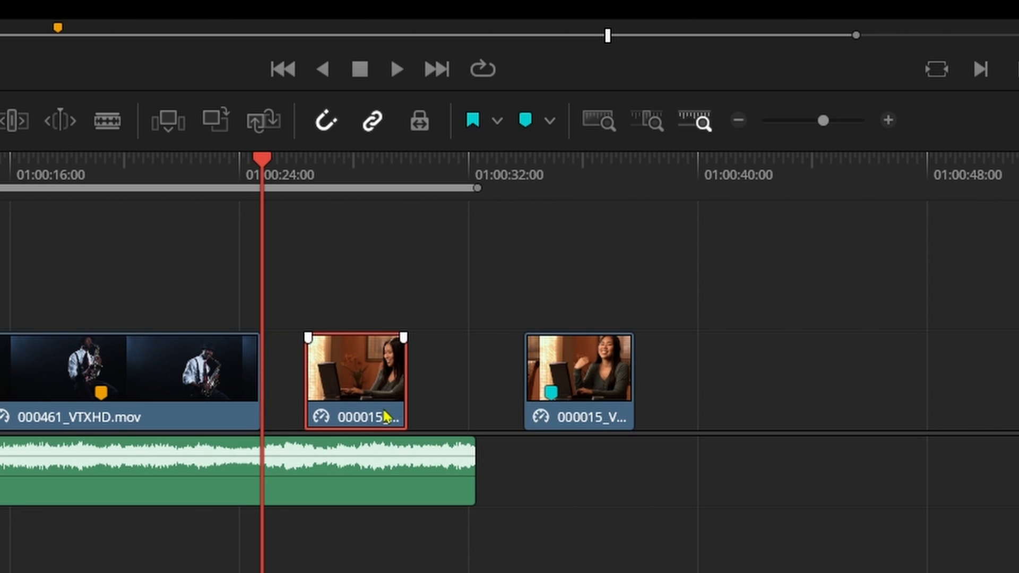
mouse_move(367, 420)
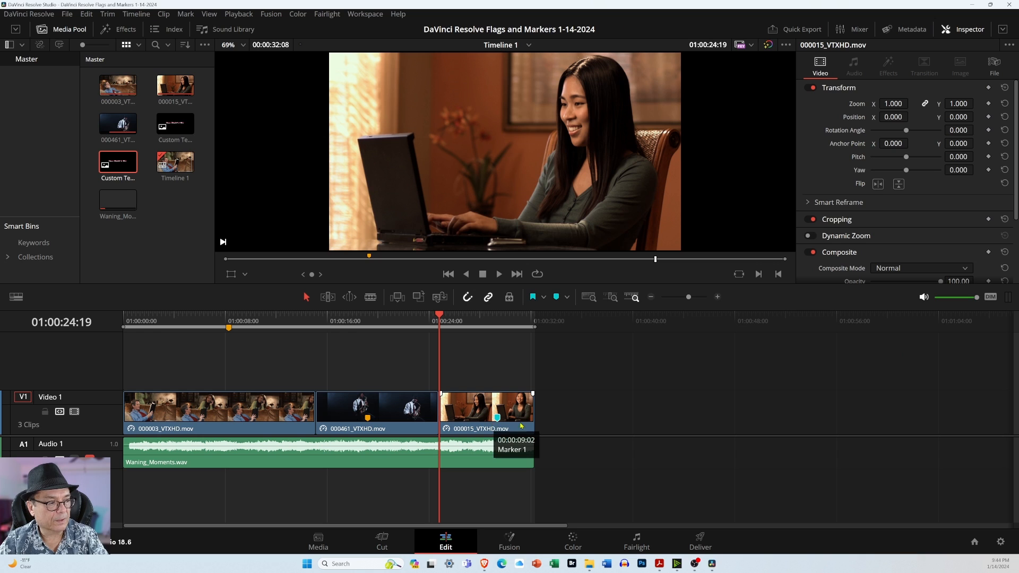
- Delete the cyan marker from 000015_VTXHD.mov and move the playhead further into the clip
click(486, 410)
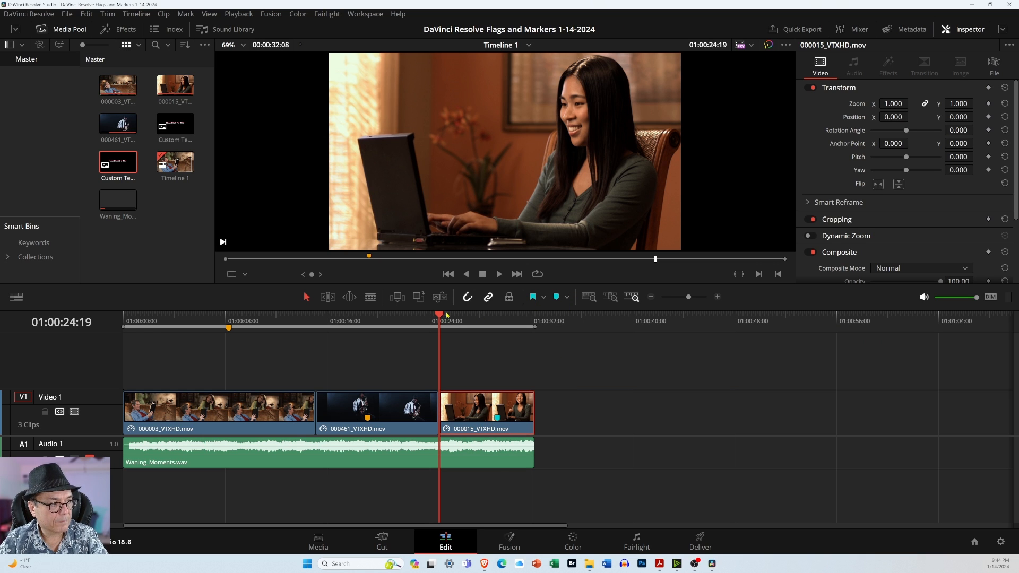
click(566, 297)
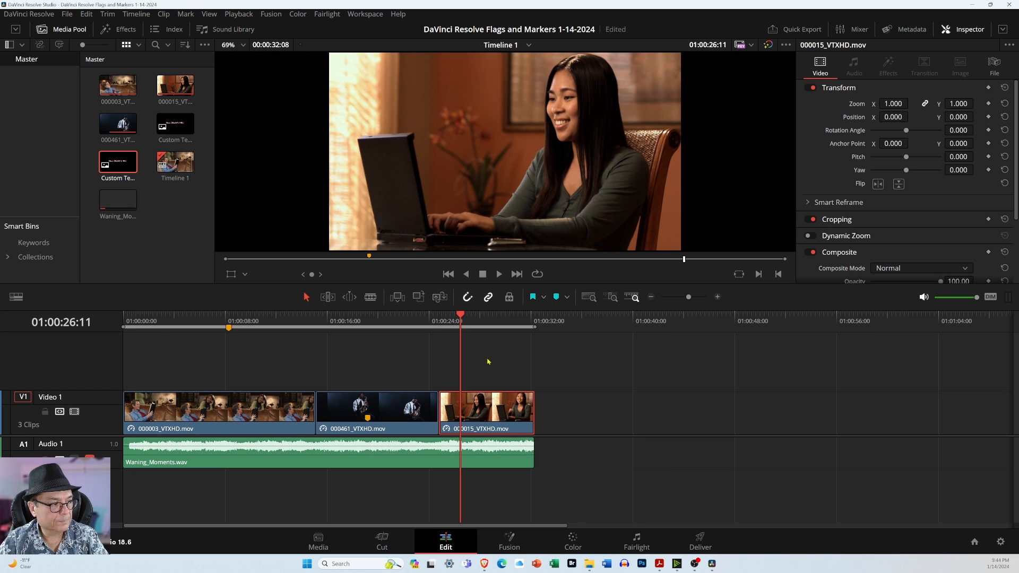
mouse_move(549, 301)
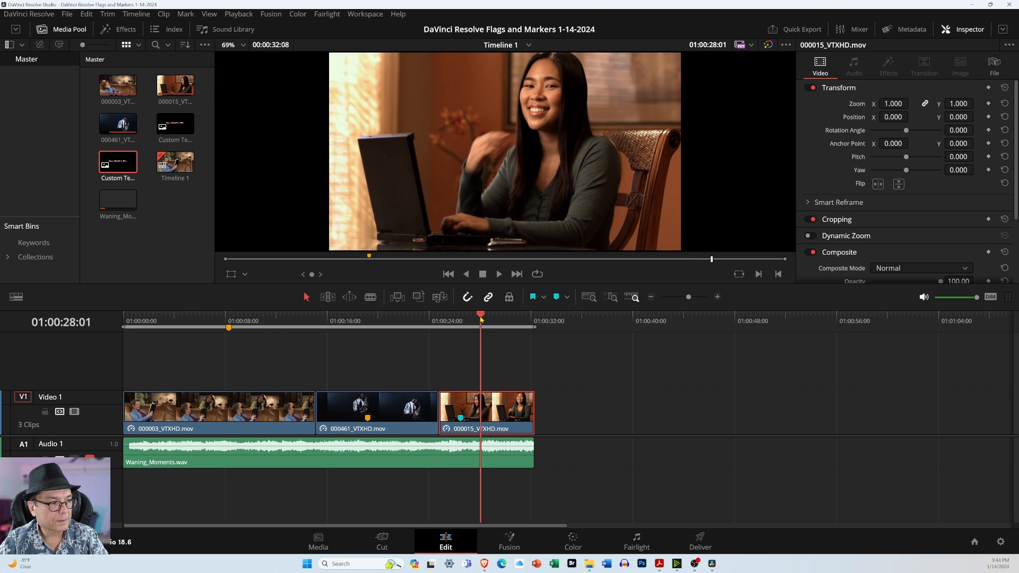
- Try green, then red, then purple as marker colour and add a timeline marker near 01:00:26
click(567, 297)
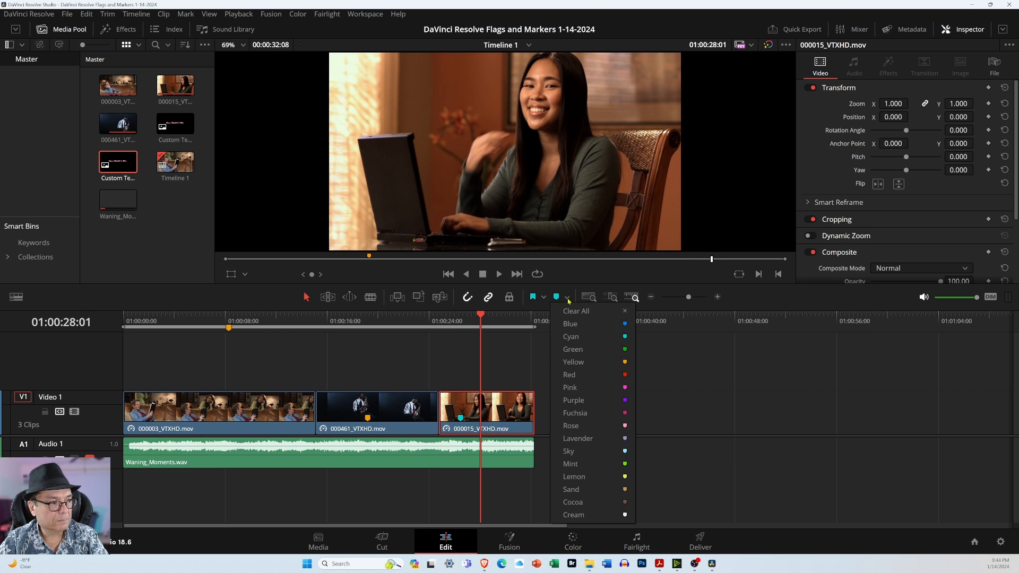
click(572, 349)
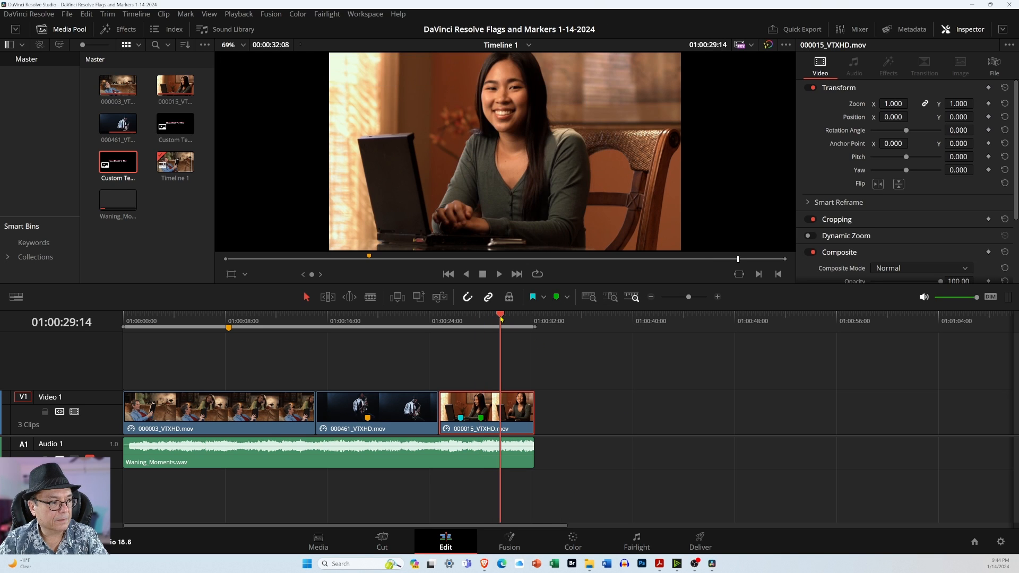
click(540, 297)
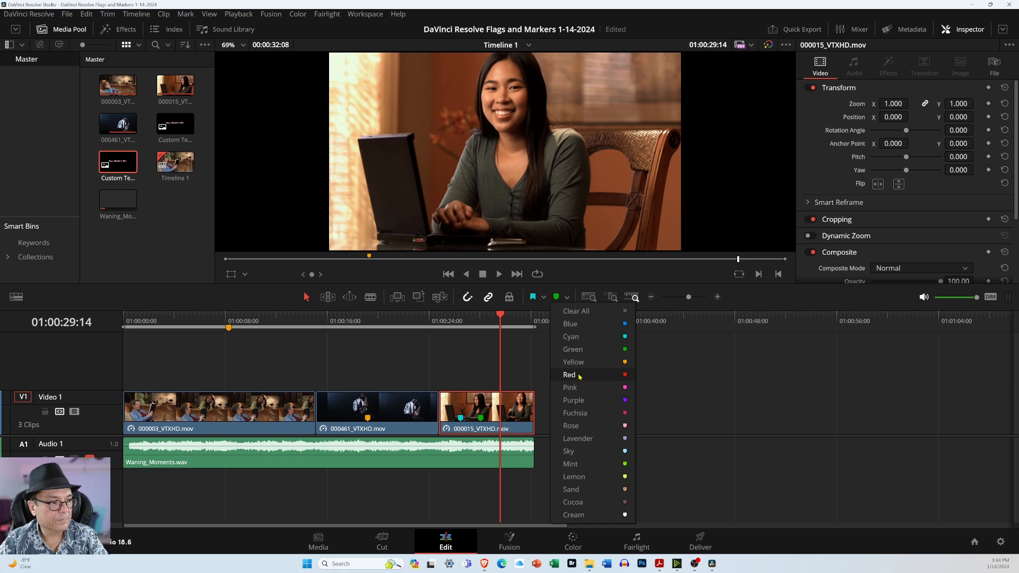
click(569, 375)
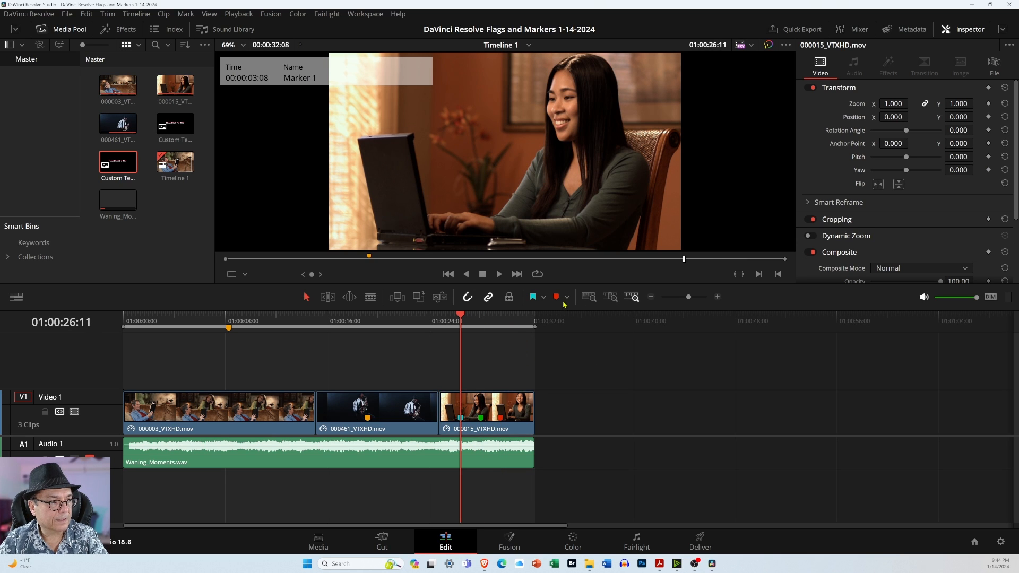
click(556, 297)
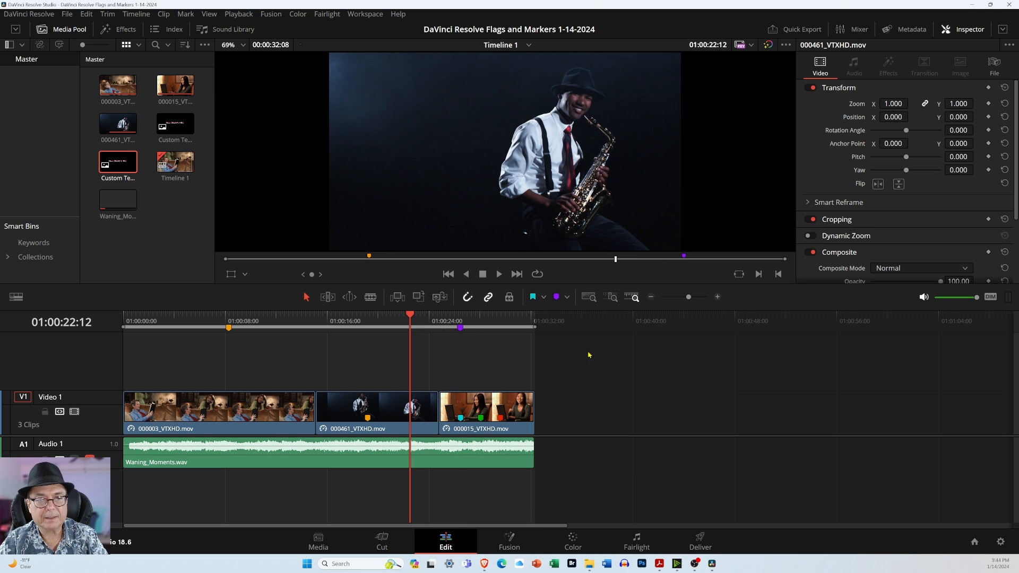
mouse_move(643, 382)
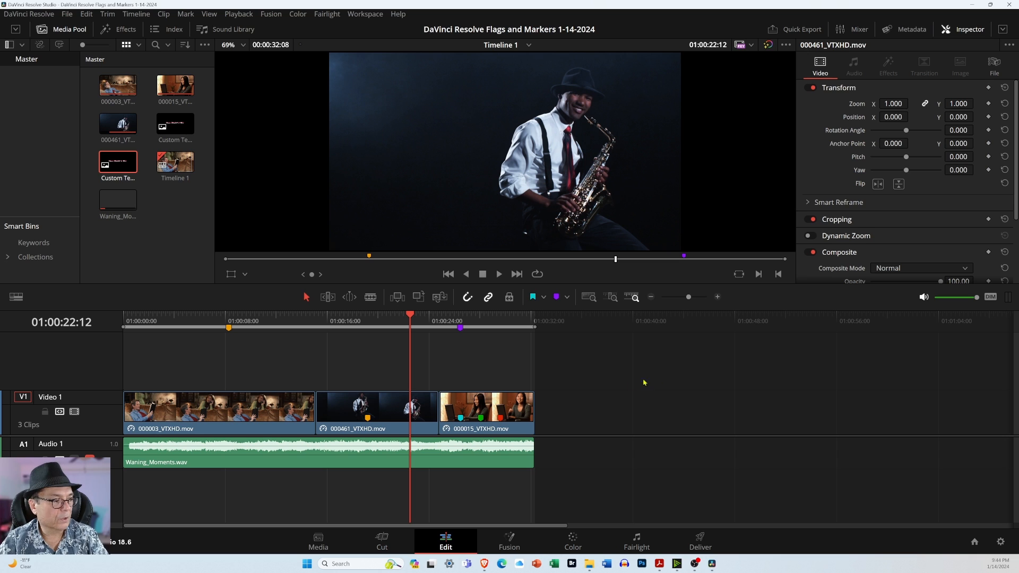
mouse_move(459, 417)
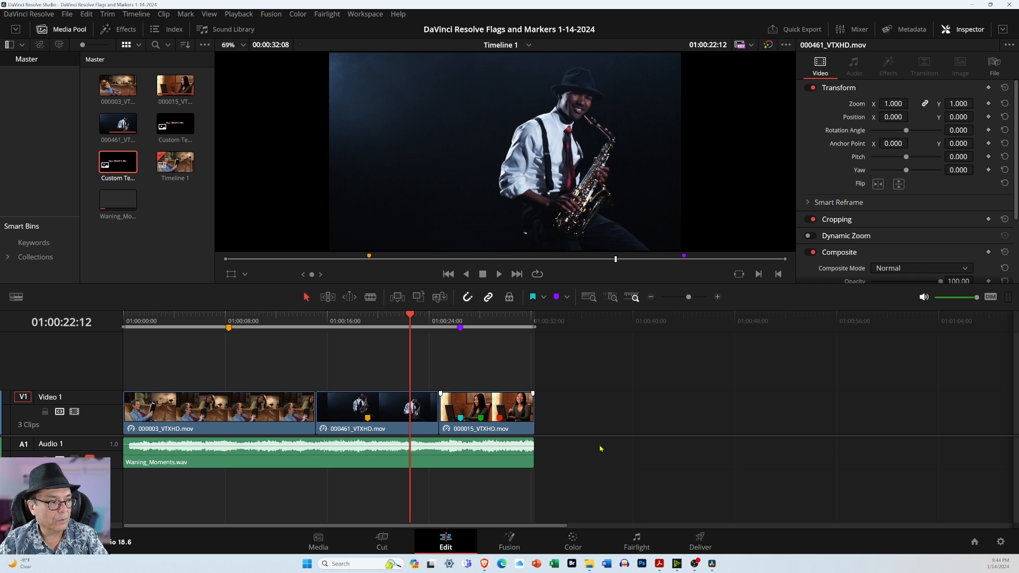
- Select the 000015 and 000461 clips to review their markers
click(486, 408)
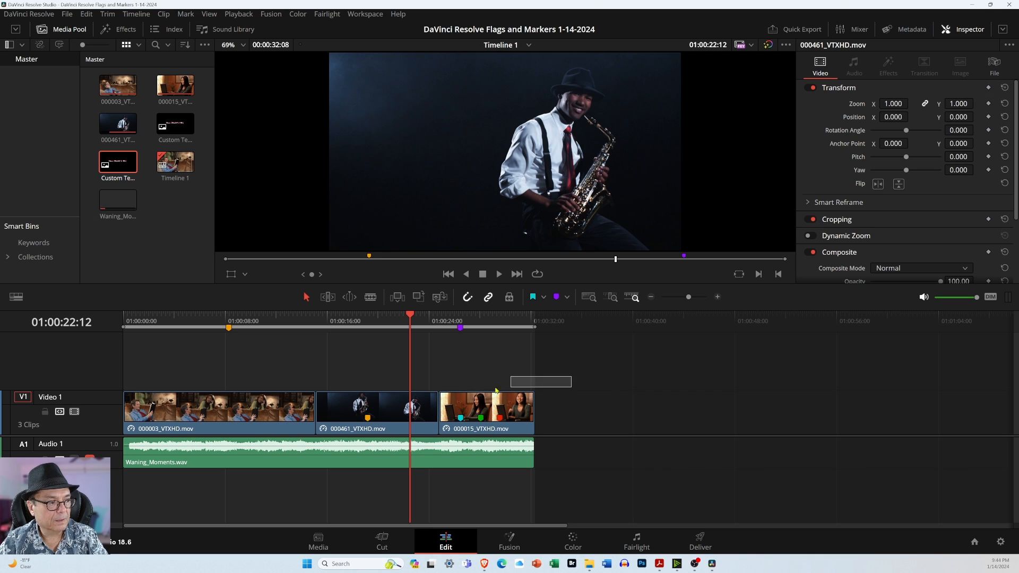
click(486, 410)
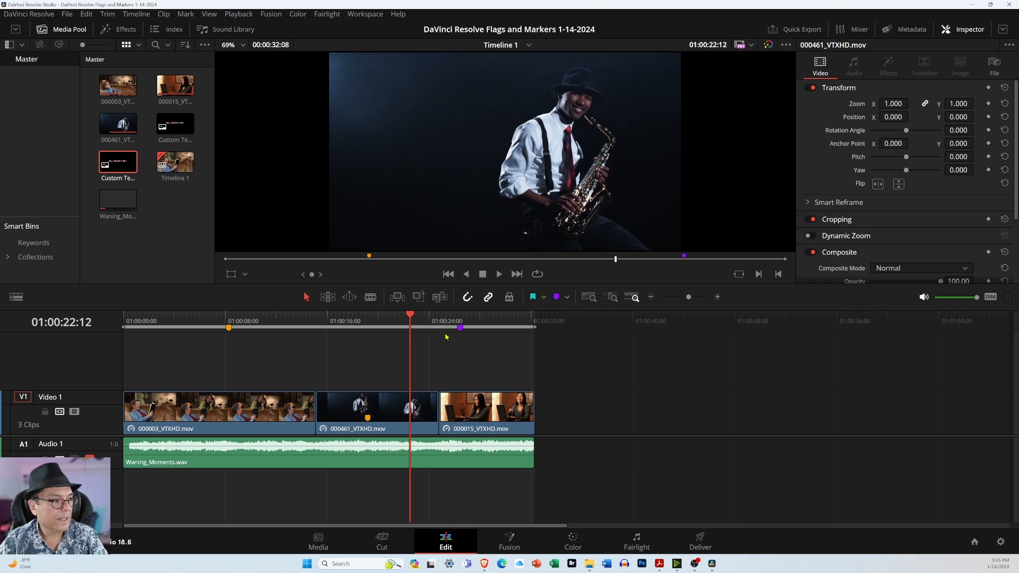
click(376, 410)
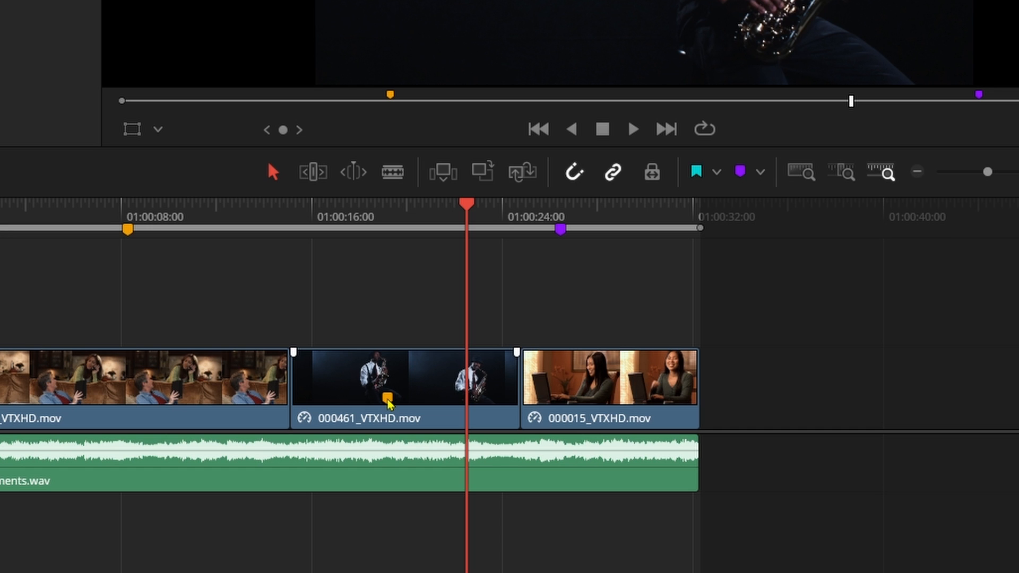
- Name the clip marker on 000461_VTXHD.mov 'My First Marker' in the Markers dialog
double_click(388, 397)
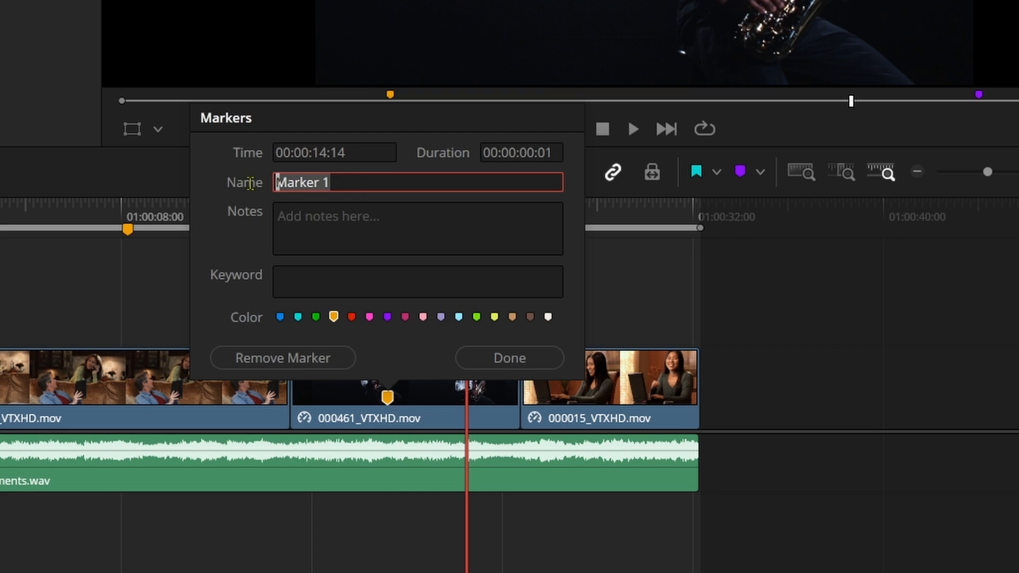
text(My)
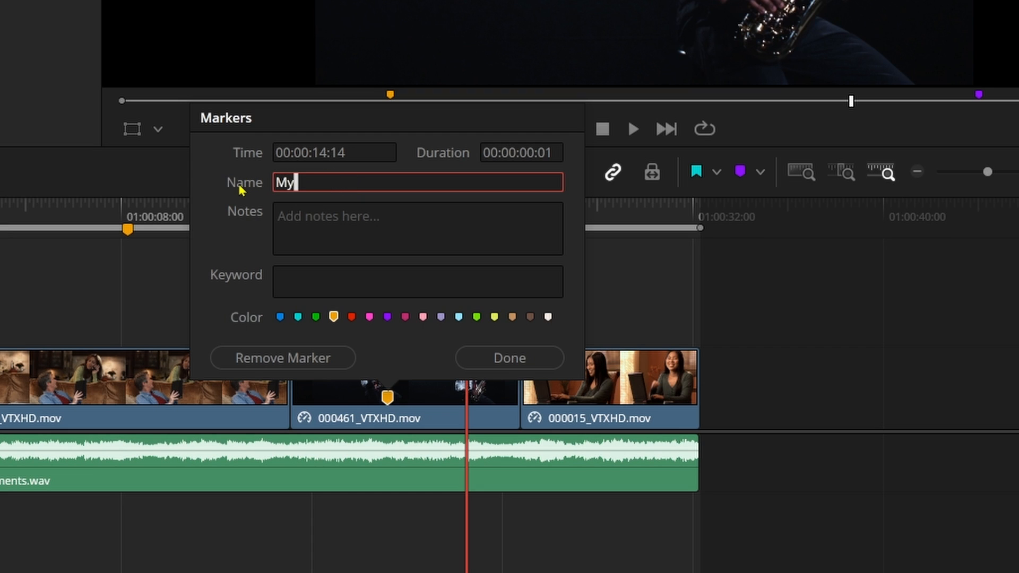
text(First)
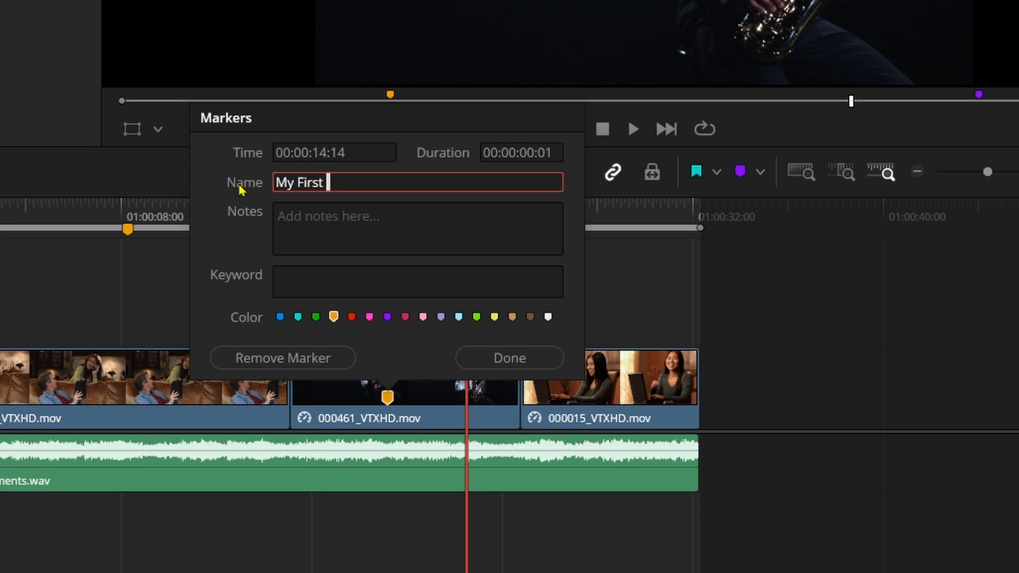
text(Marker)
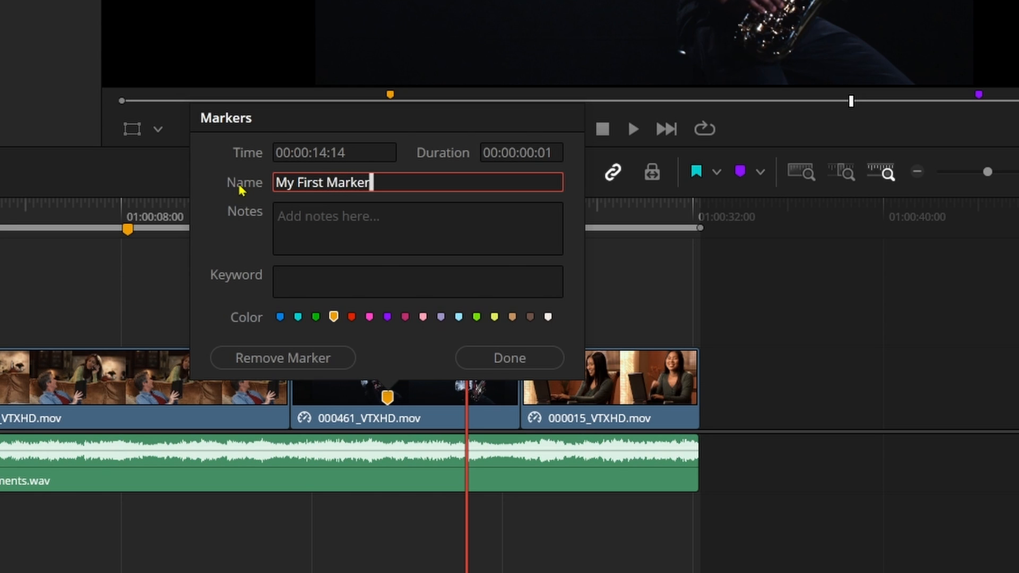
- Give the marker the note 'A Special Note', colour it purple and confirm
click(418, 229)
text(A S)
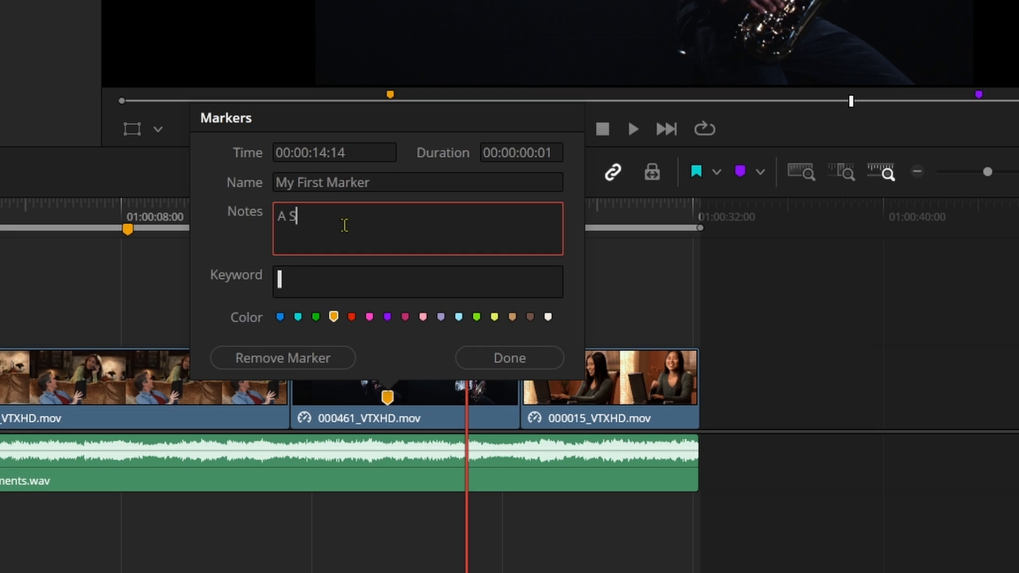
text(pecial N)
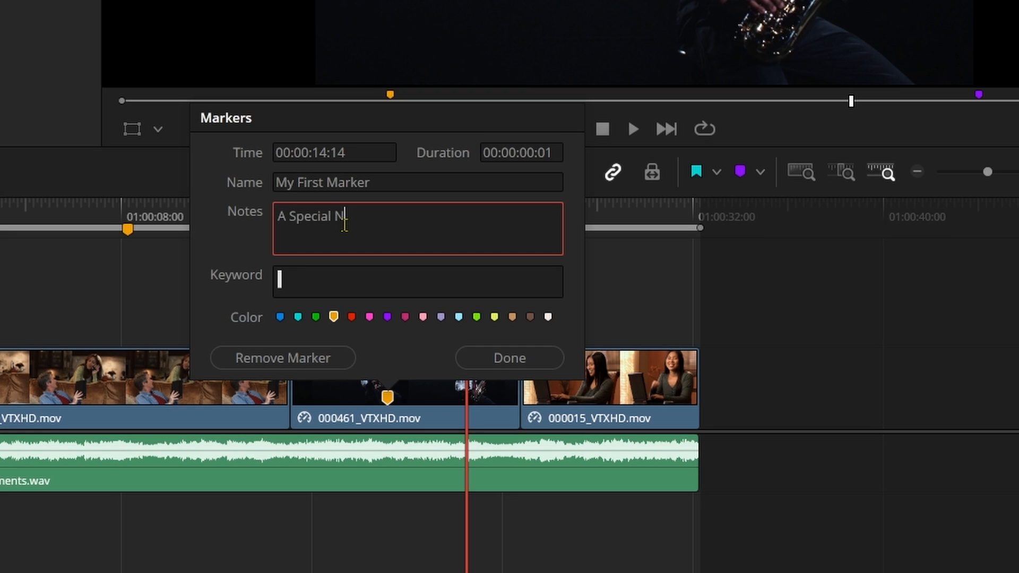
text(ote)
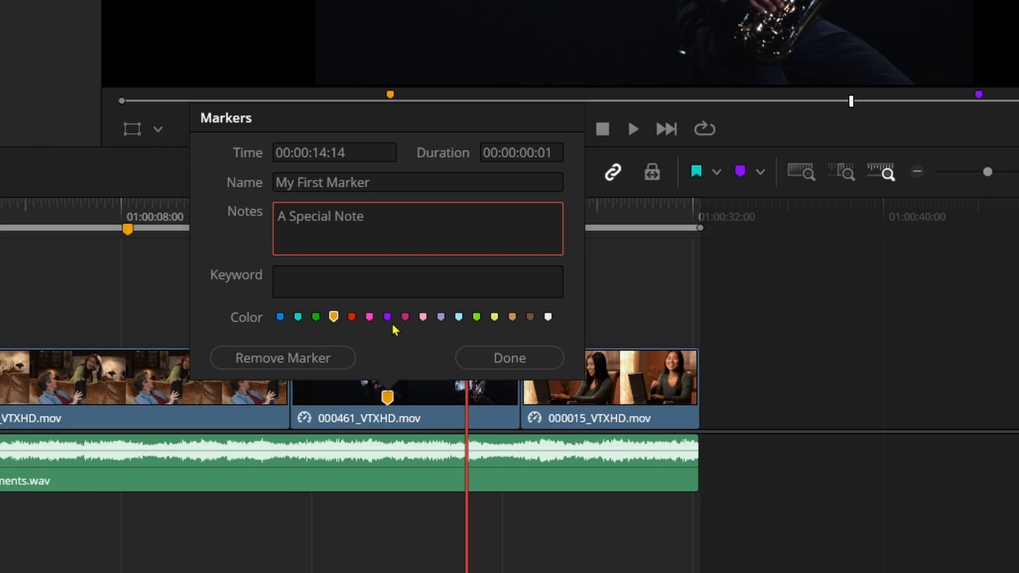
click(388, 318)
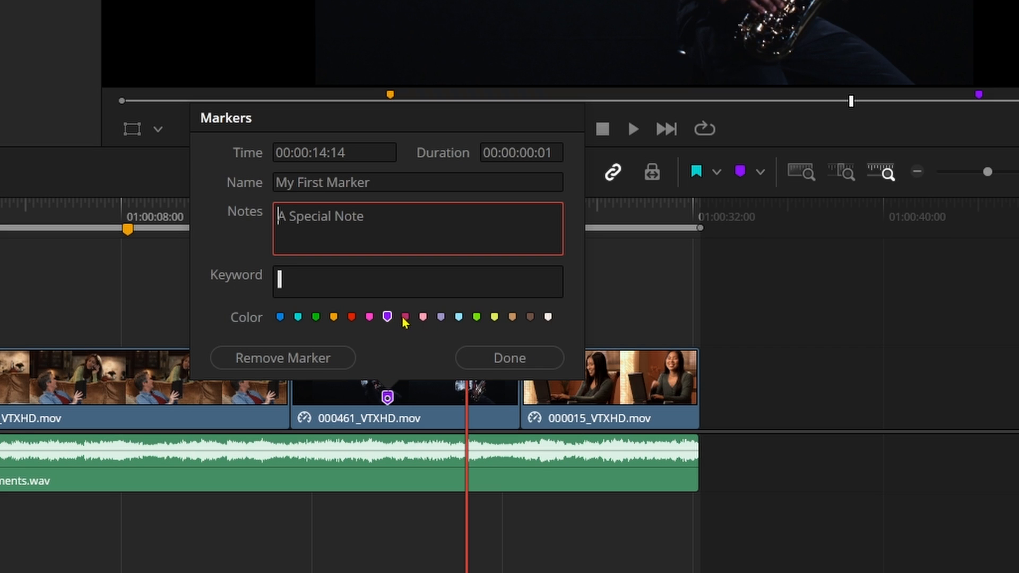
mouse_move(282, 357)
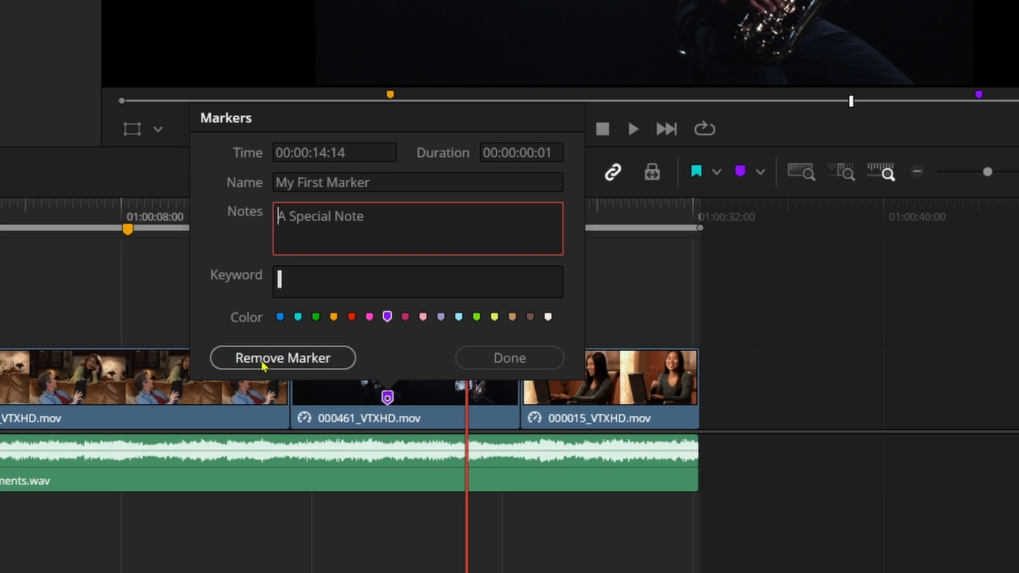
mouse_move(306, 366)
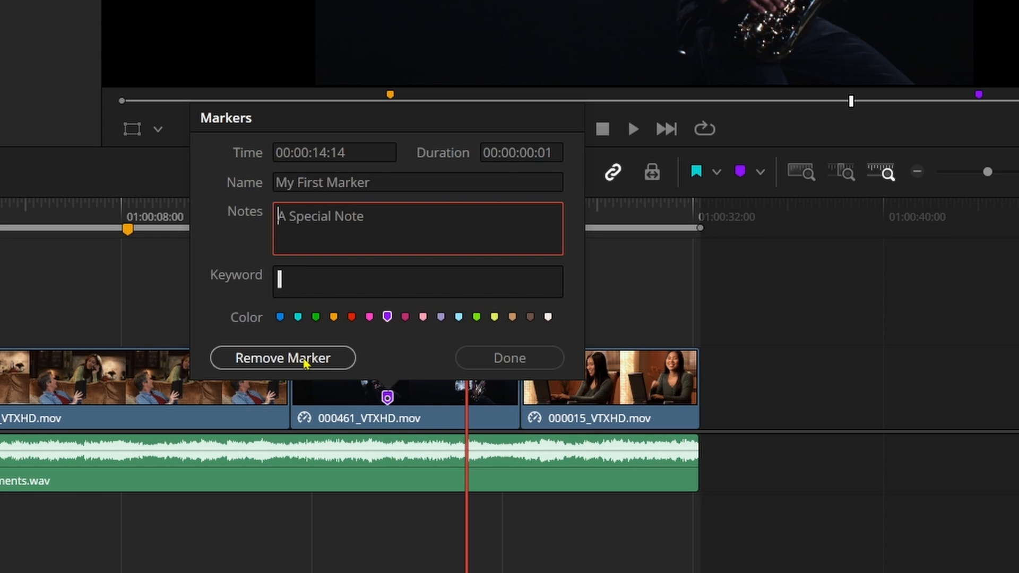
mouse_move(508, 357)
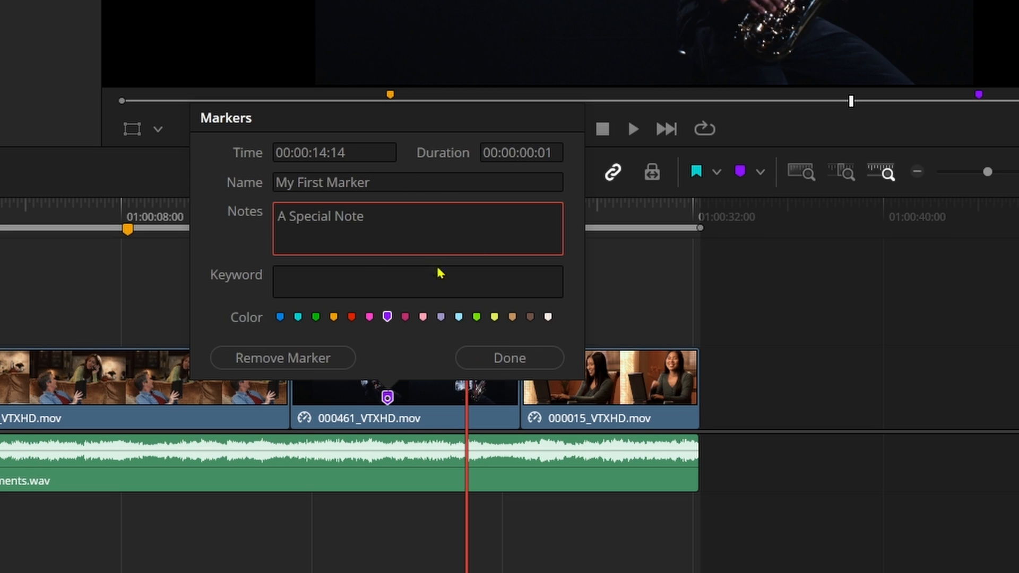
click(510, 358)
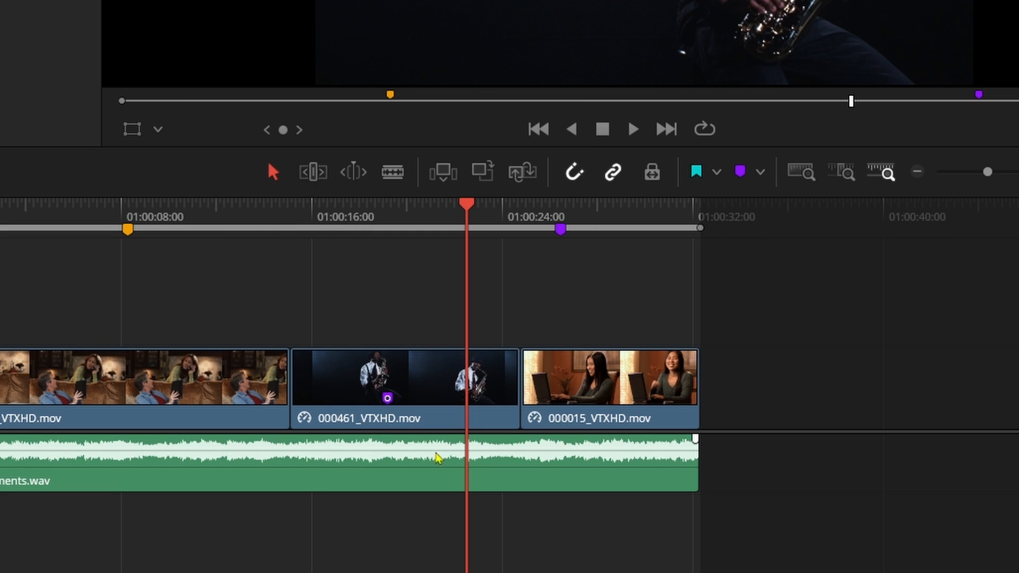
mouse_move(419, 399)
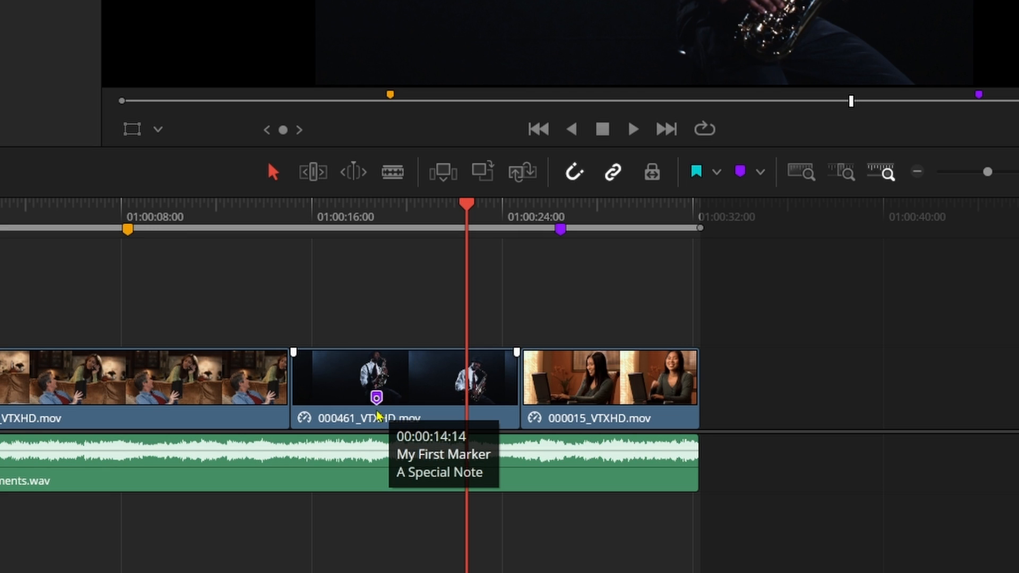
mouse_move(920, 369)
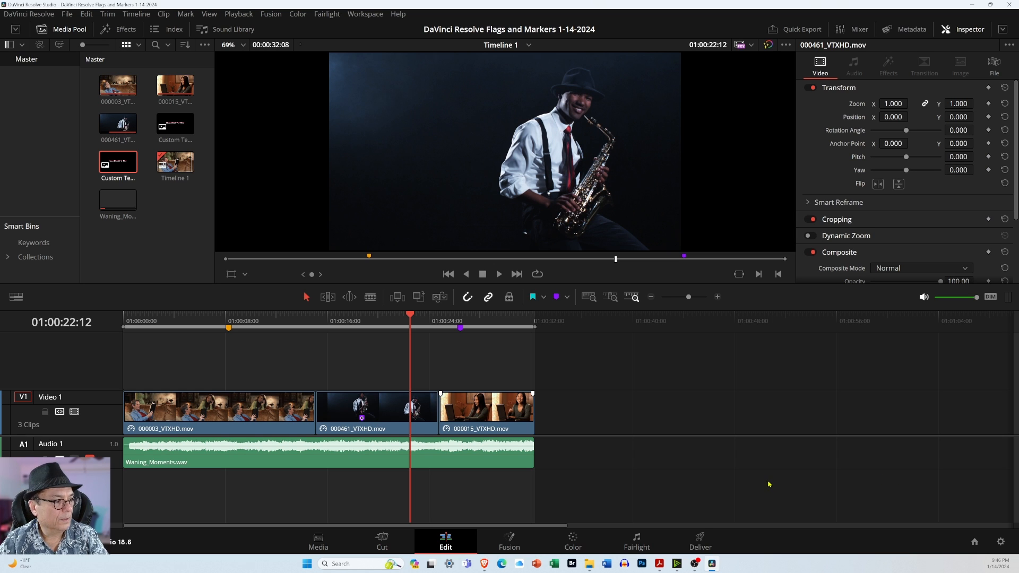
- Flag 000015 and 000003 in cyan and add a red marker to Waning_Moments.wav
click(486, 409)
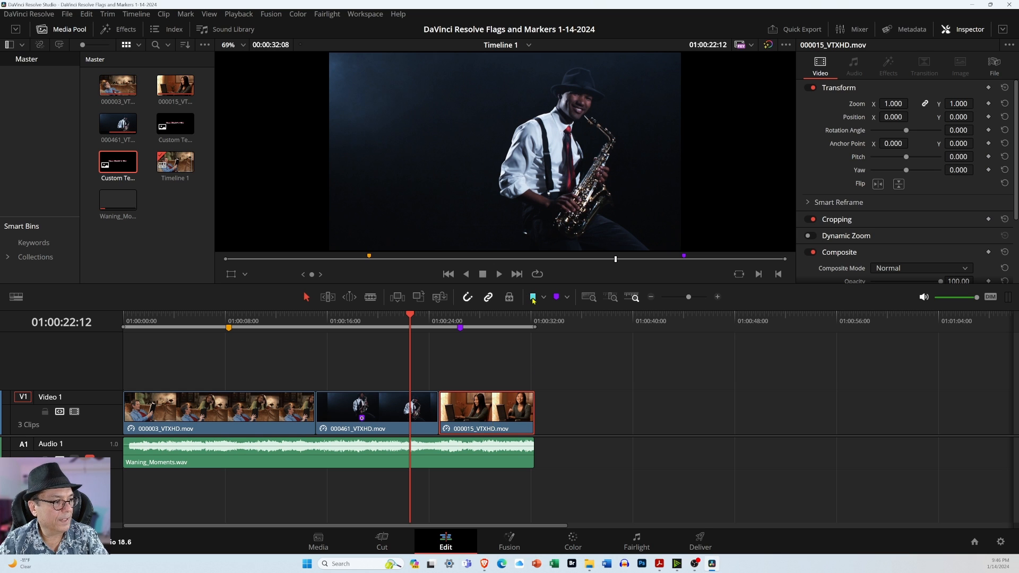
click(218, 410)
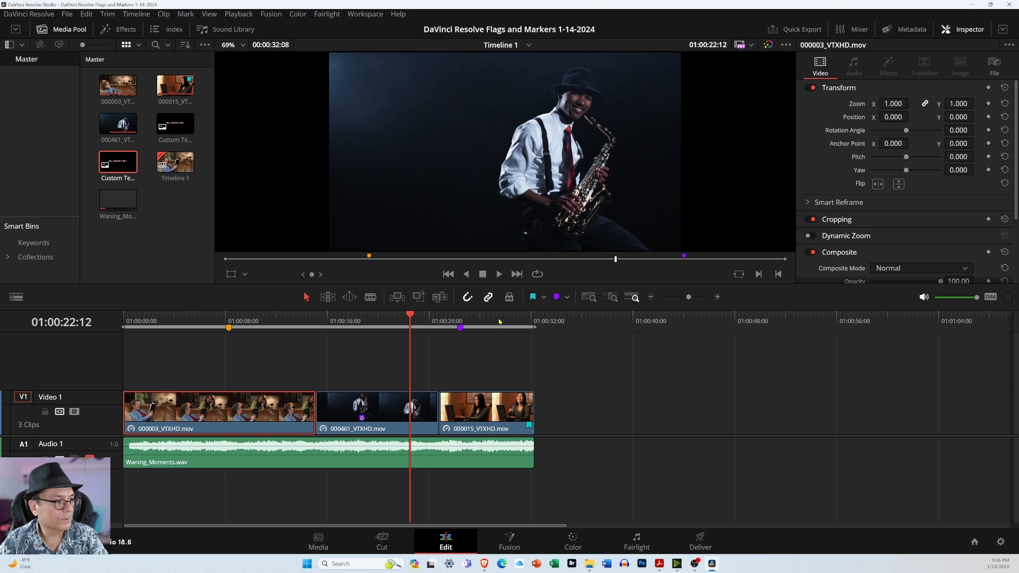
click(260, 453)
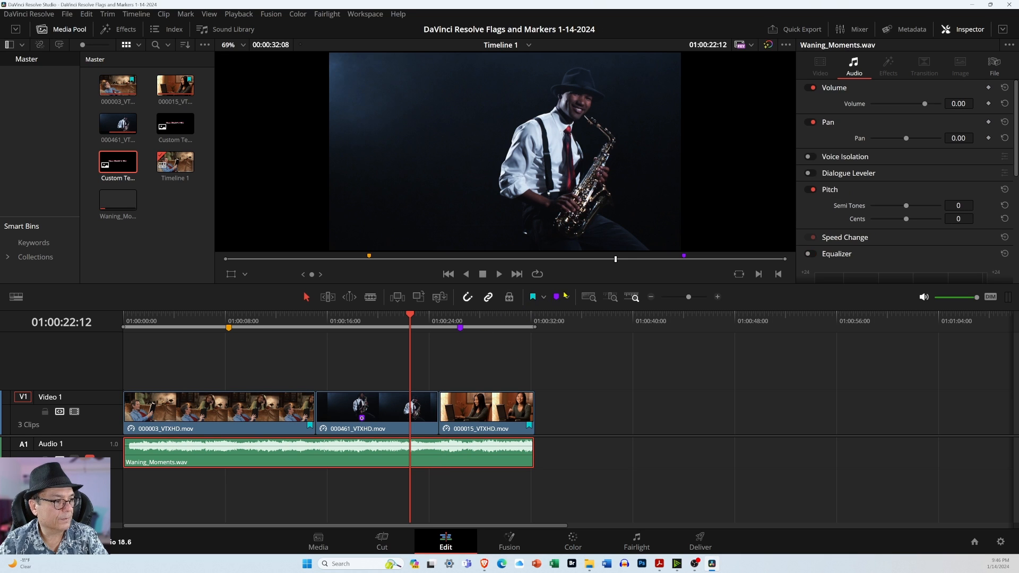
click(571, 297)
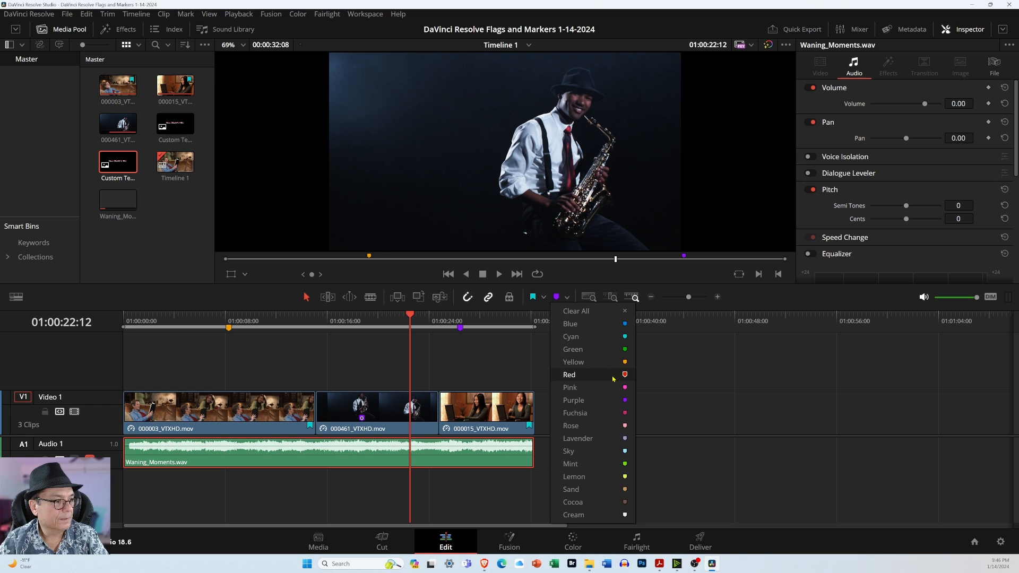
click(569, 375)
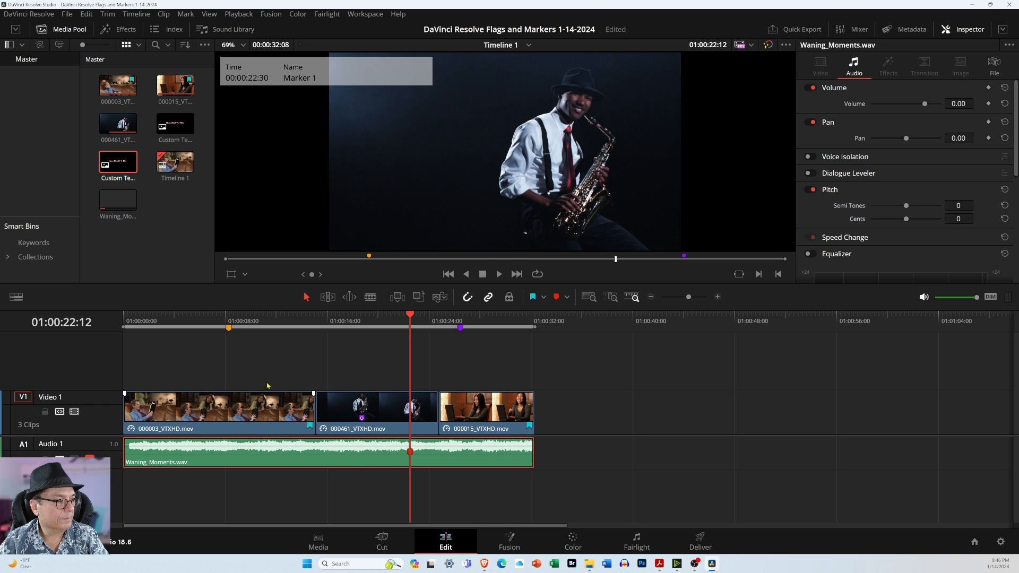
- Give the Waning_Moments.wav audio clip a yellow flag
click(248, 320)
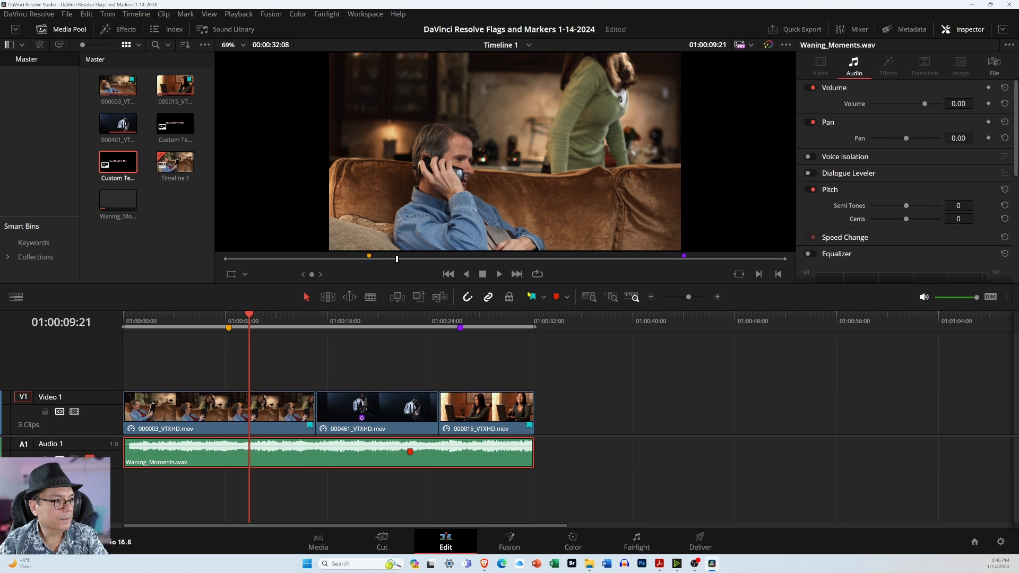
click(551, 297)
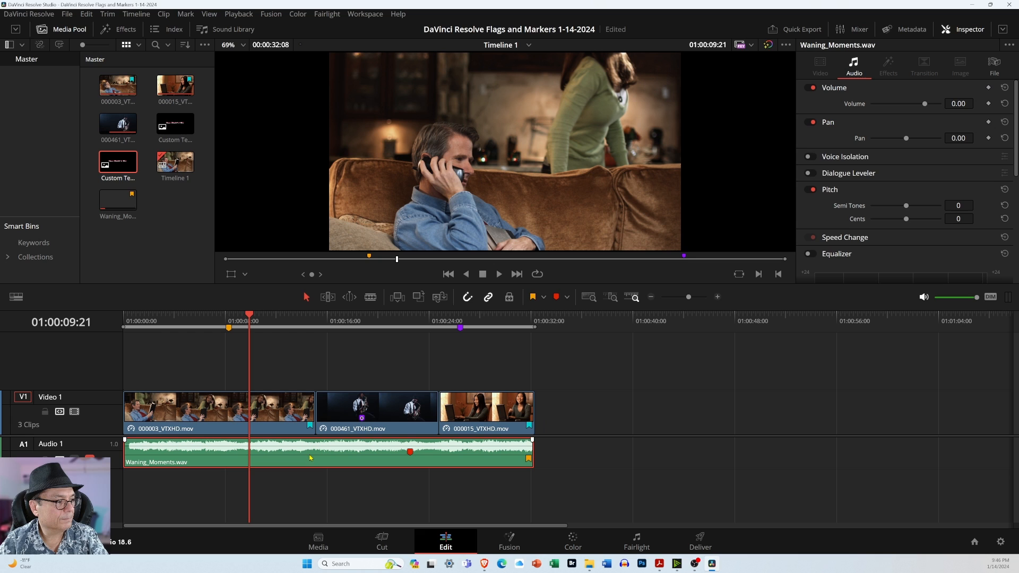
click(540, 297)
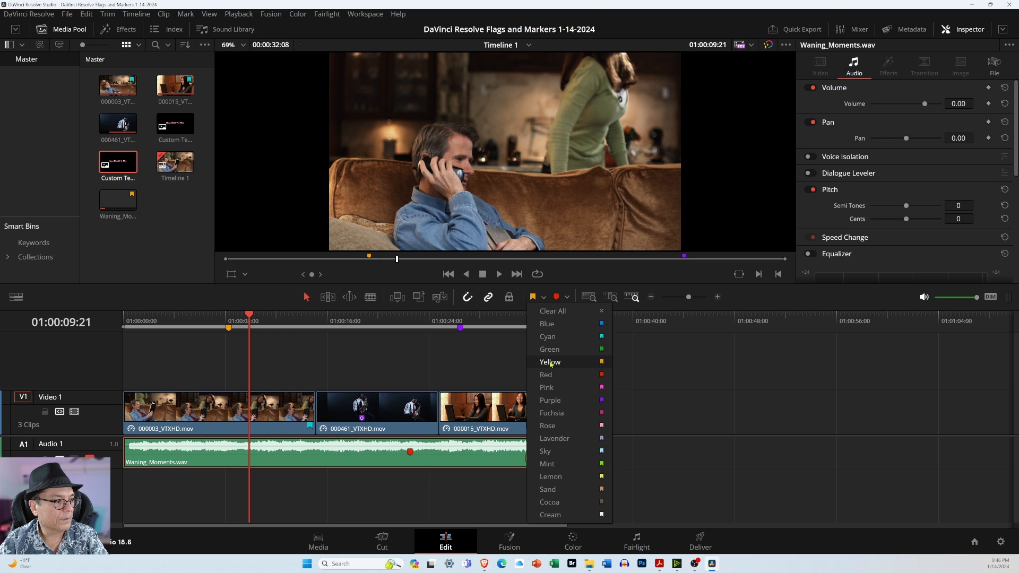
click(550, 361)
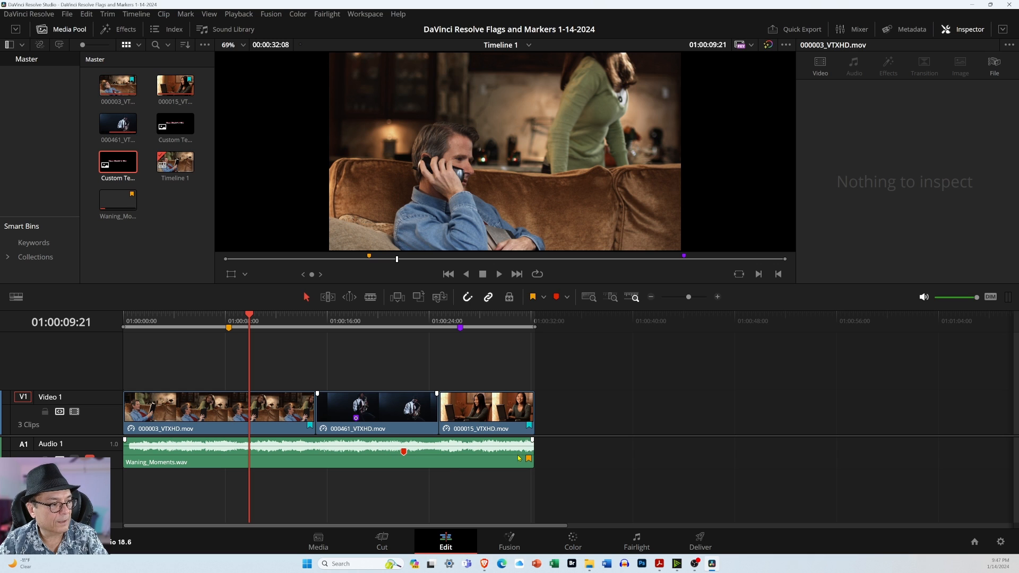
- Add red and blue flags to the 000461_VTXHD.mov clip
click(377, 407)
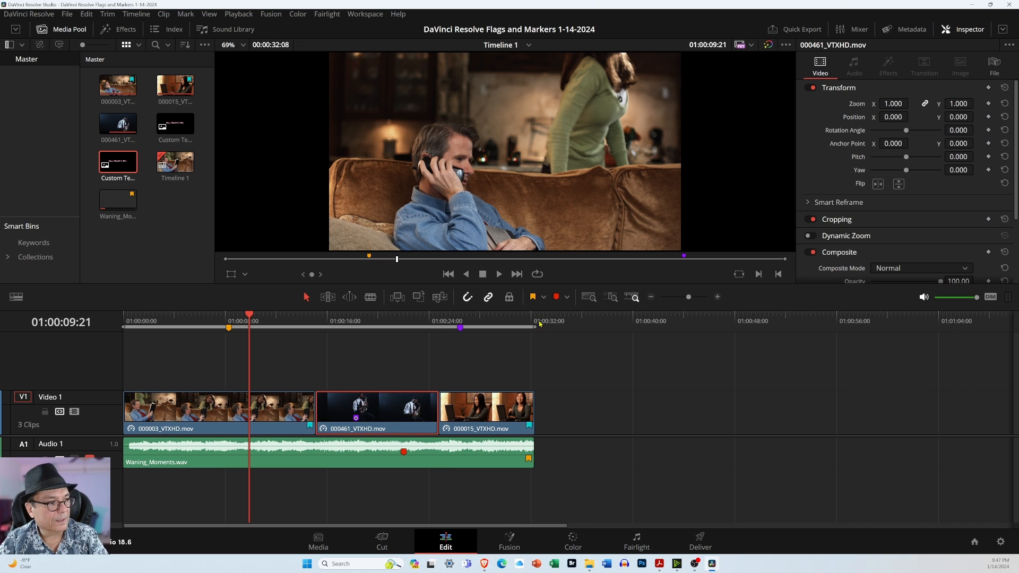
click(544, 297)
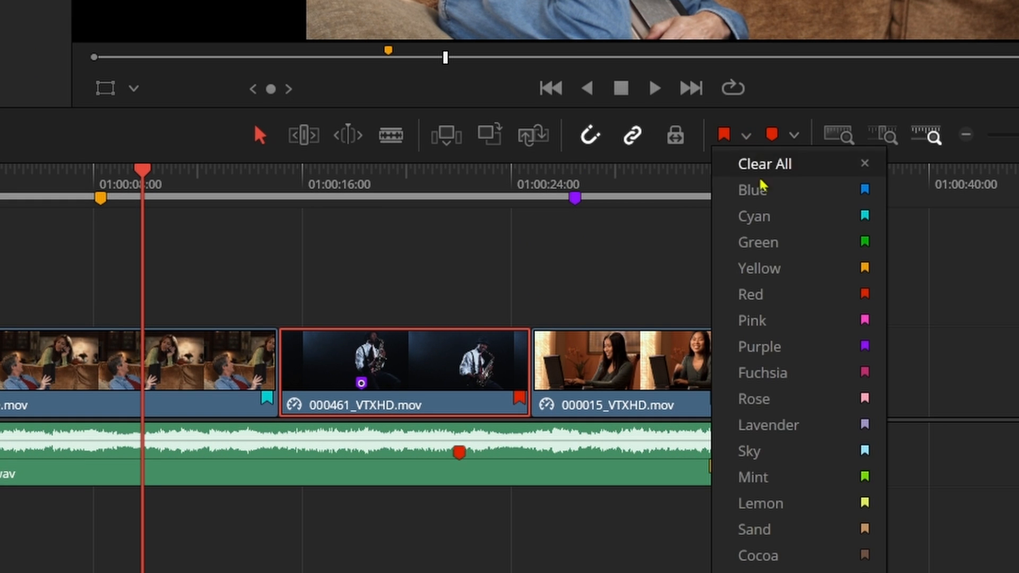
click(752, 189)
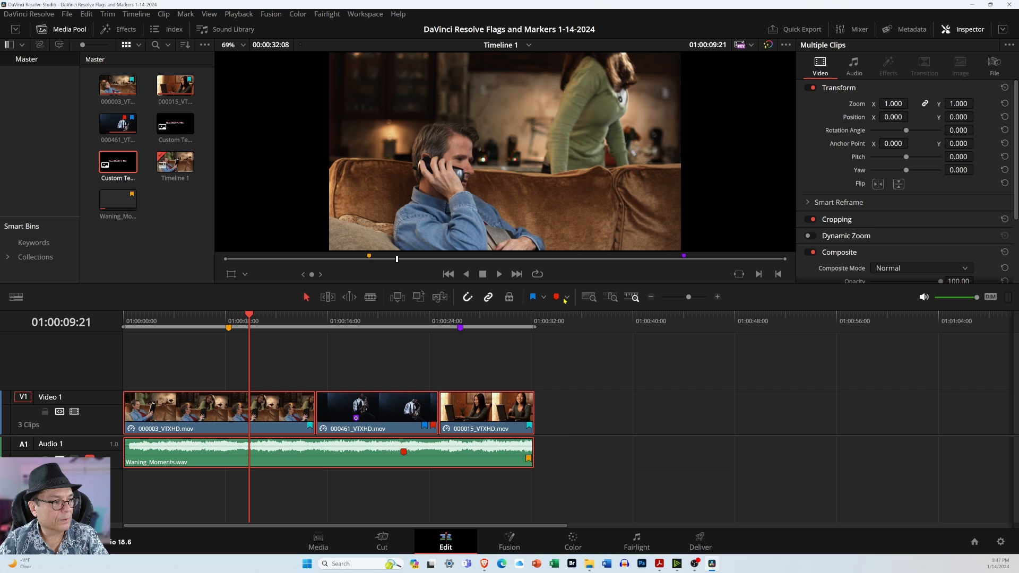
- Select all clips and Clear All flags and clip markers from them
click(566, 297)
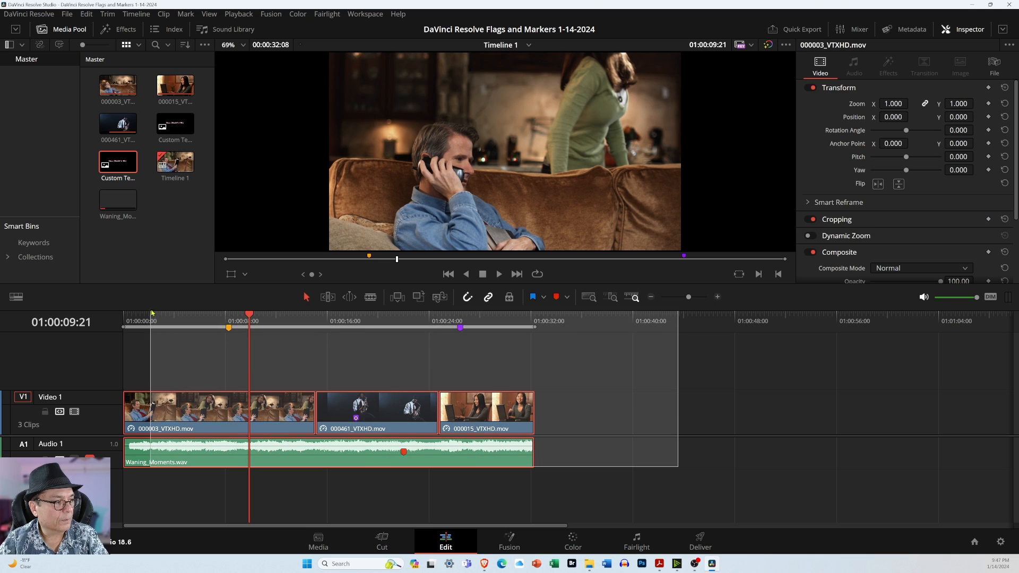
click(569, 297)
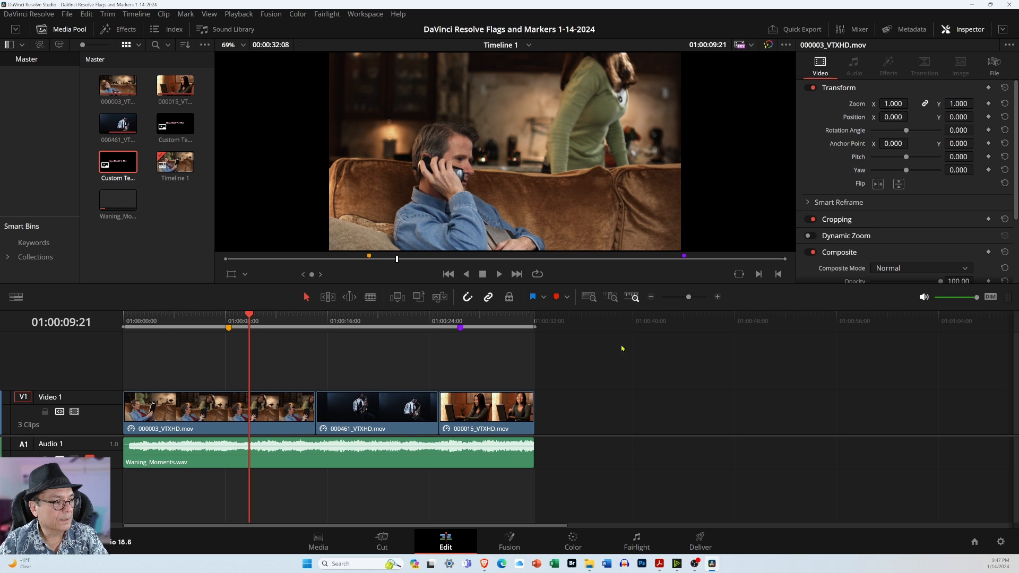
mouse_move(591, 365)
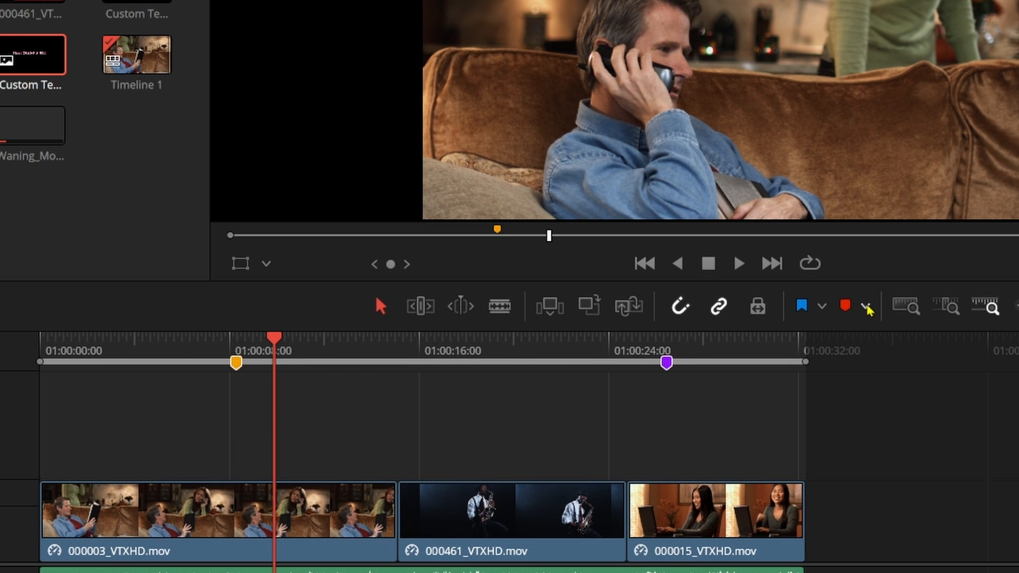
- With no clips selected, Clear All timeline markers from the ruler
click(867, 306)
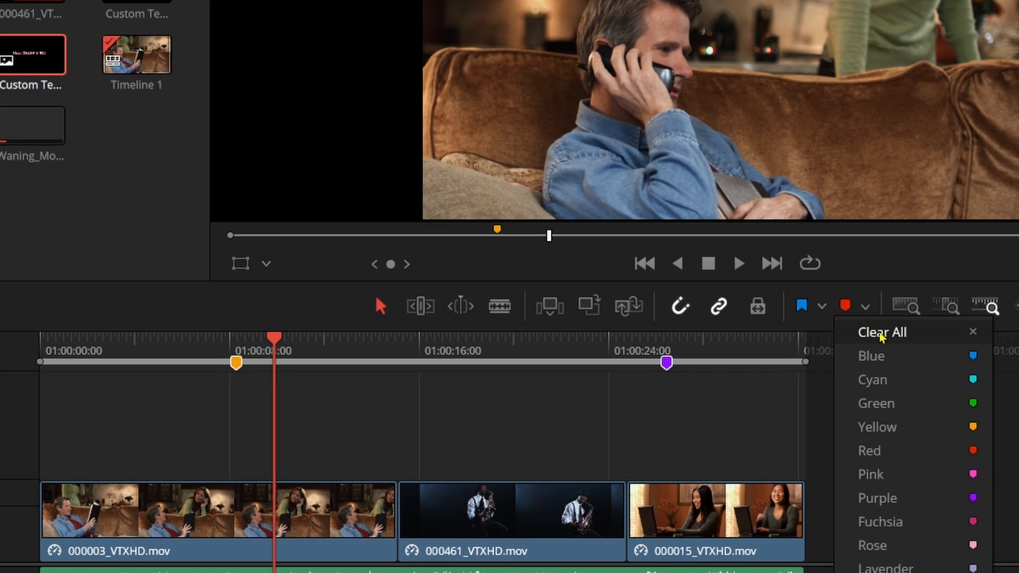
mouse_move(351, 381)
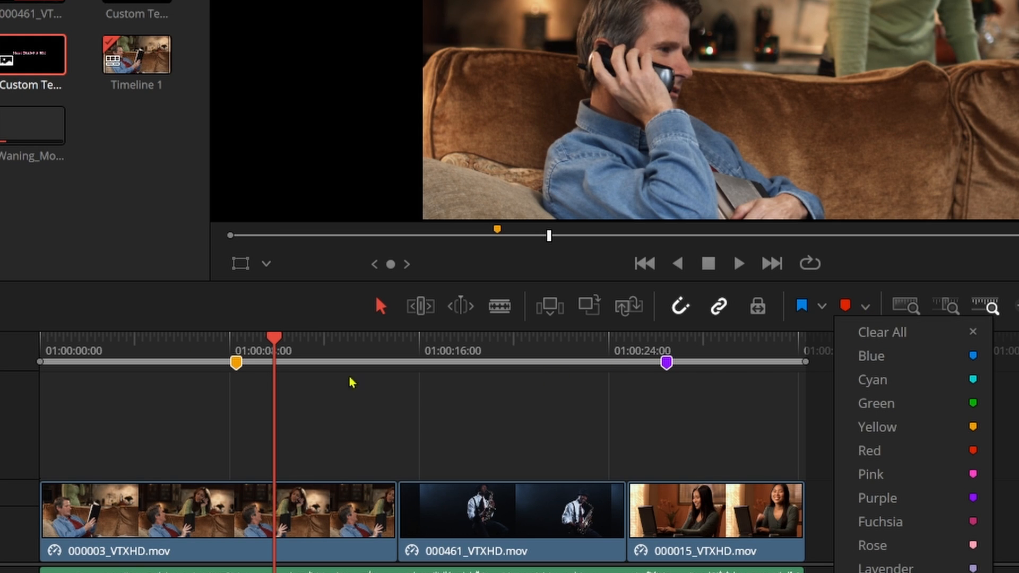
mouse_move(640, 383)
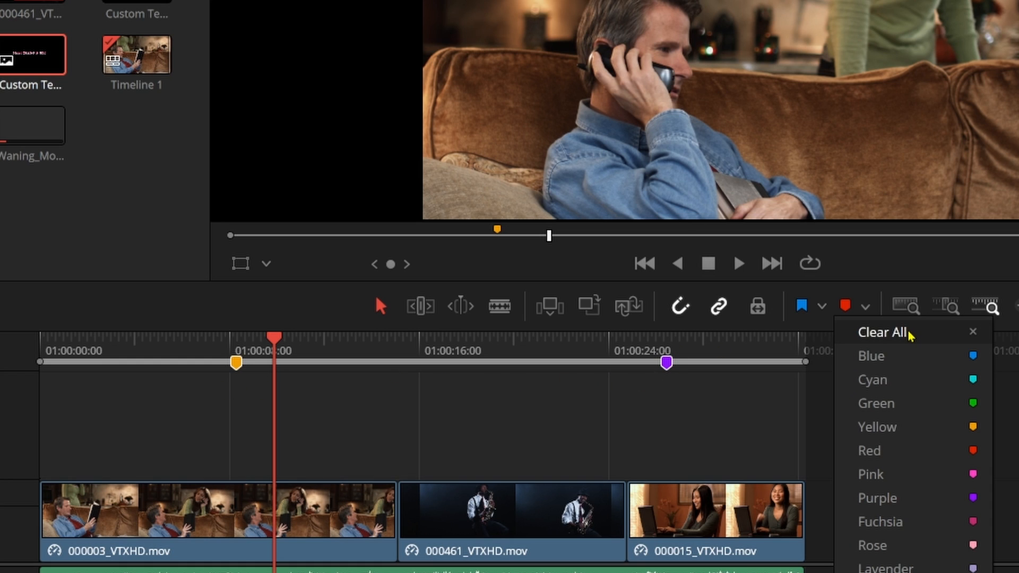
mouse_move(523, 398)
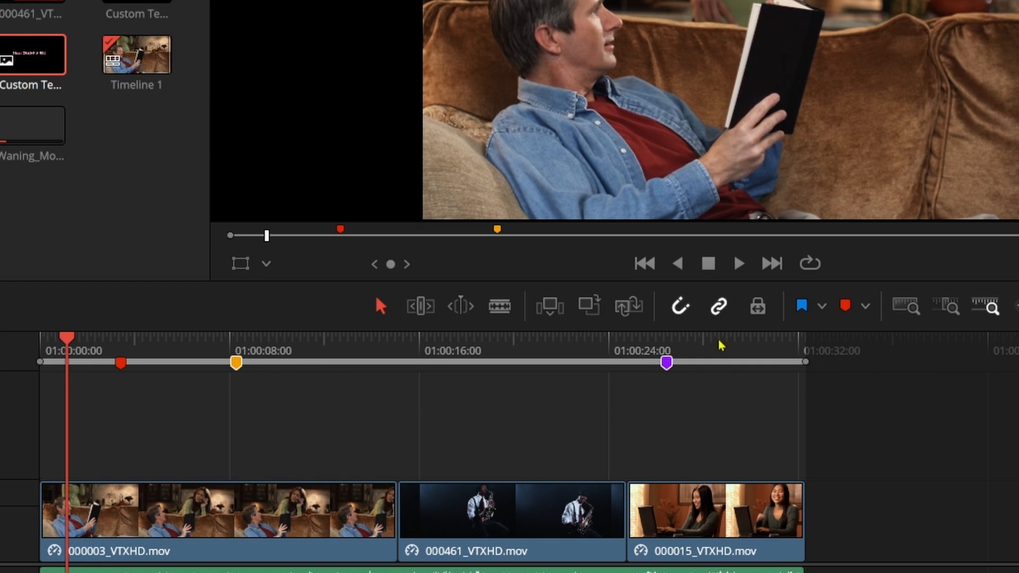
click(867, 306)
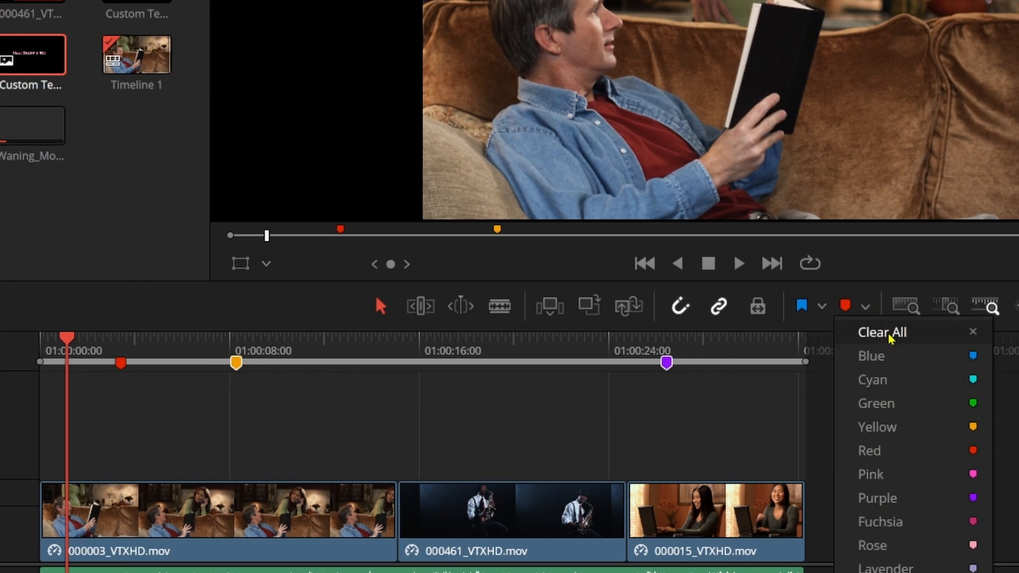
click(881, 331)
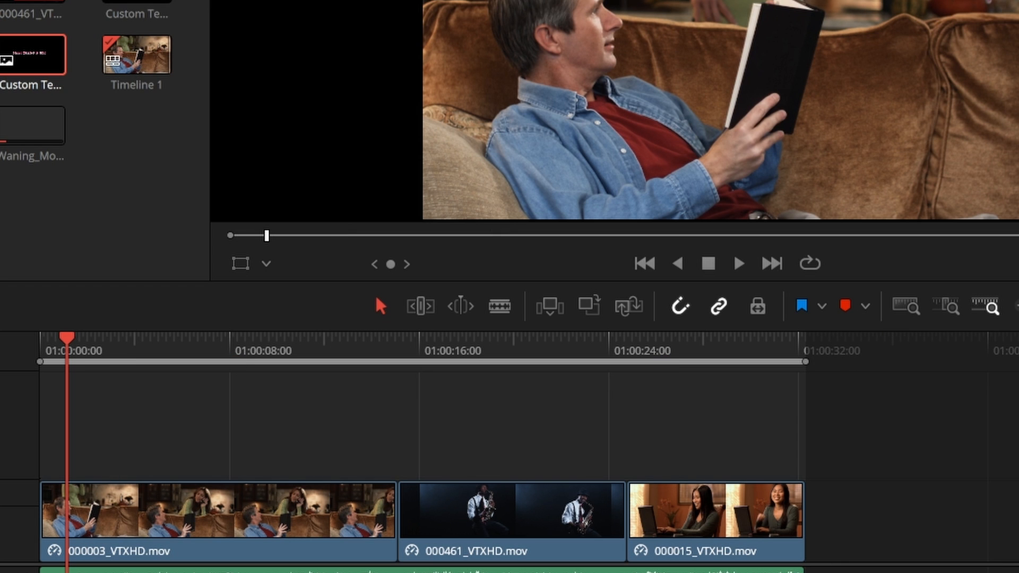